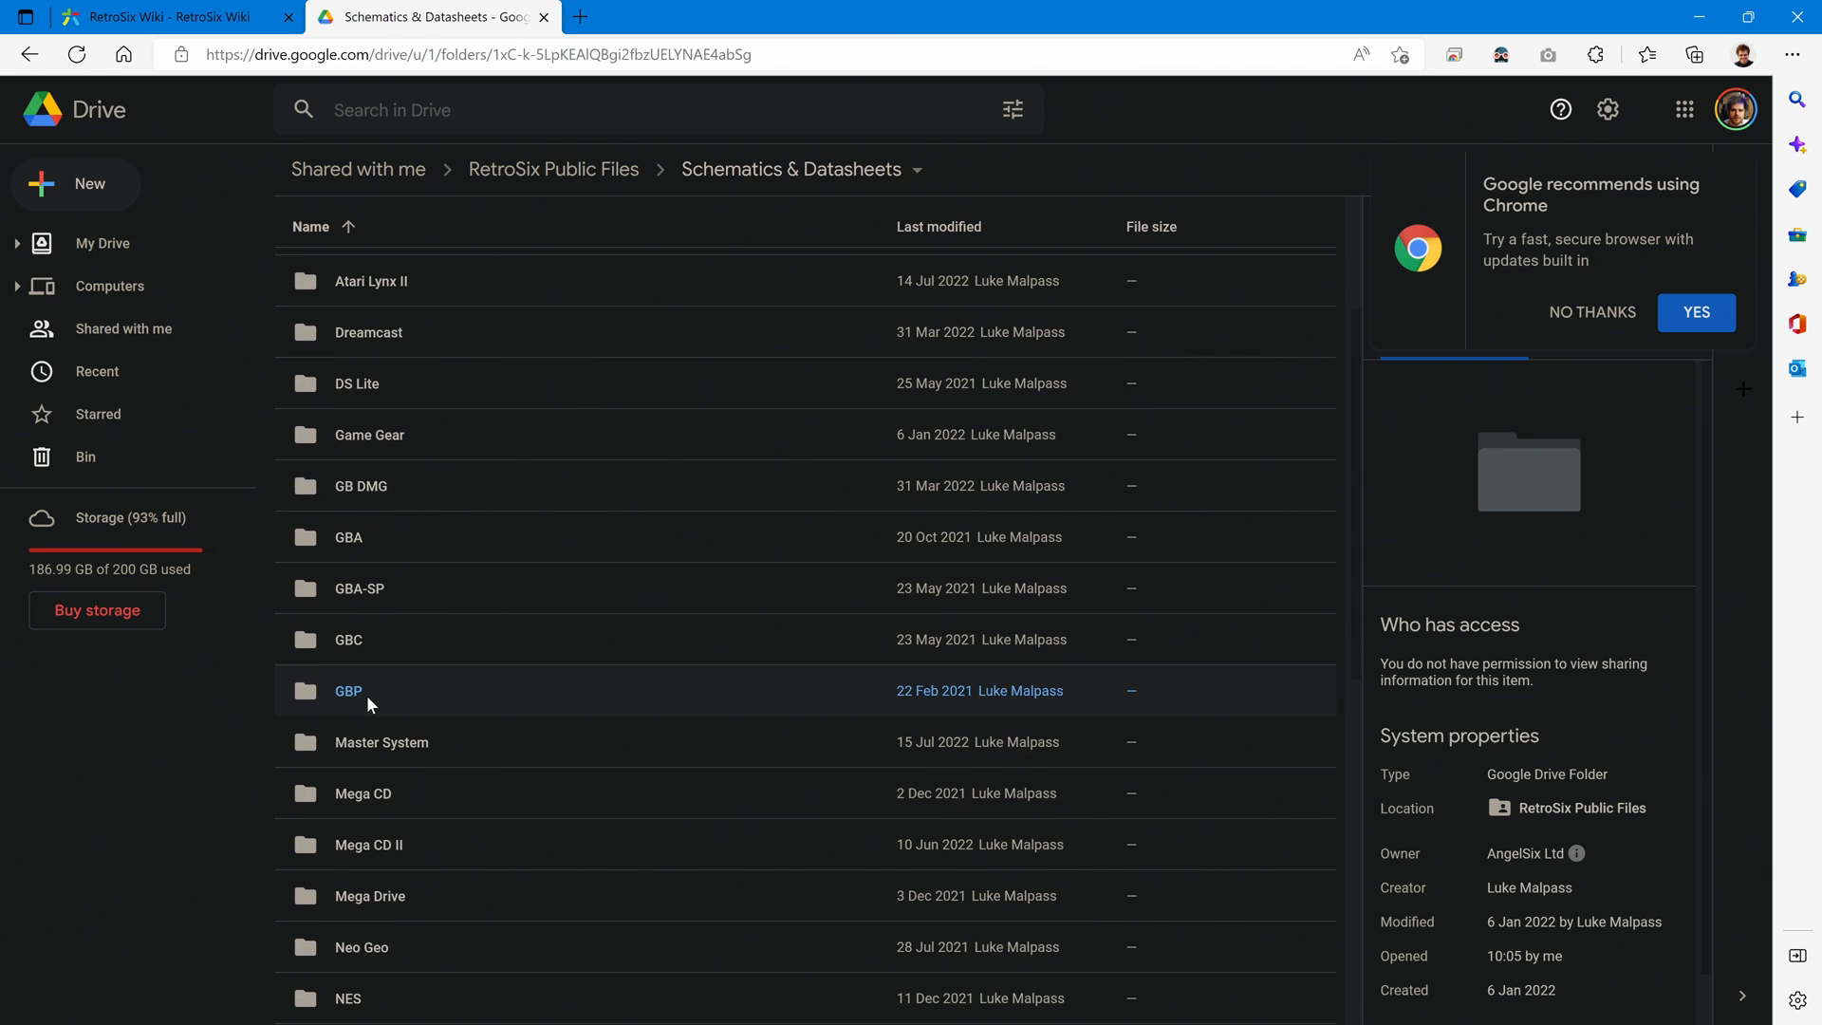
# Open the GBP folder to list MGB-LCPU-02.svg and MGB-xCPU.pdf
pyautogui.doubleClick(349, 691)
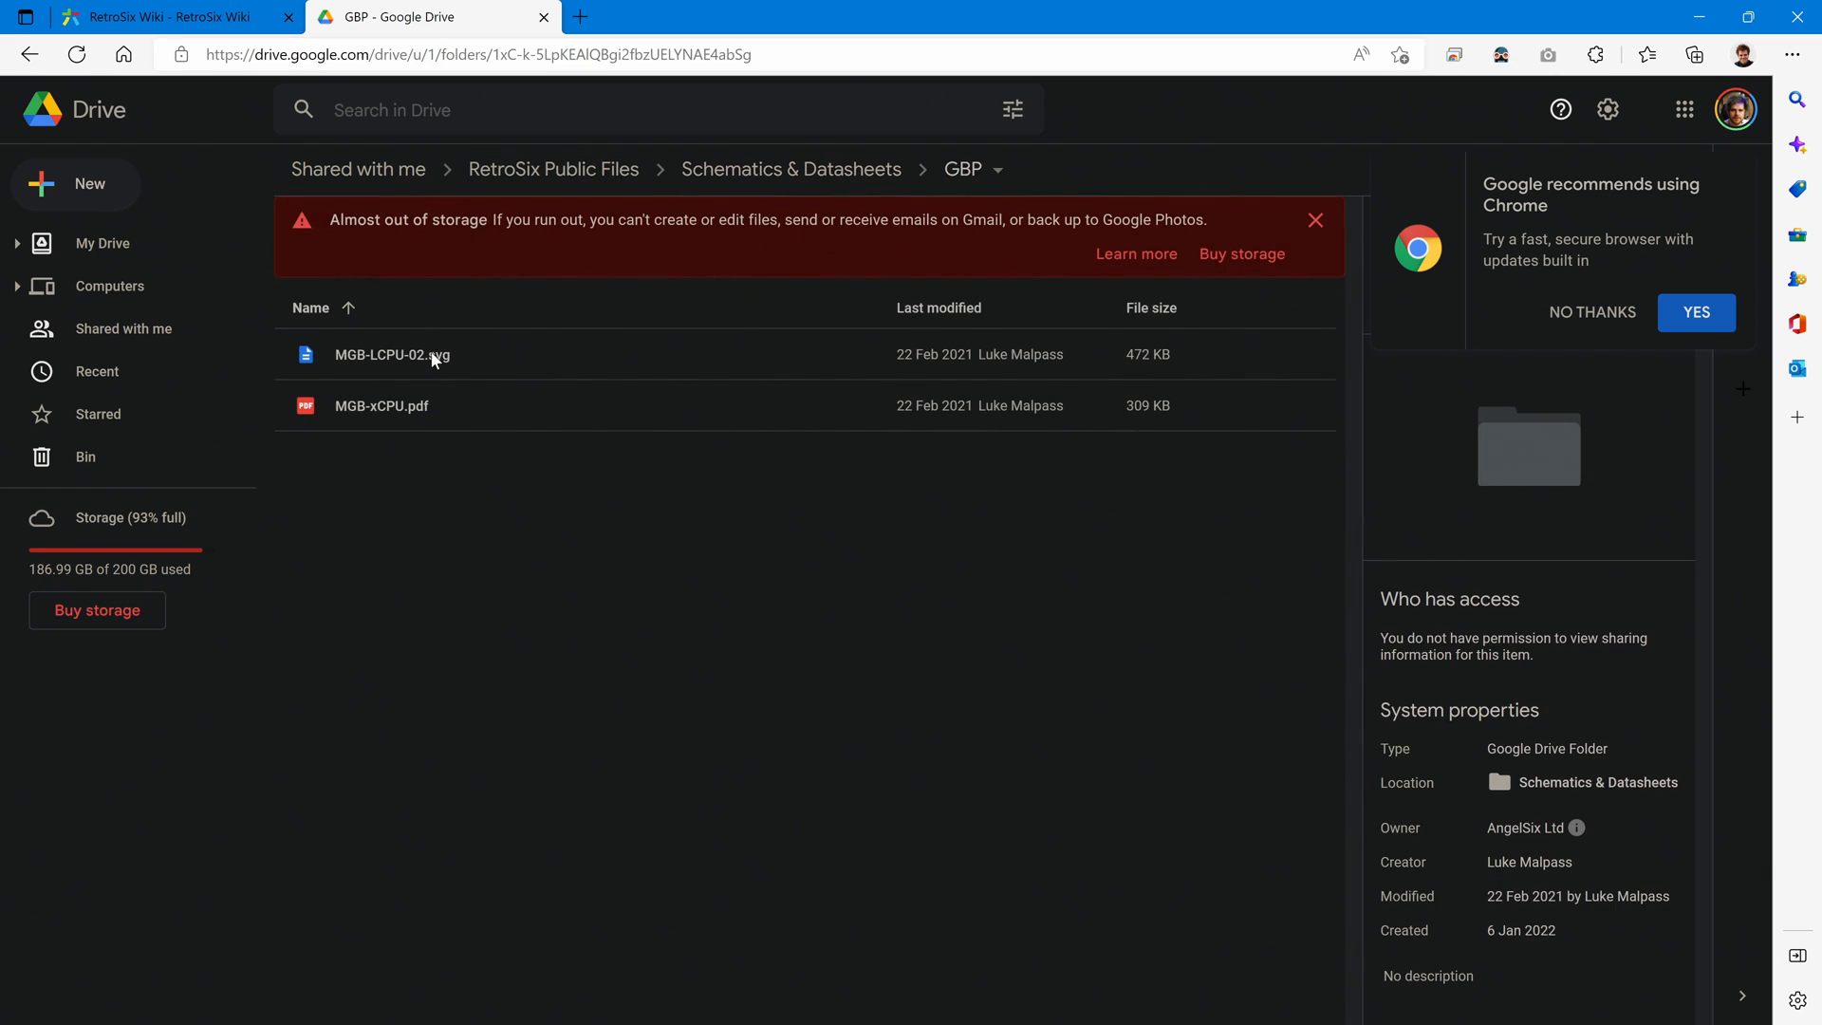
# Open MGB-xCPU.pdf and scroll to page 5 with the Power LED transistor circuit enlarged
pyautogui.doubleClick(381, 406)
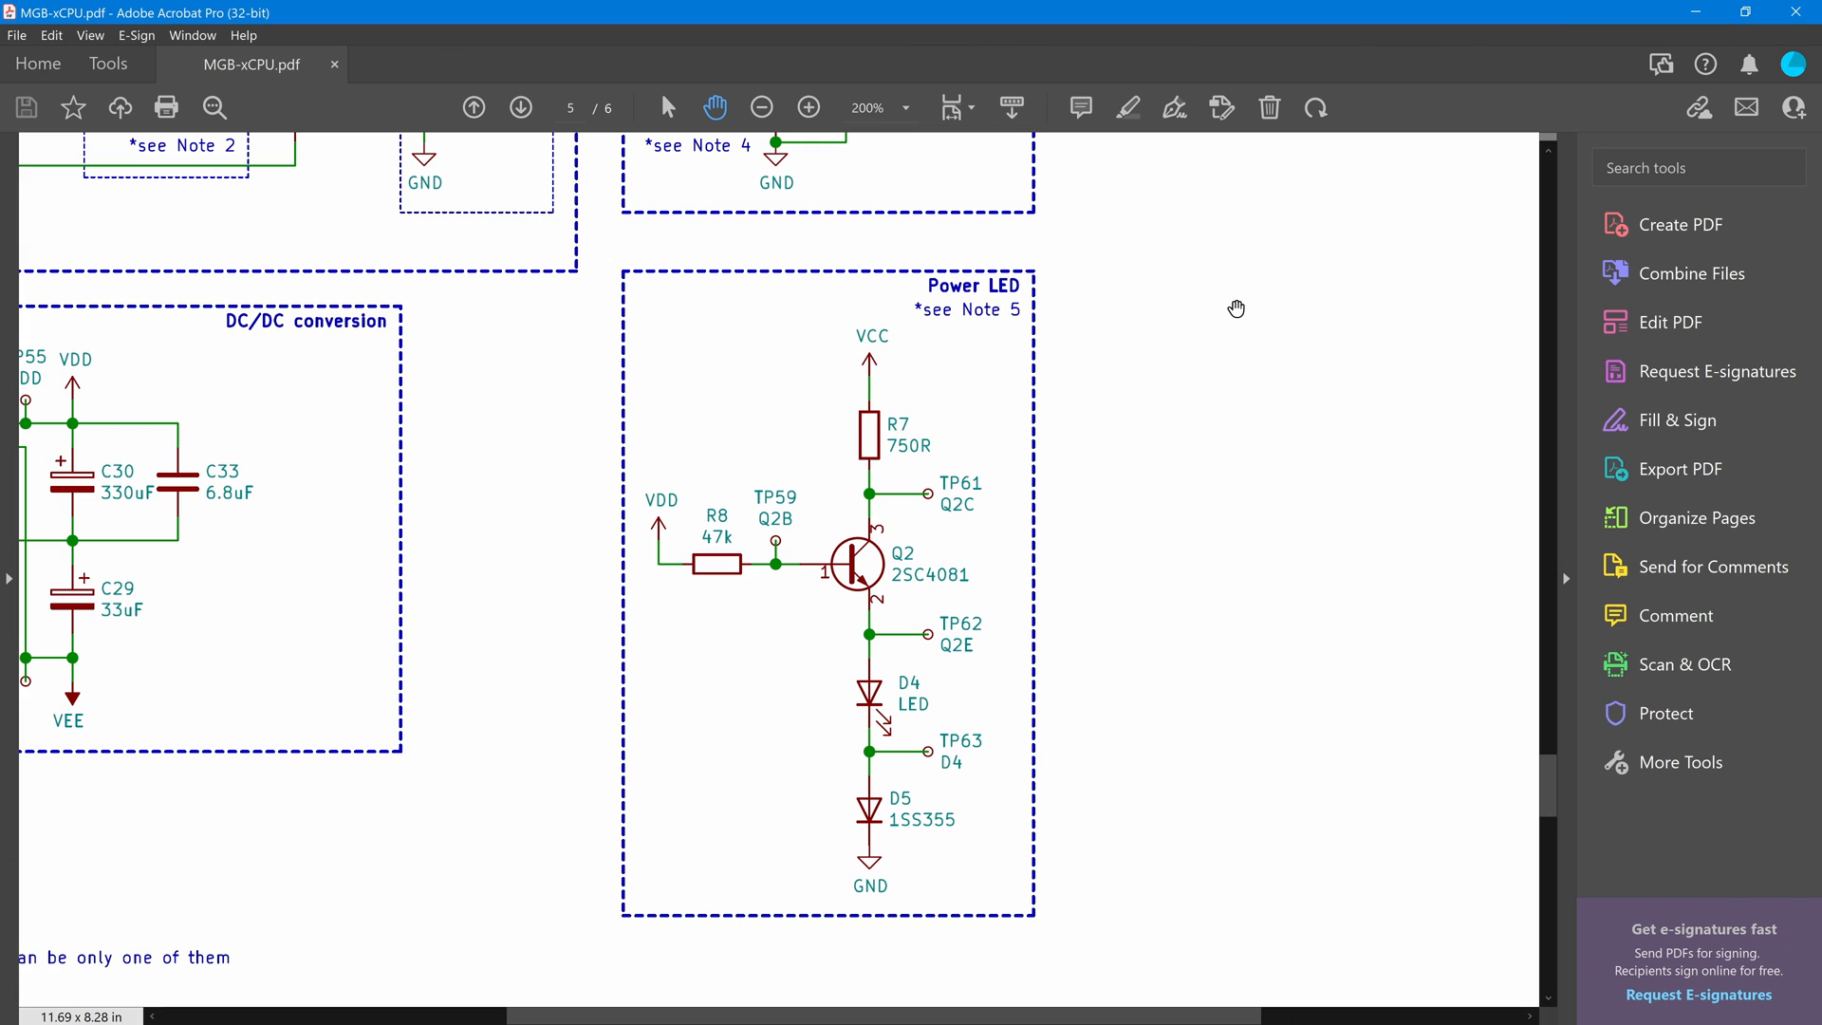
pyautogui.moveTo(535, 571)
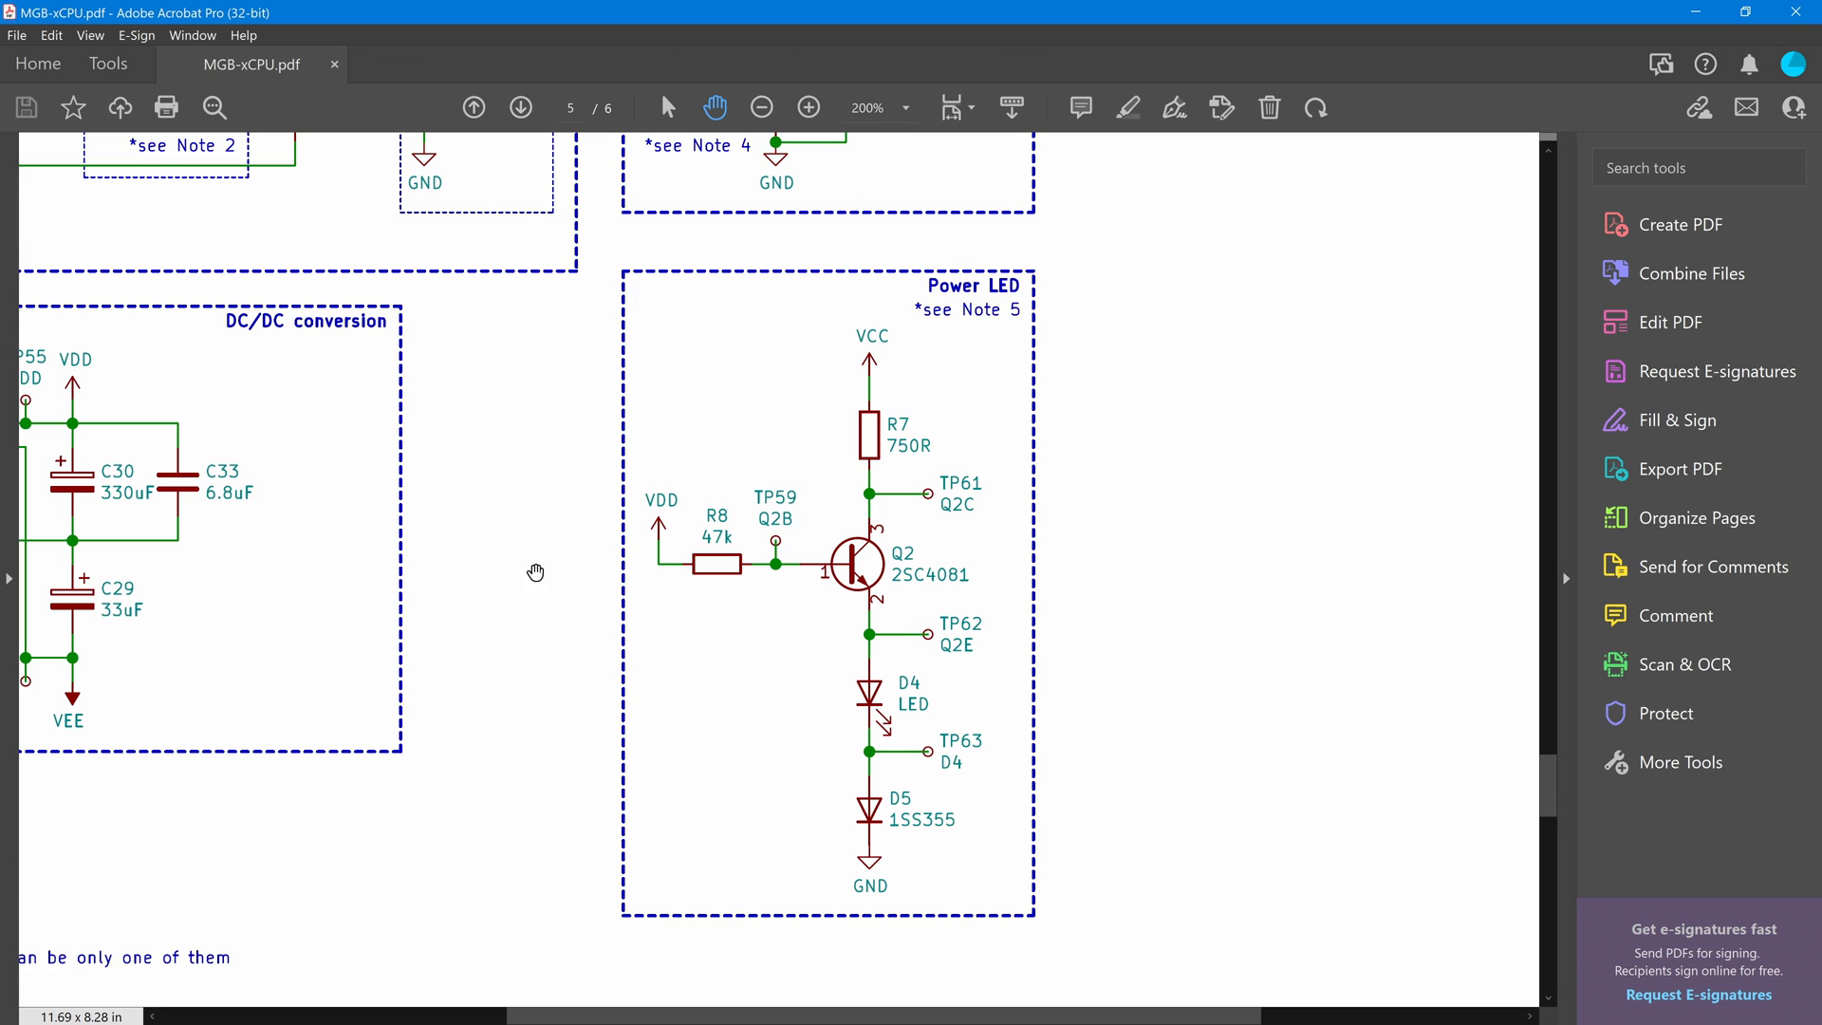
pyautogui.moveTo(892, 707)
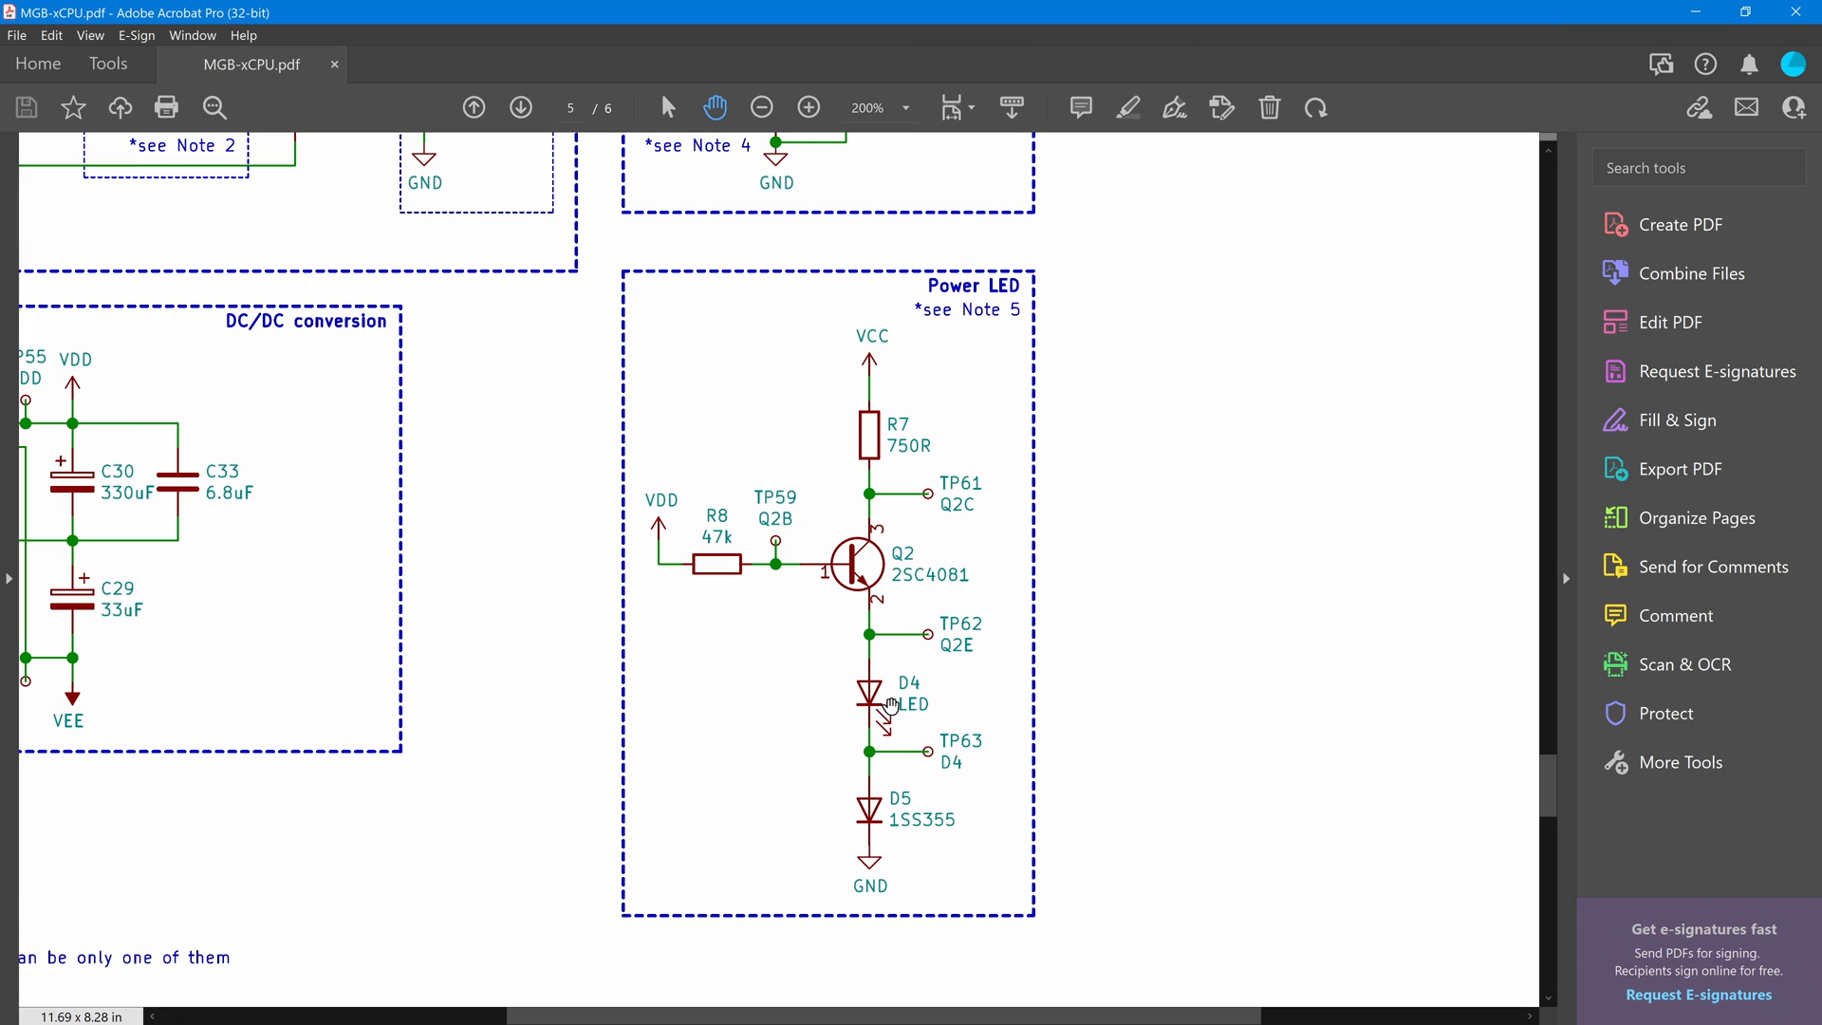
pyautogui.moveTo(742, 457)
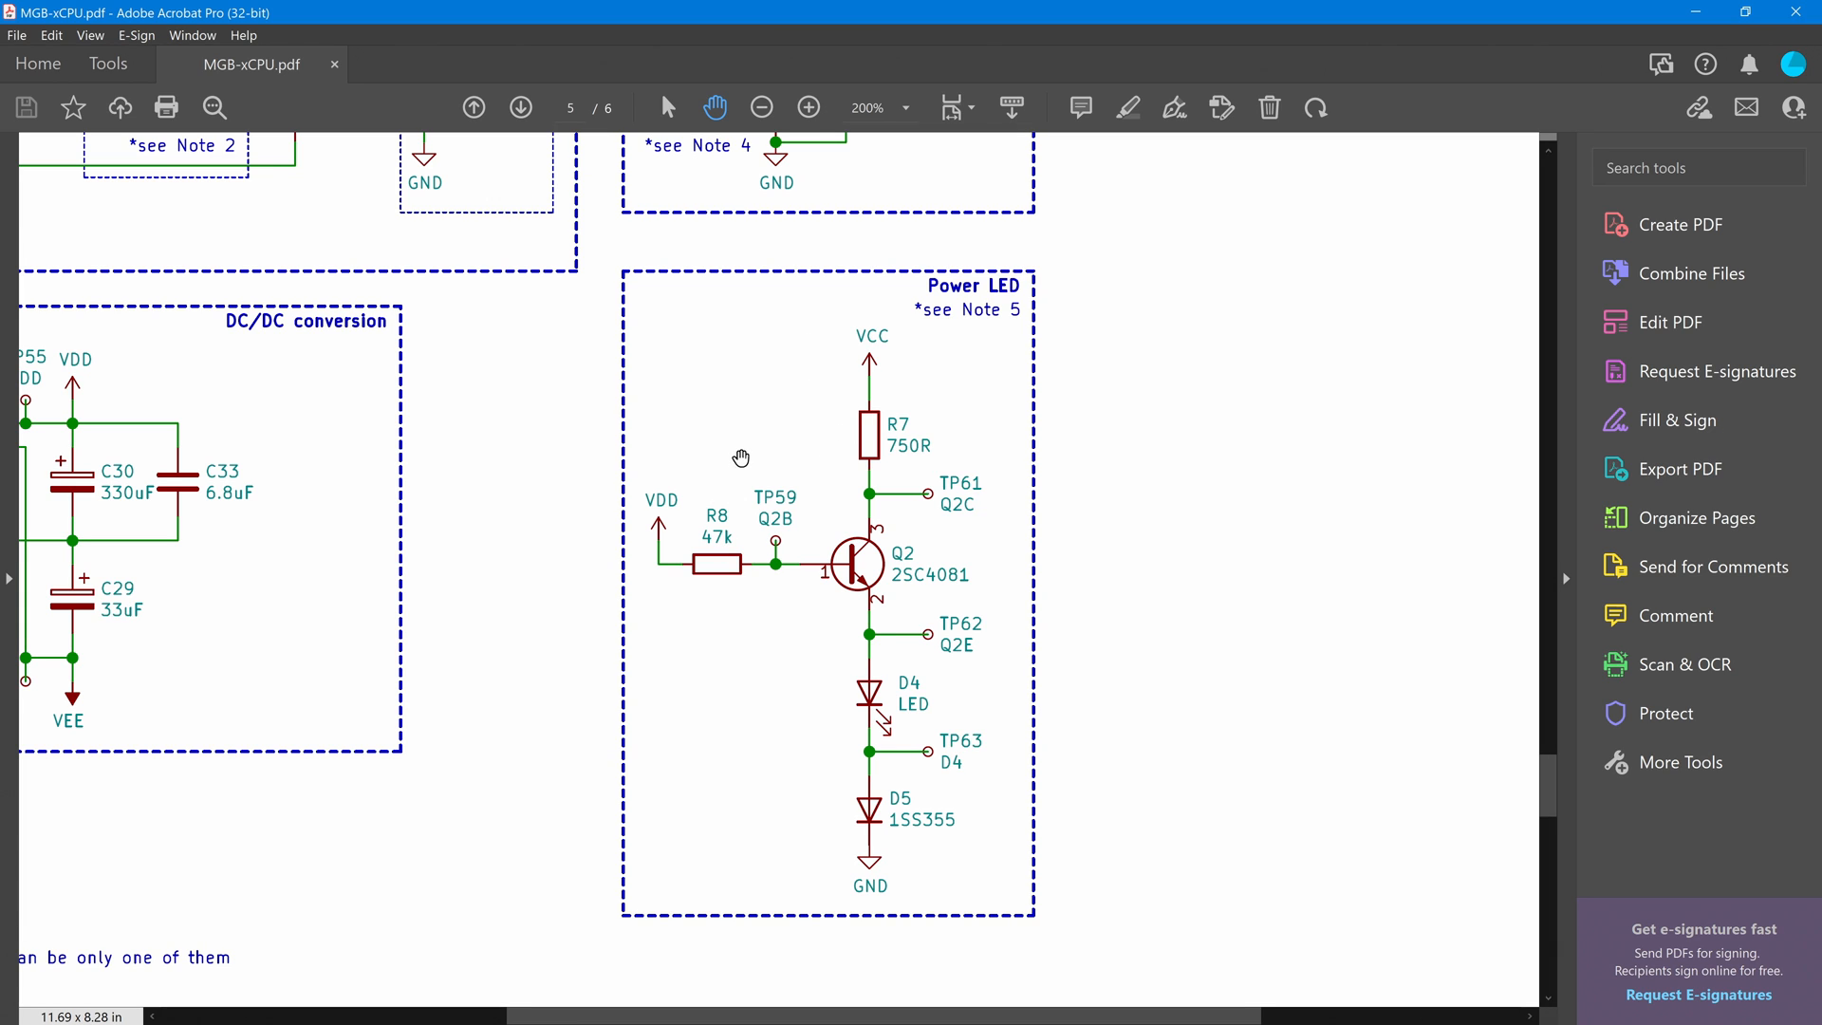
pyautogui.scroll(-3)
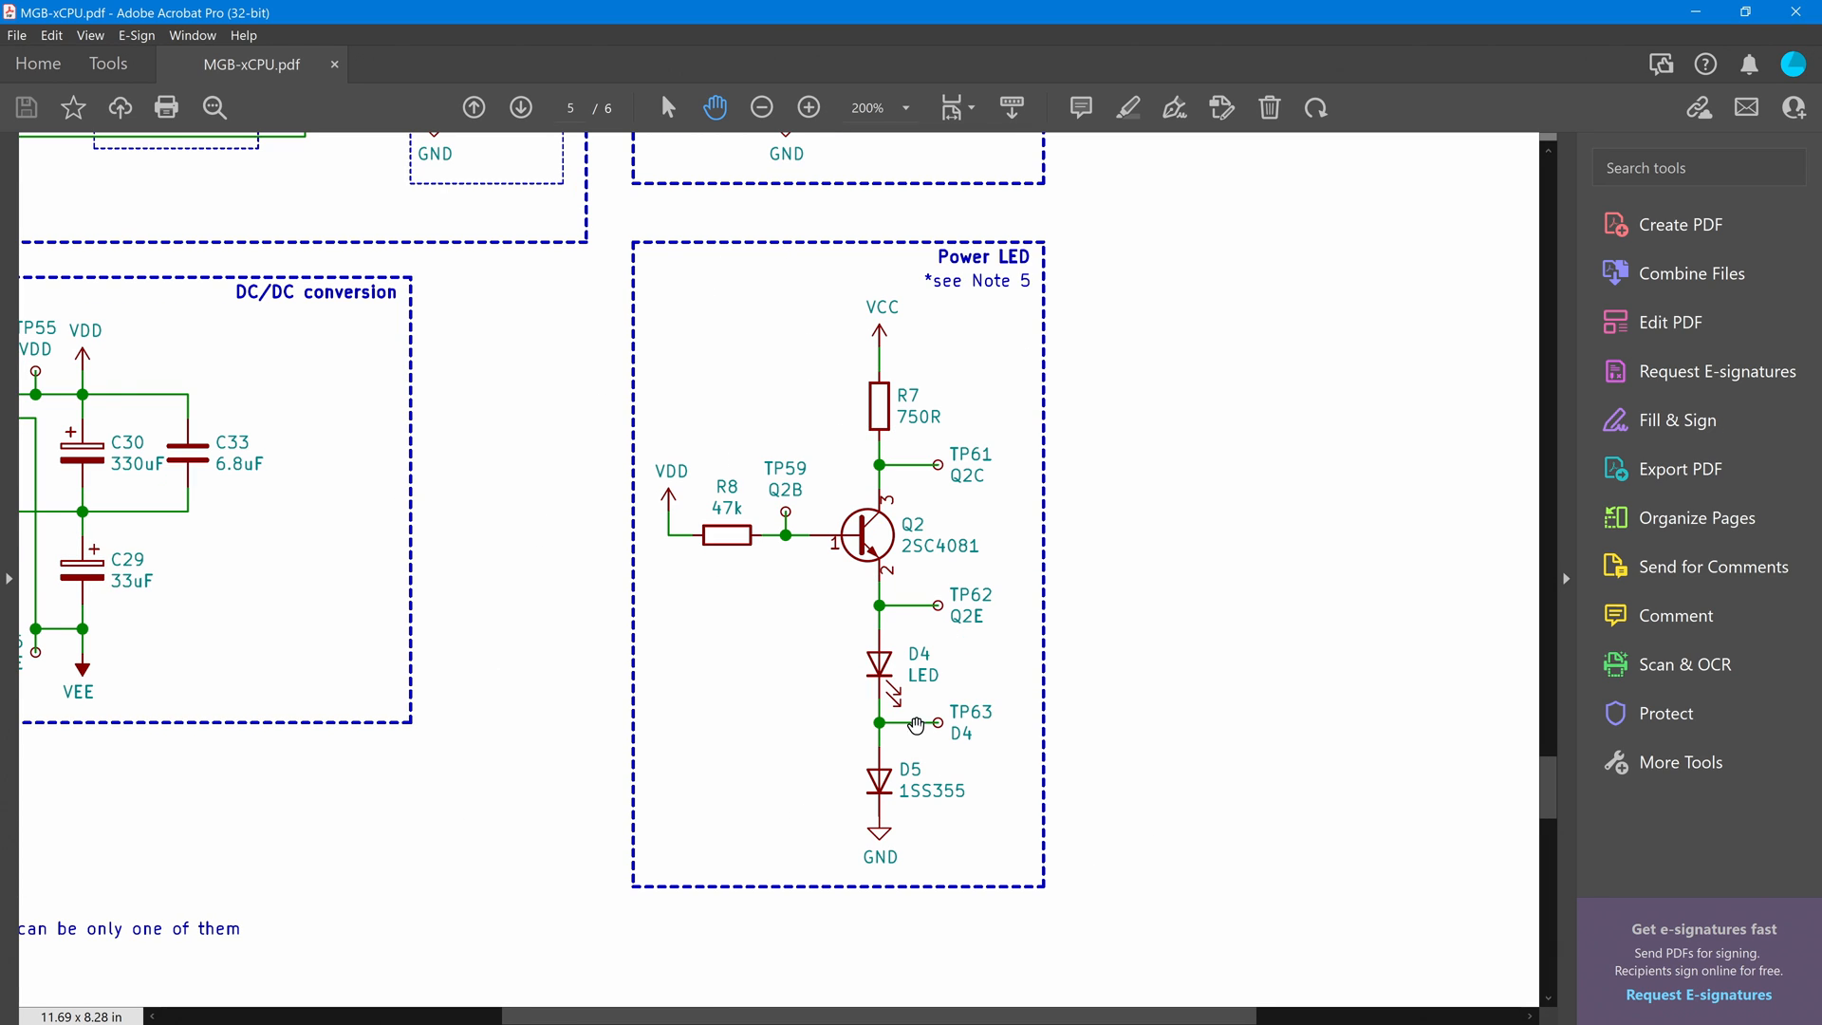
pyautogui.scroll(3)
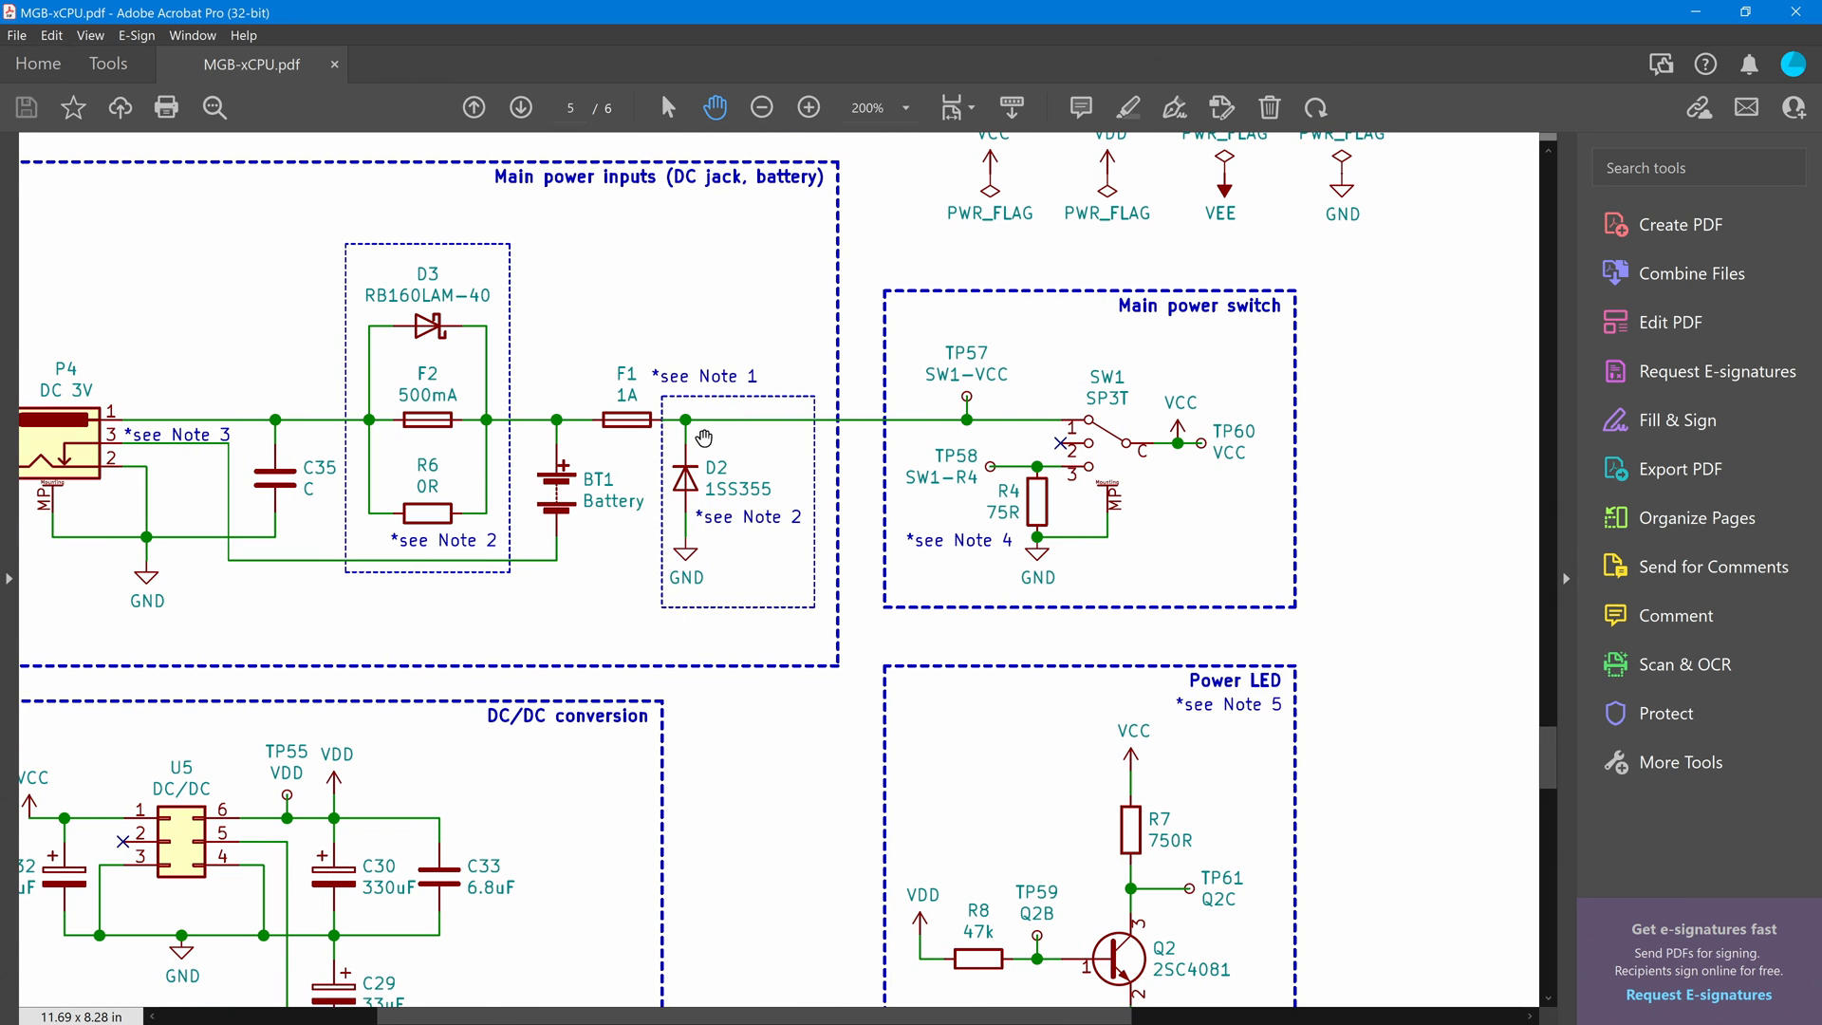
pyautogui.scroll(-3)
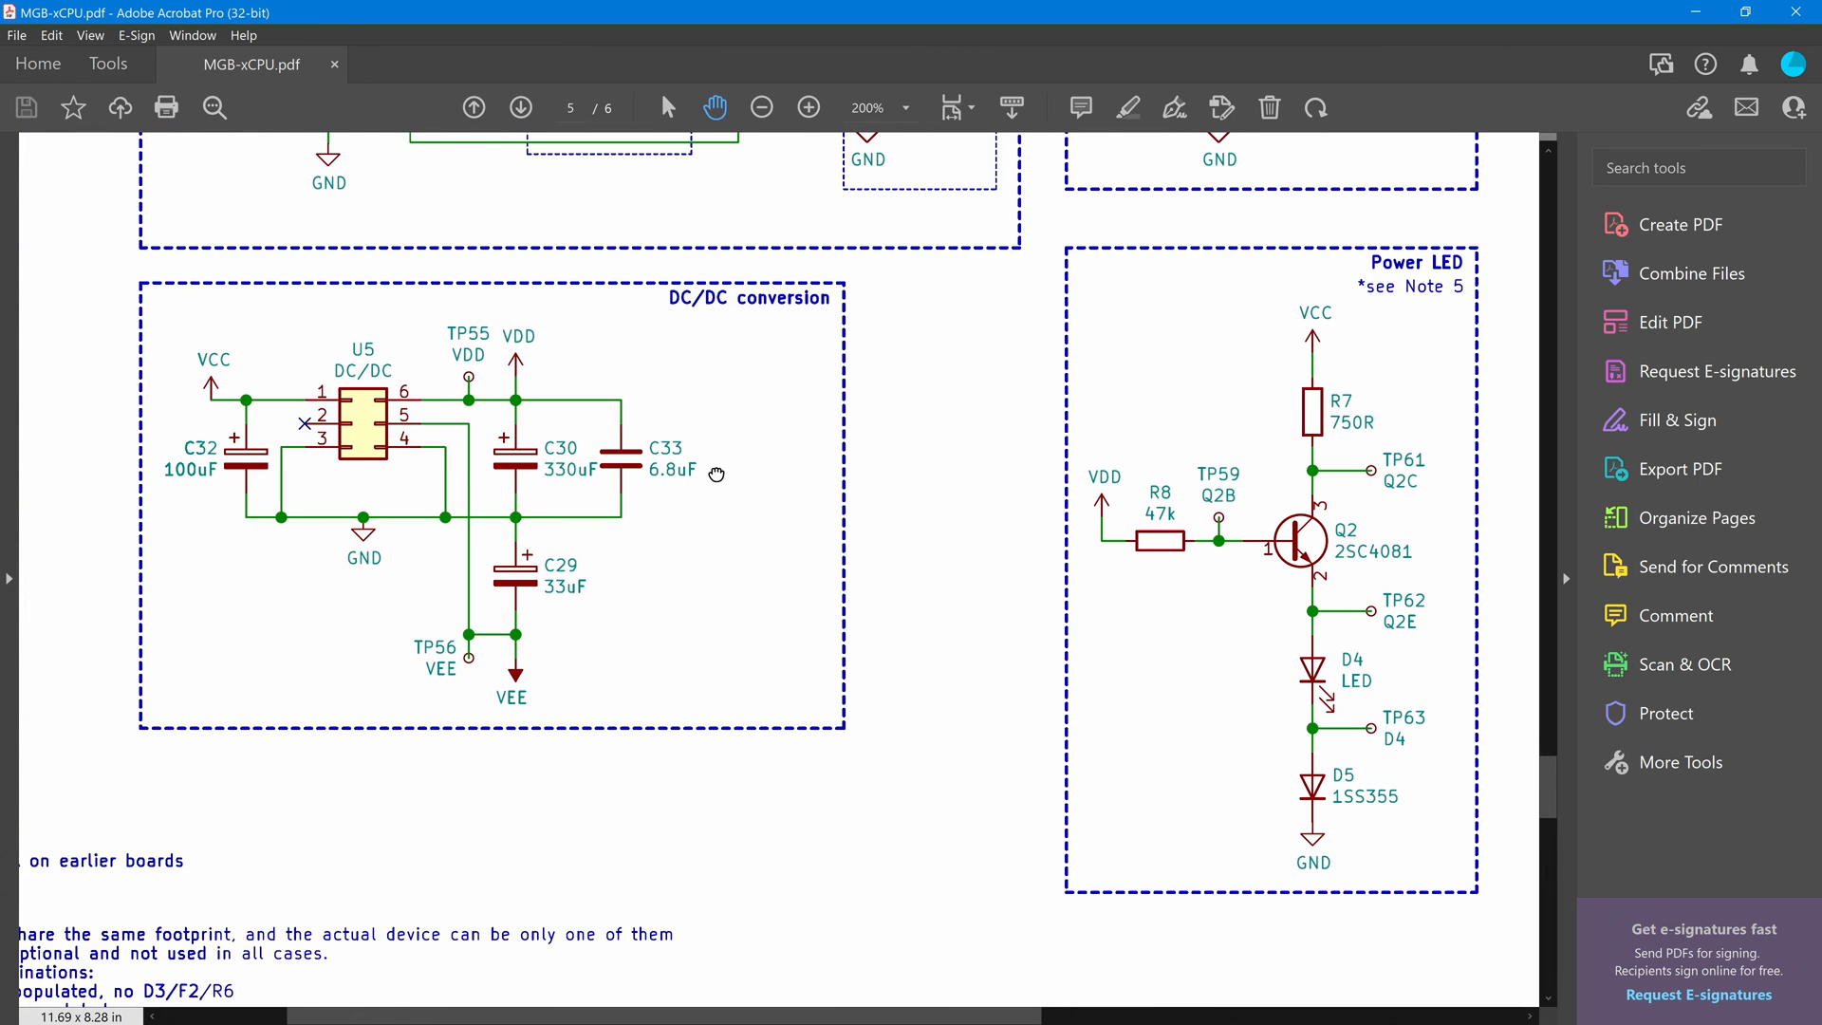
pyautogui.scroll(-3)
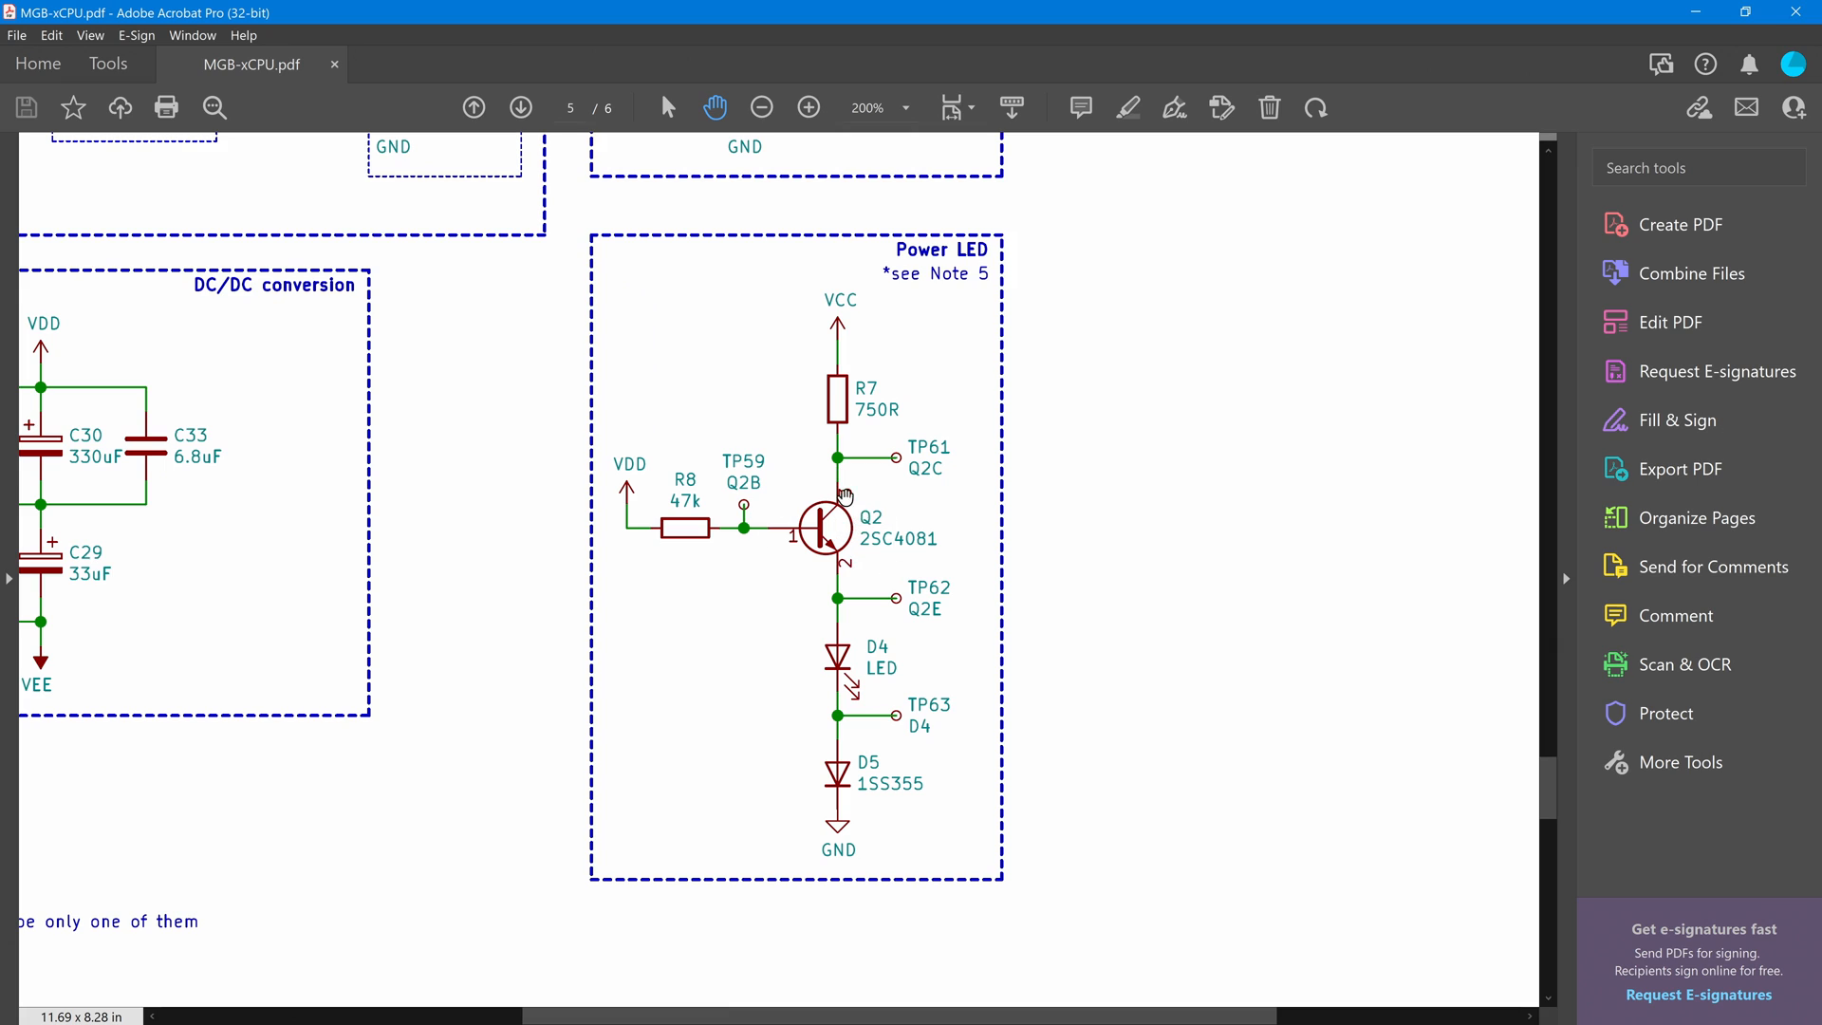
pyautogui.moveTo(644, 515)
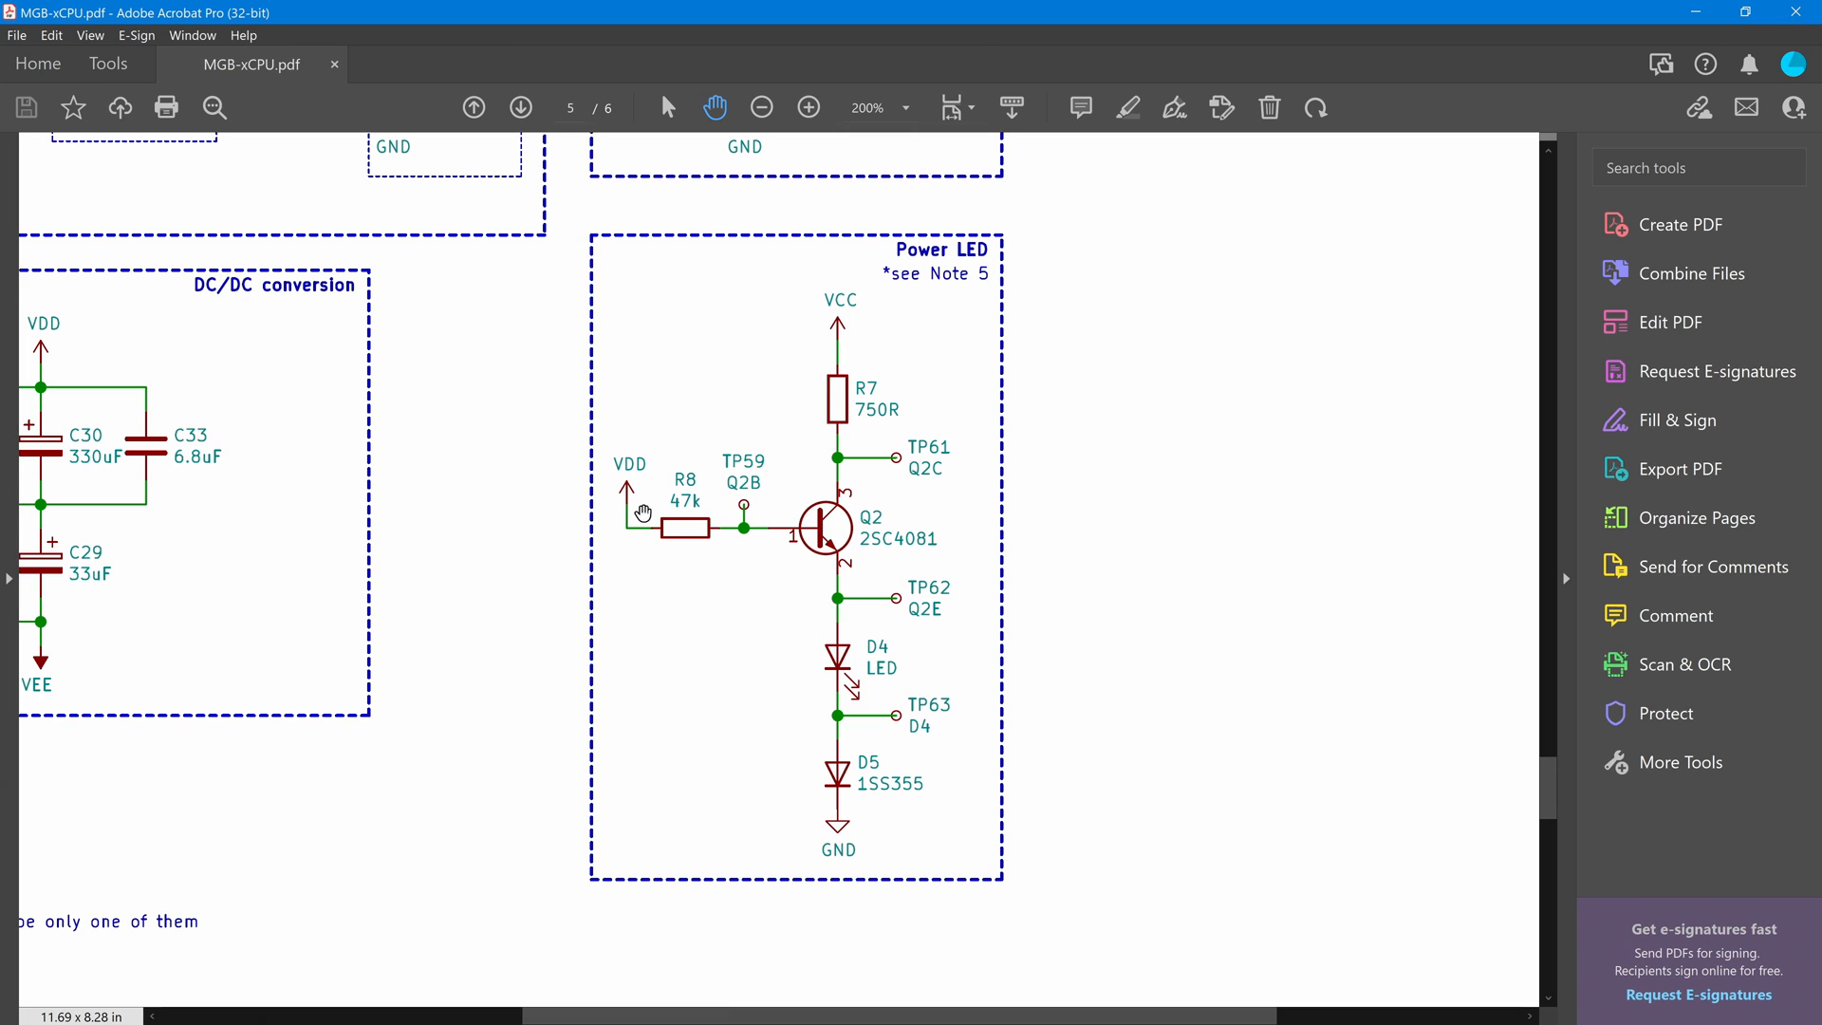
pyautogui.moveTo(862, 750)
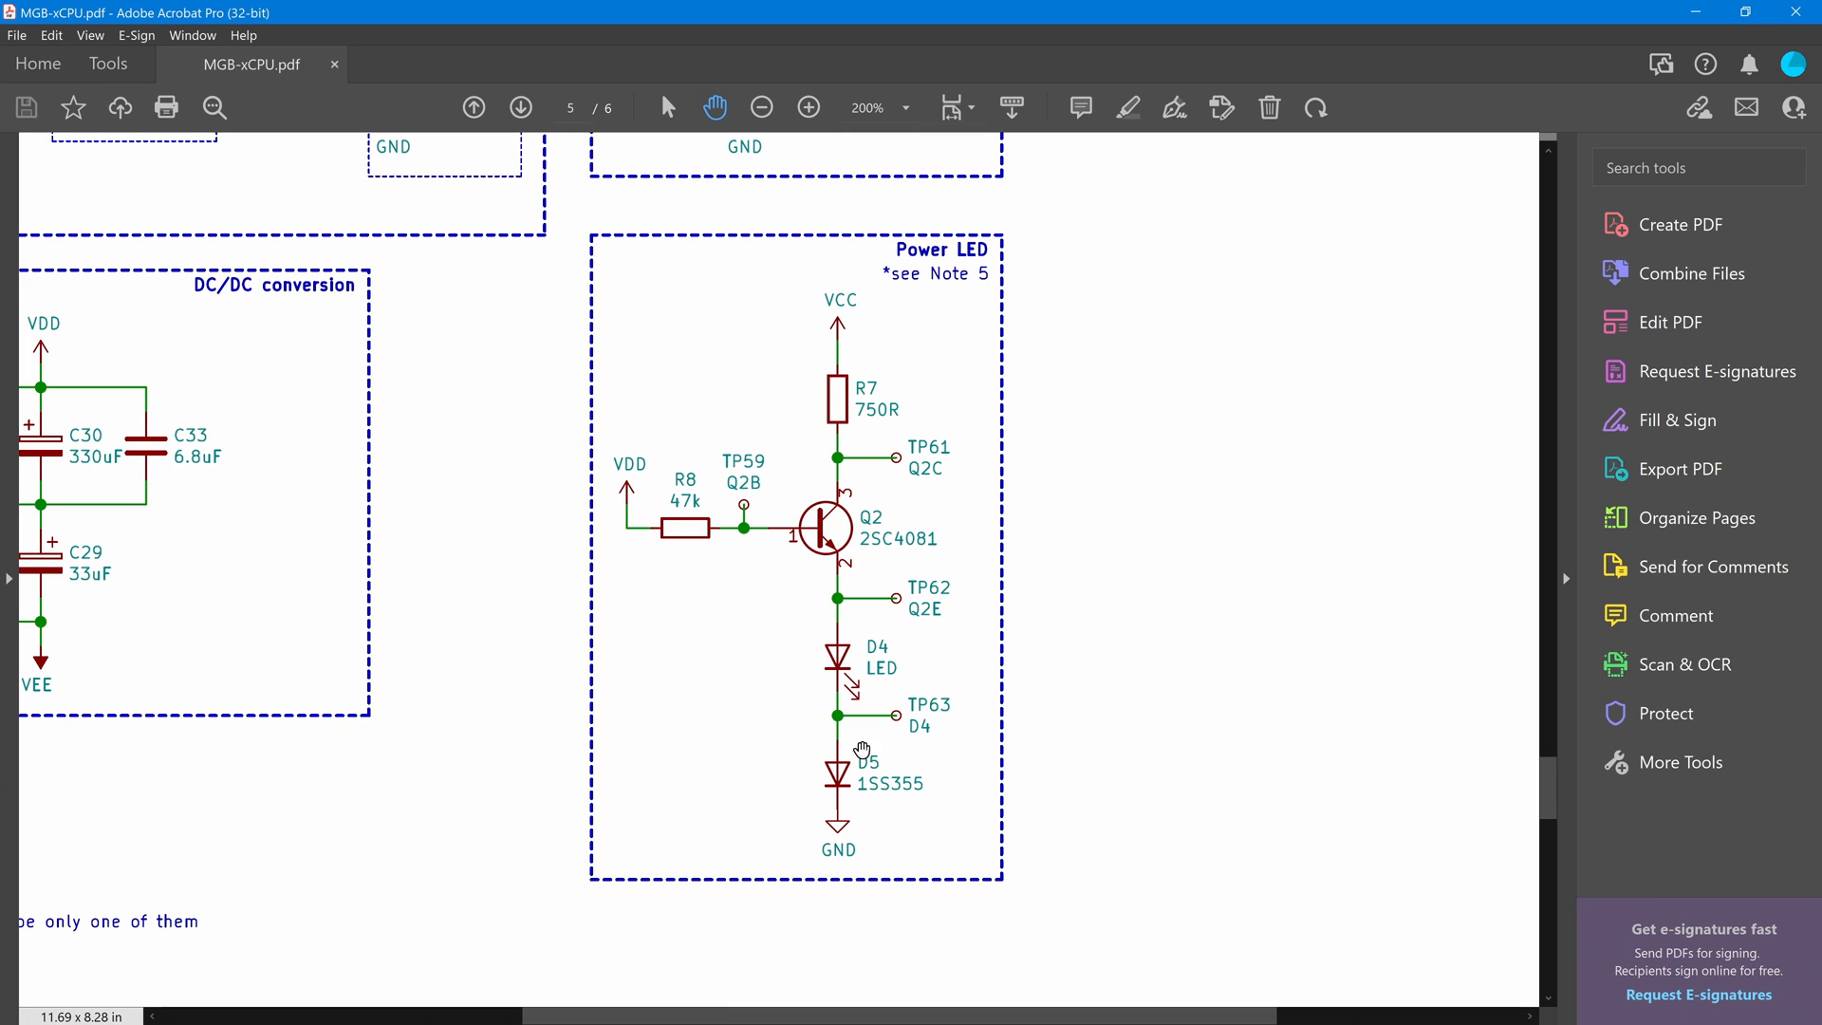
pyautogui.moveTo(837, 692)
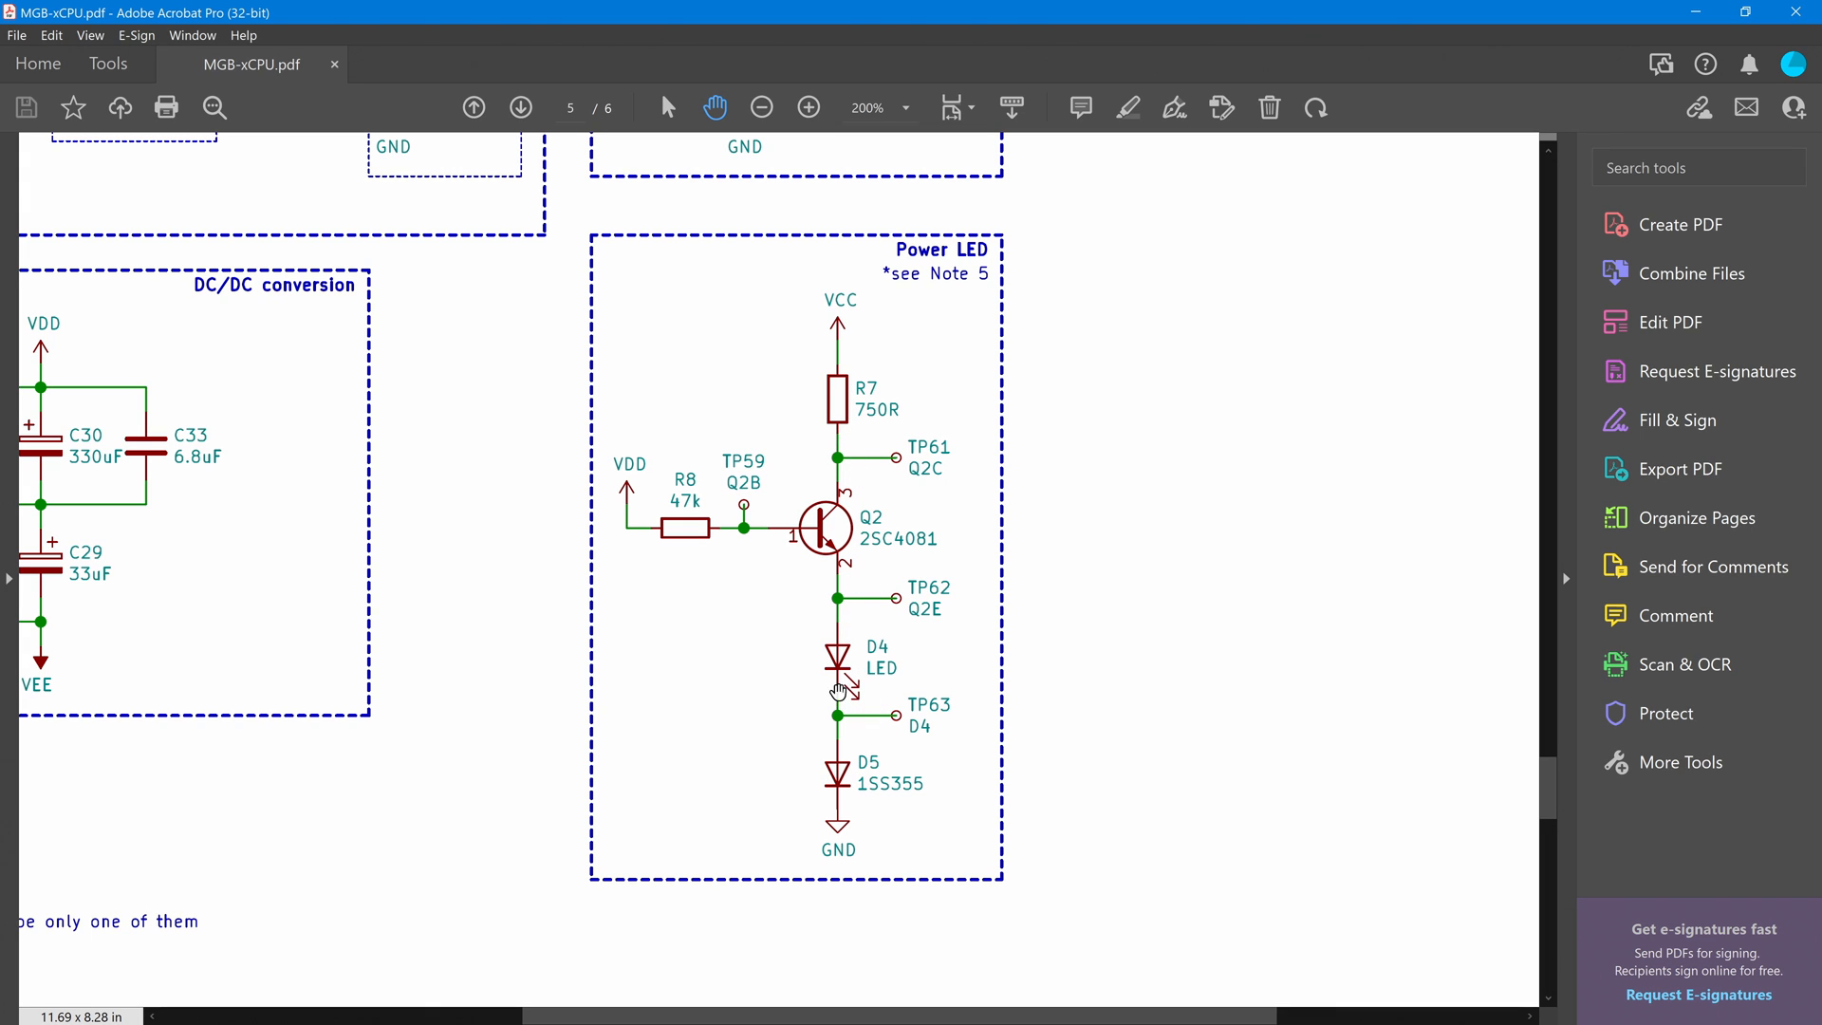
pyautogui.scroll(3)
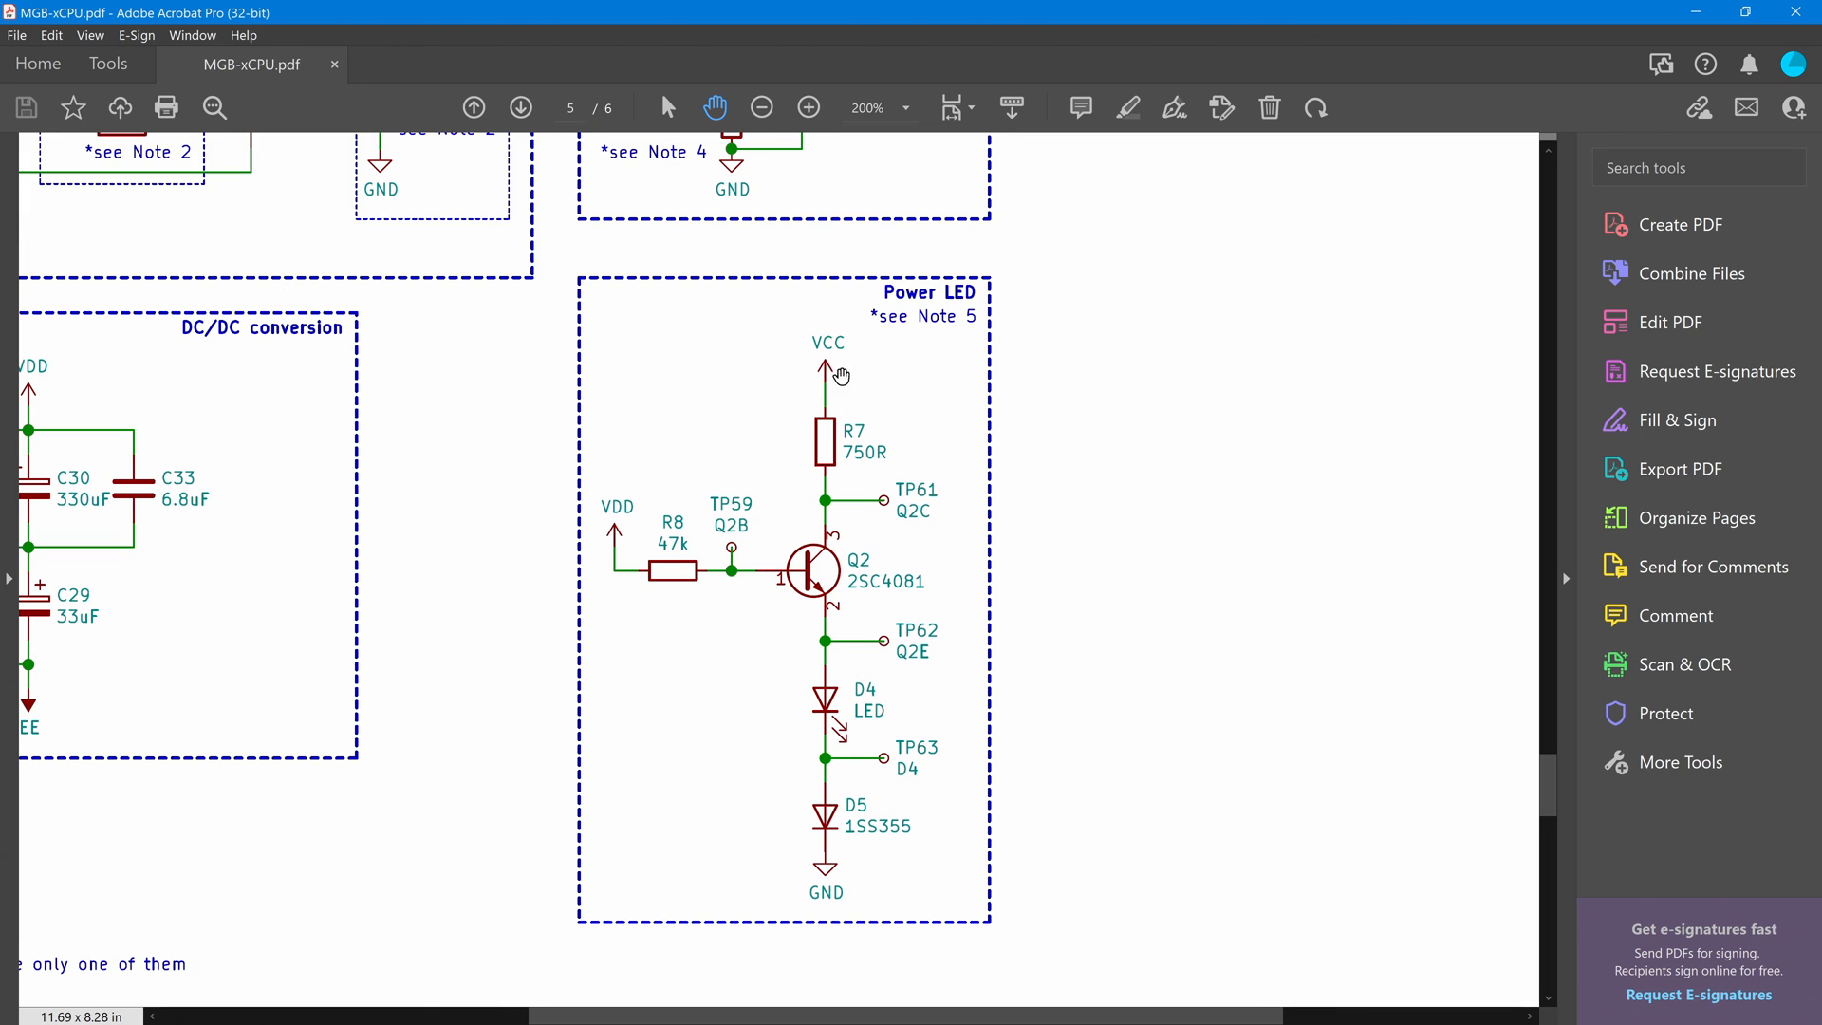
pyautogui.scroll(3)
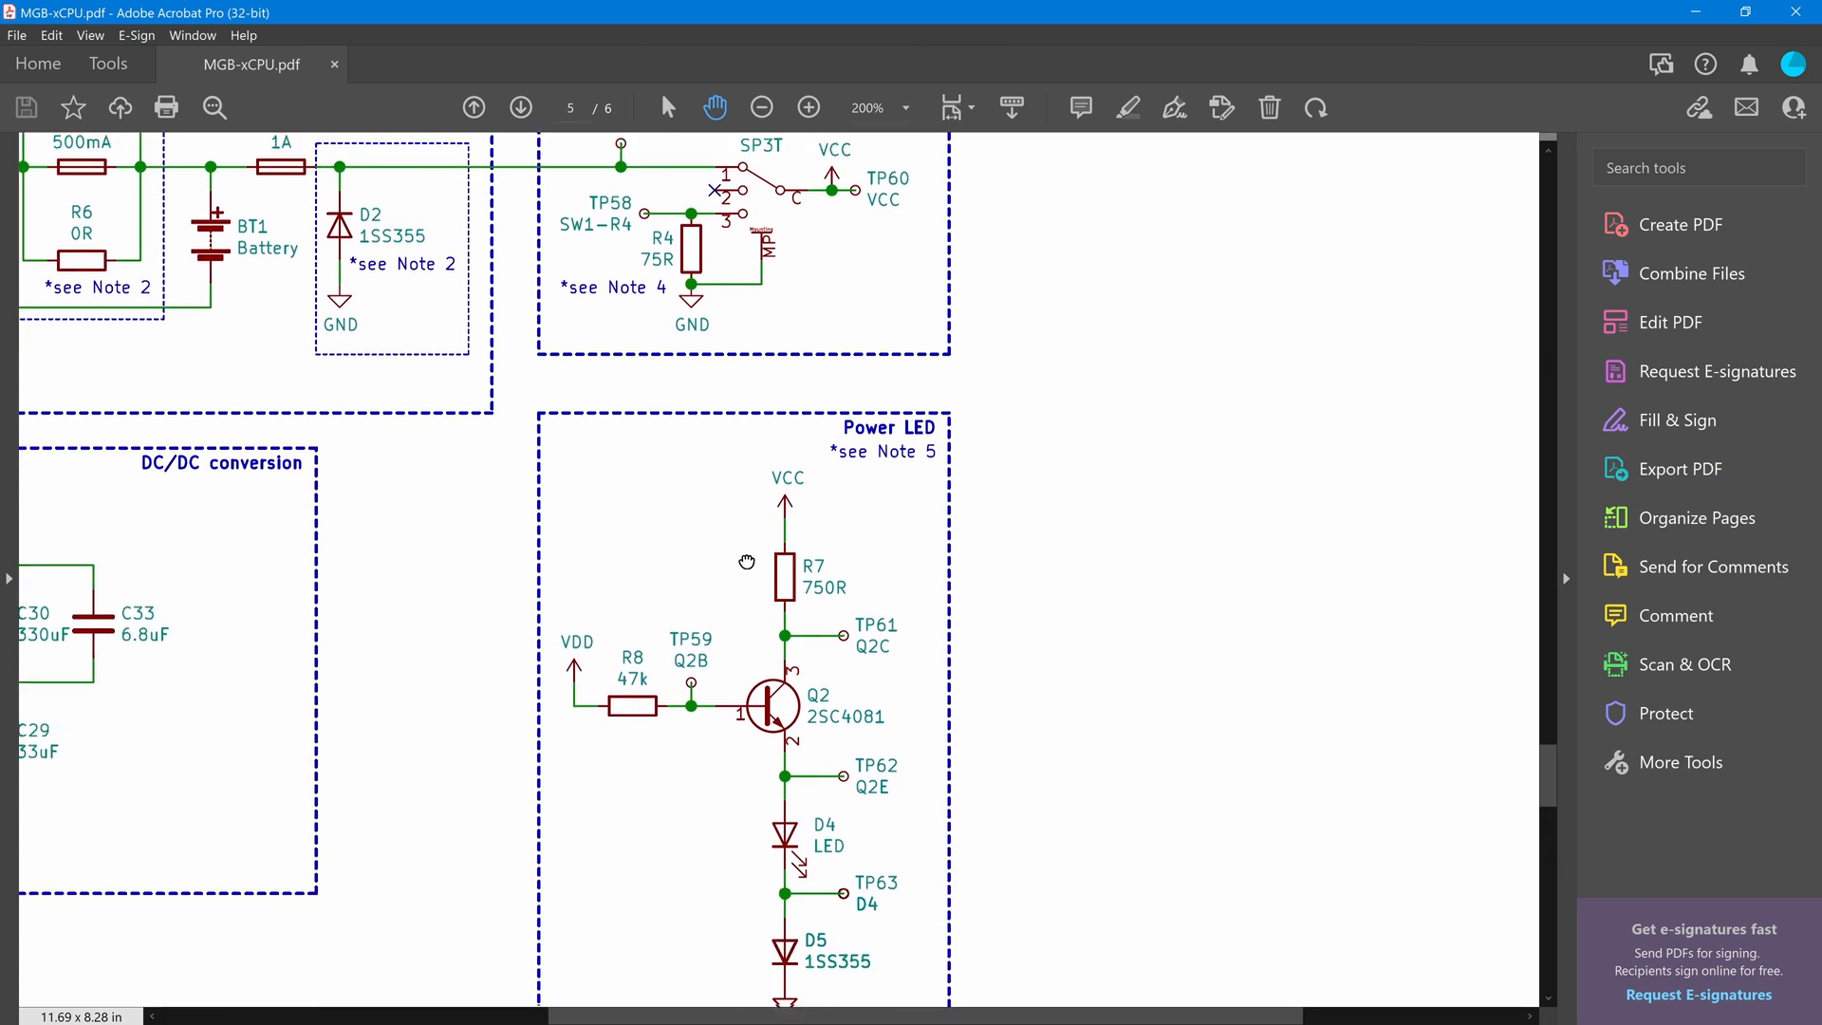
pyautogui.scroll(-3)
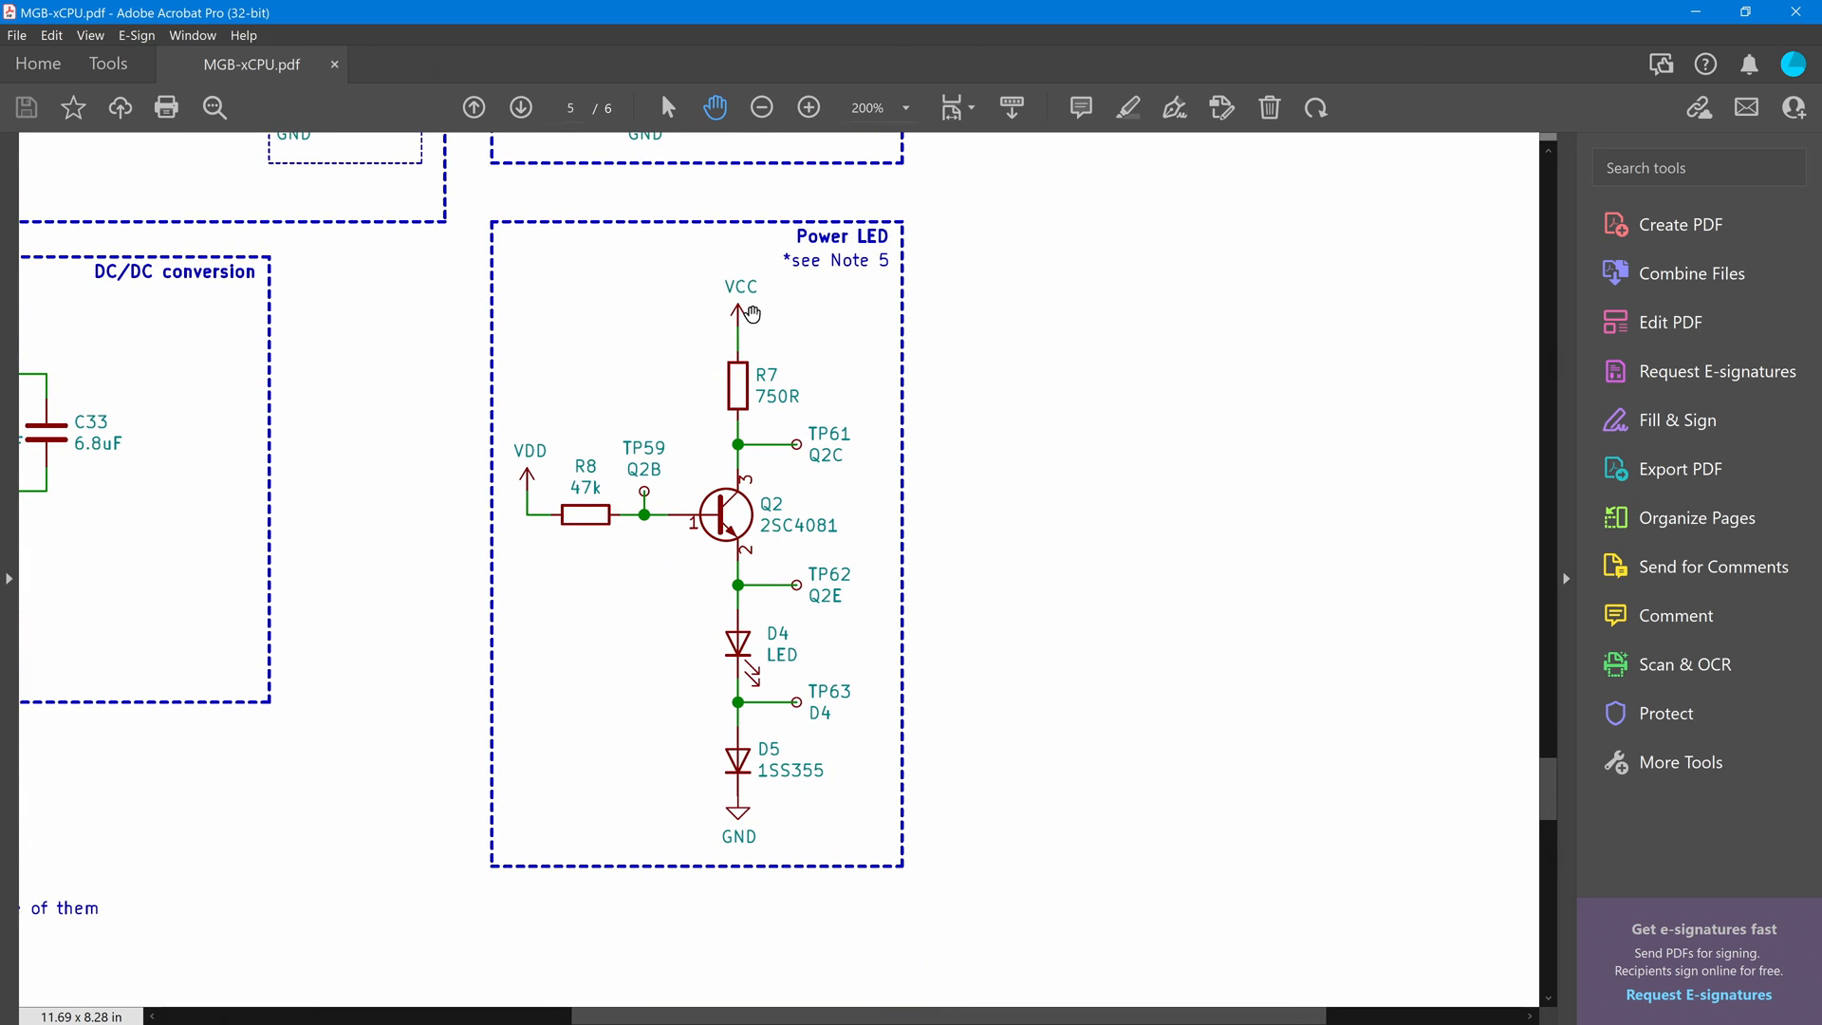
pyautogui.moveTo(730, 697)
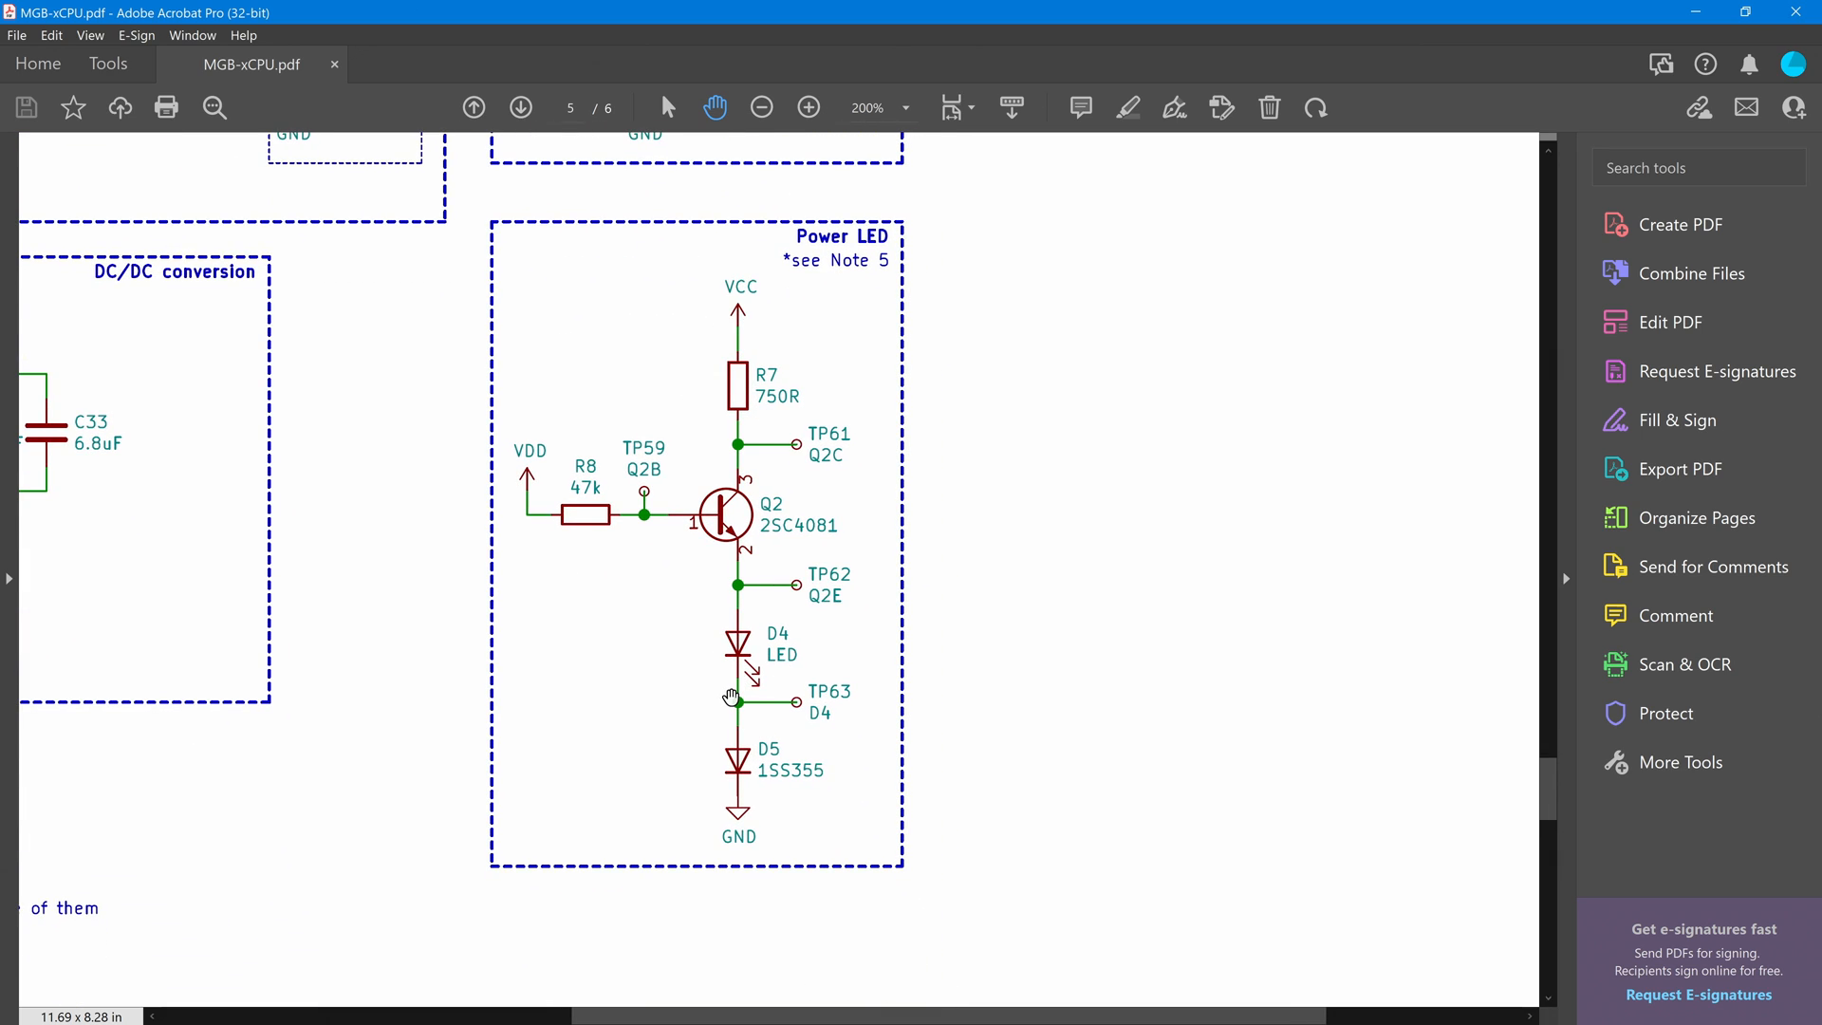
pyautogui.moveTo(741, 769)
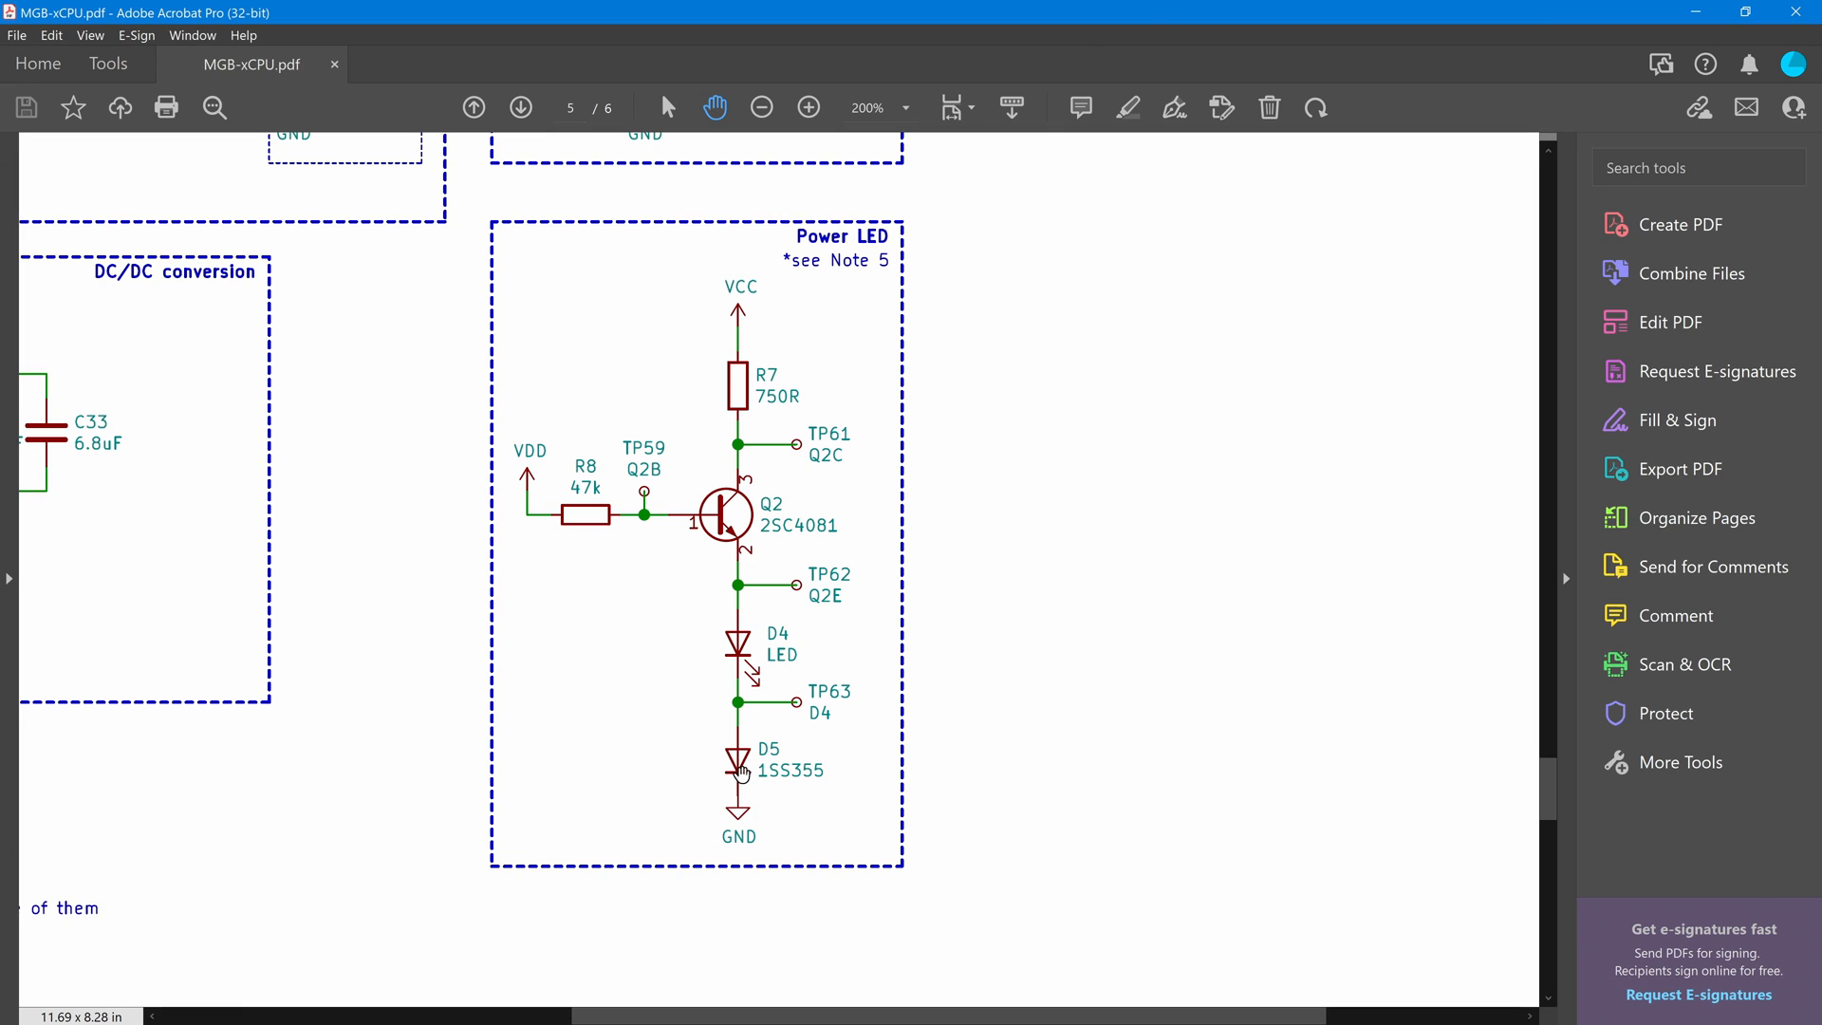
pyautogui.moveTo(742, 374)
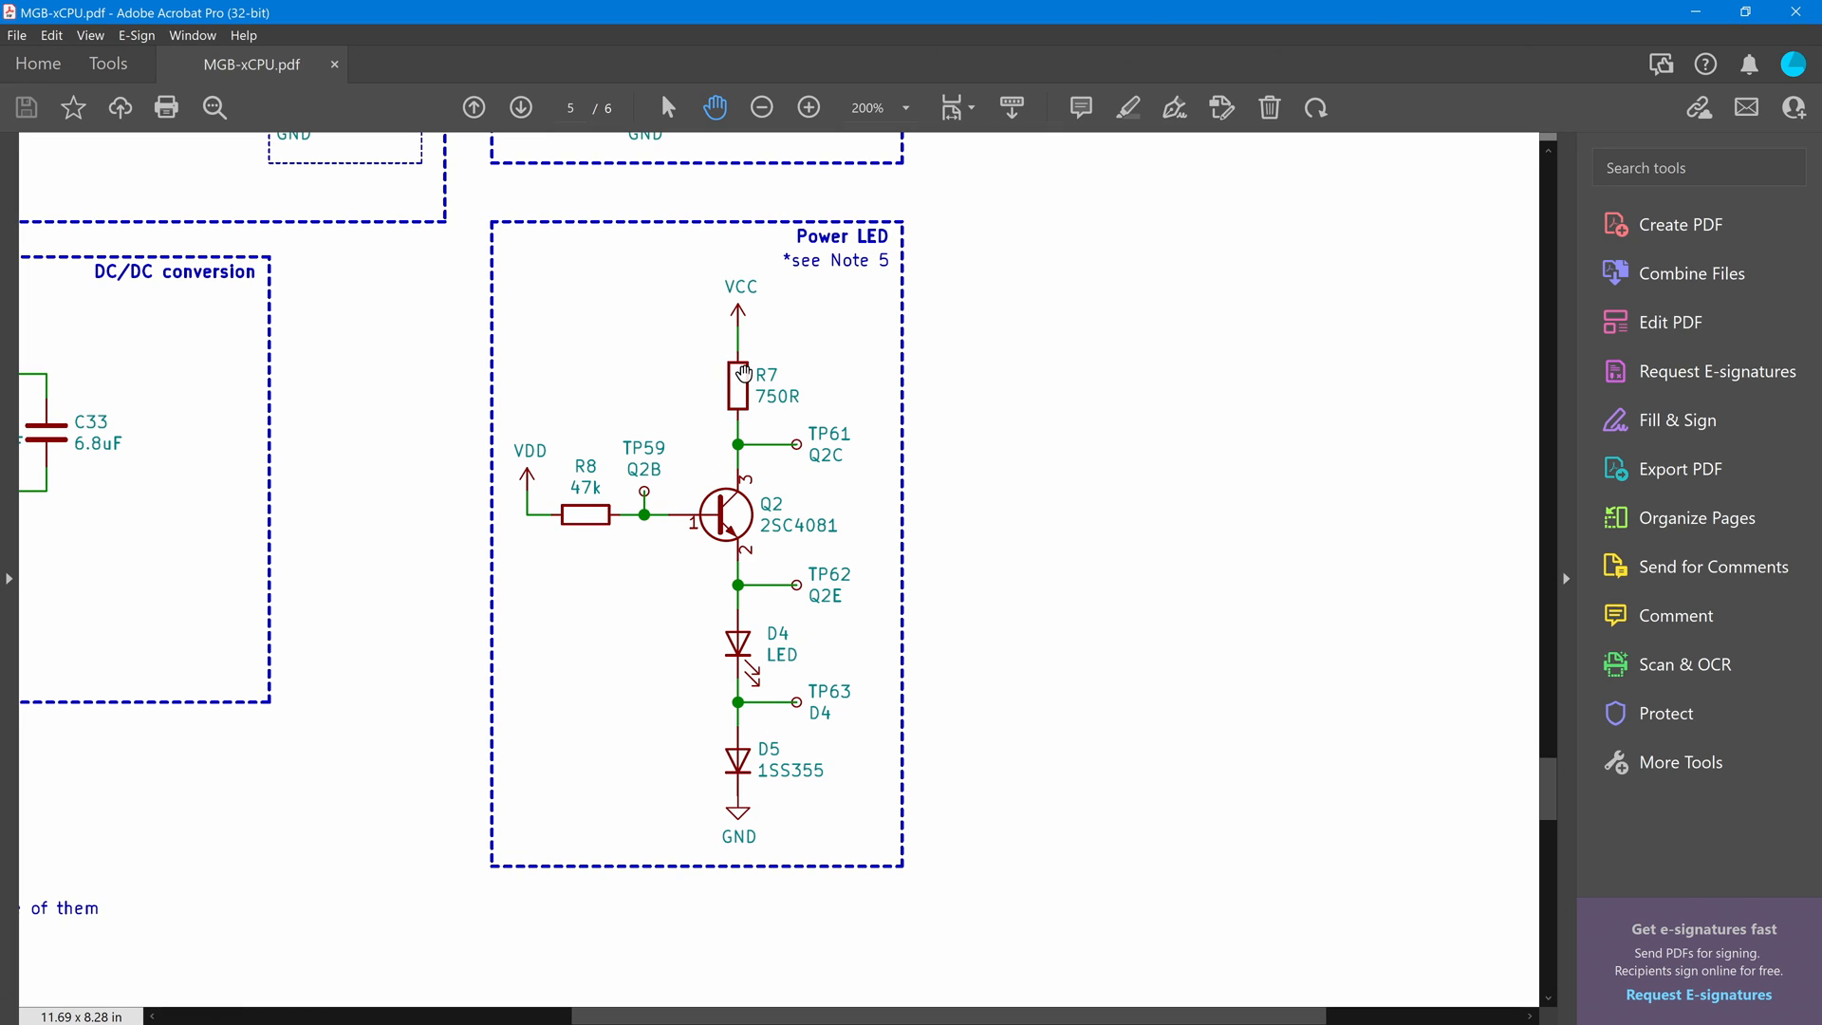
pyautogui.moveTo(812, 353)
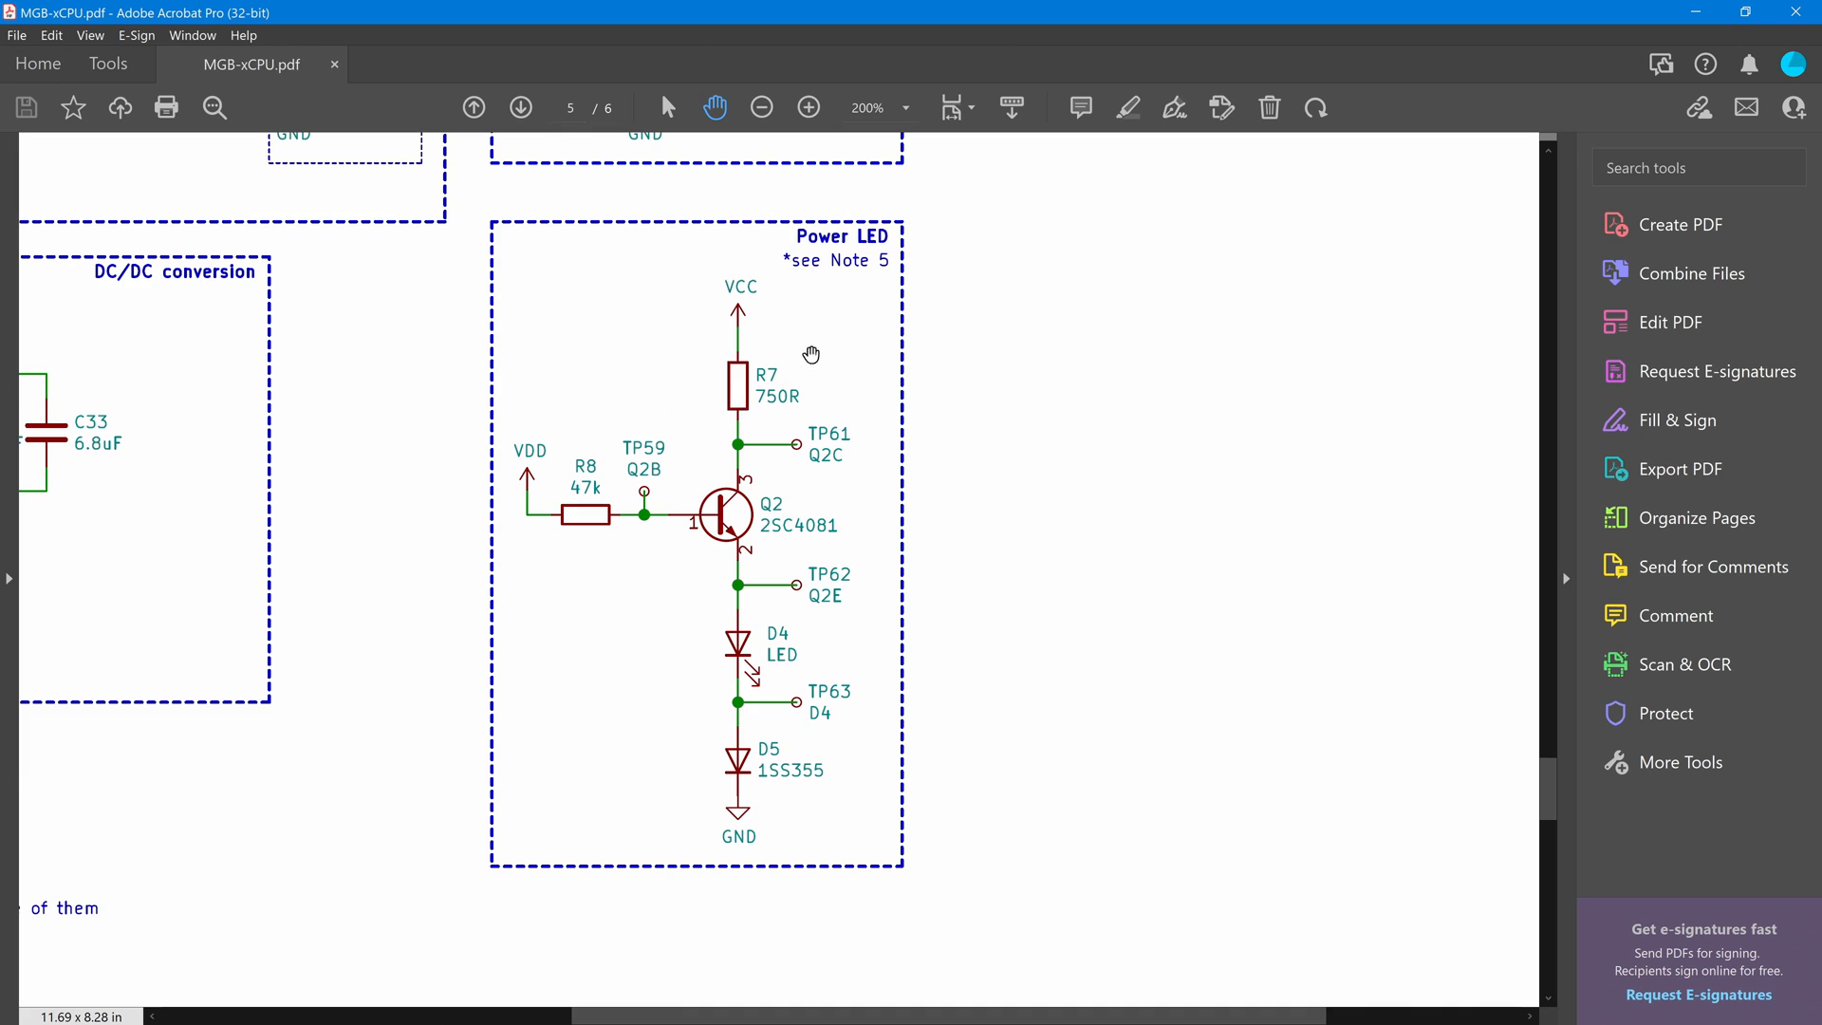
pyautogui.moveTo(716, 492)
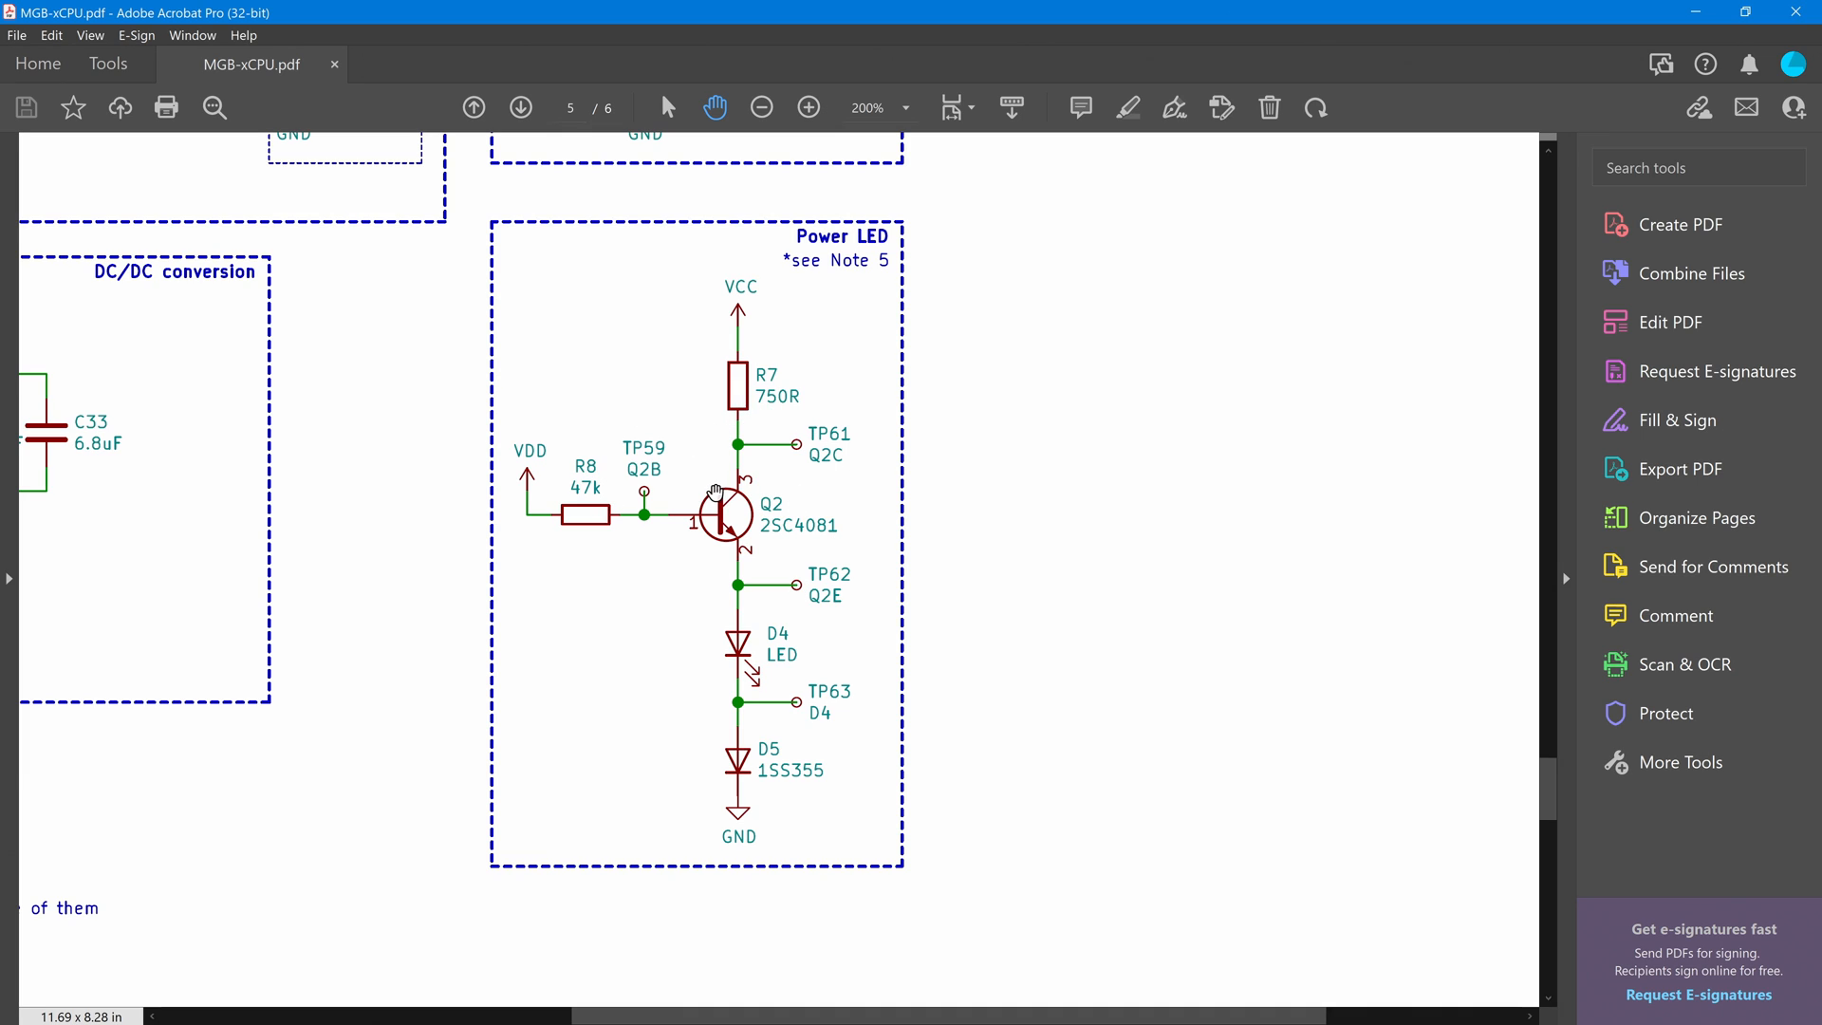
pyautogui.moveTo(702, 541)
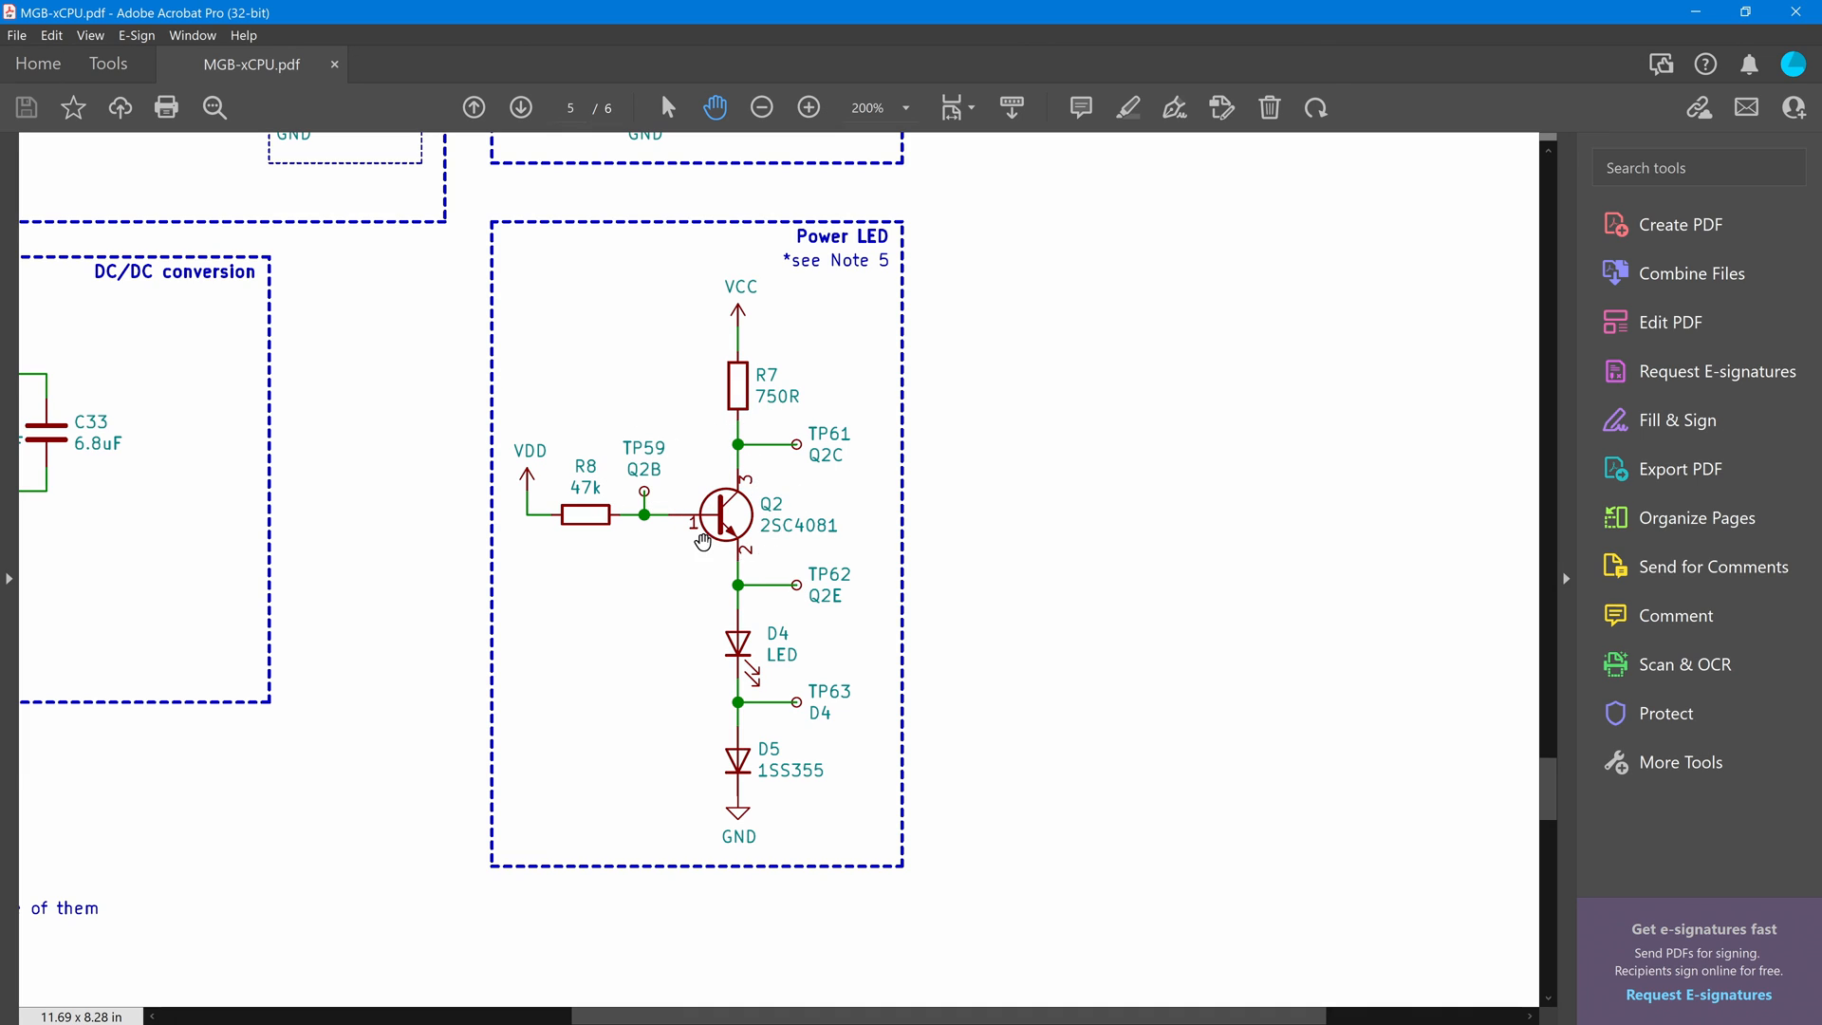
pyautogui.moveTo(679, 621)
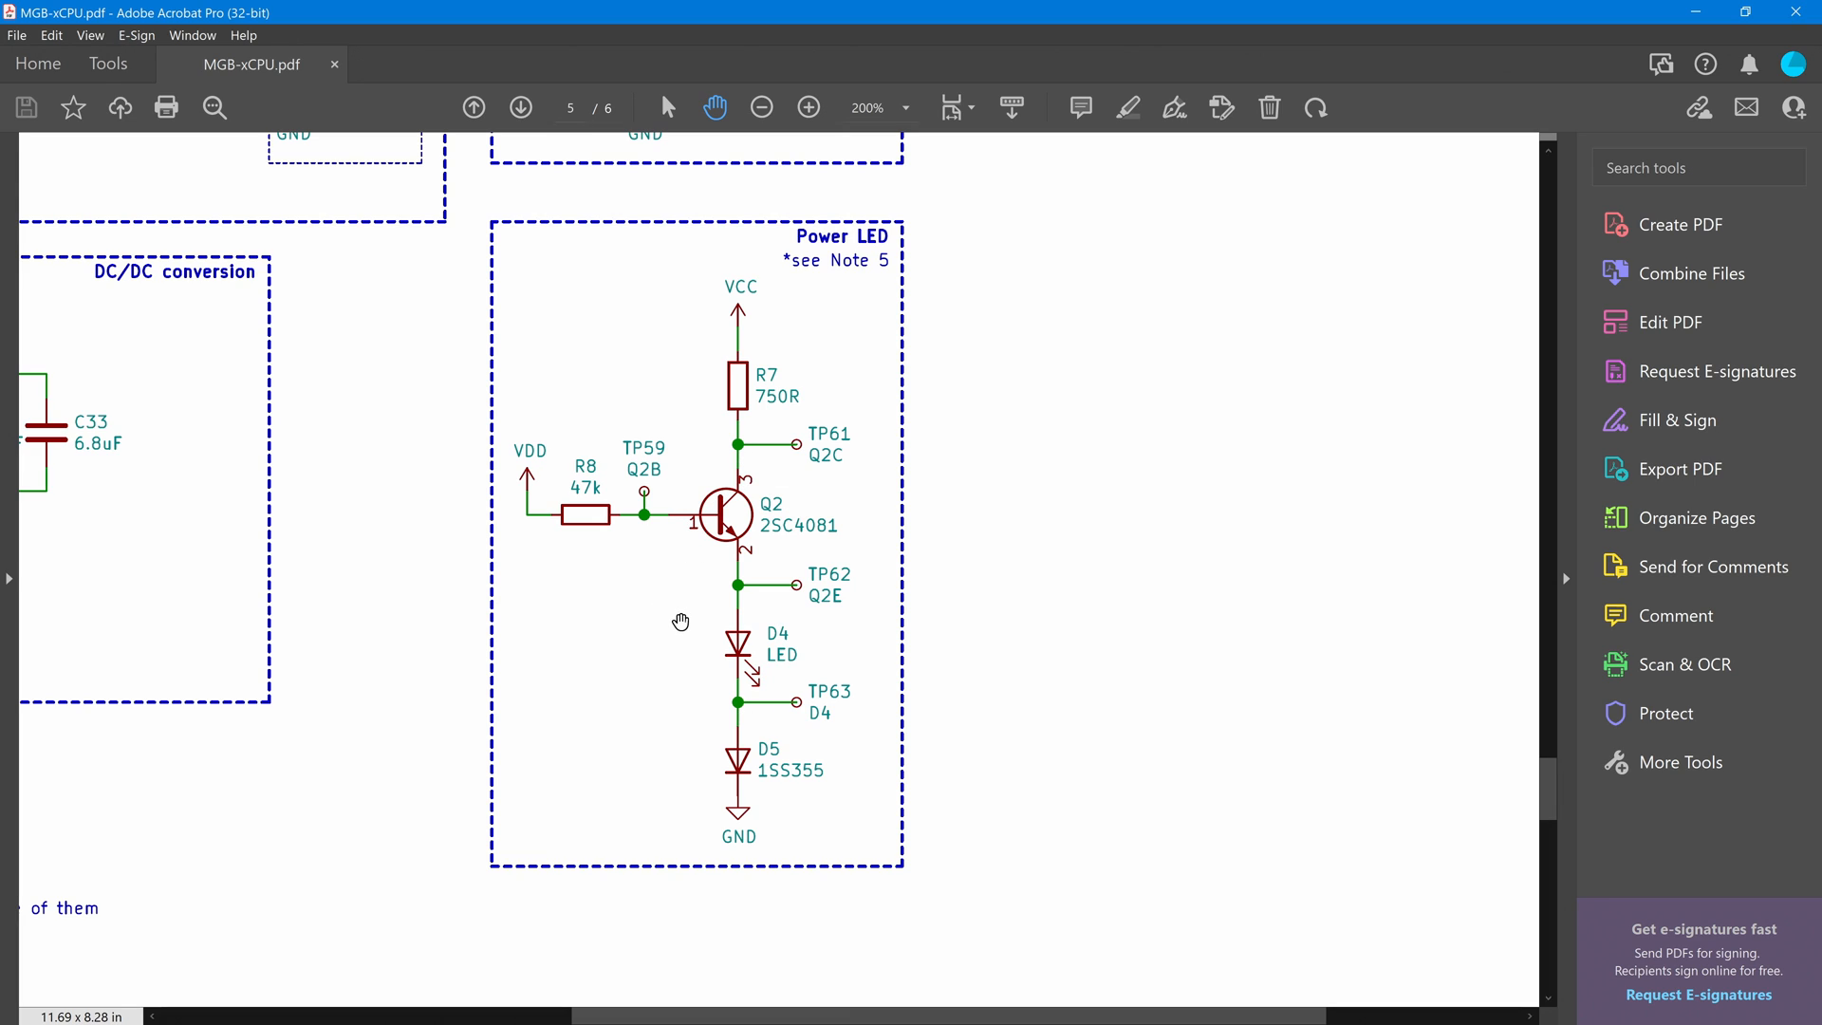
pyautogui.moveTo(729, 508)
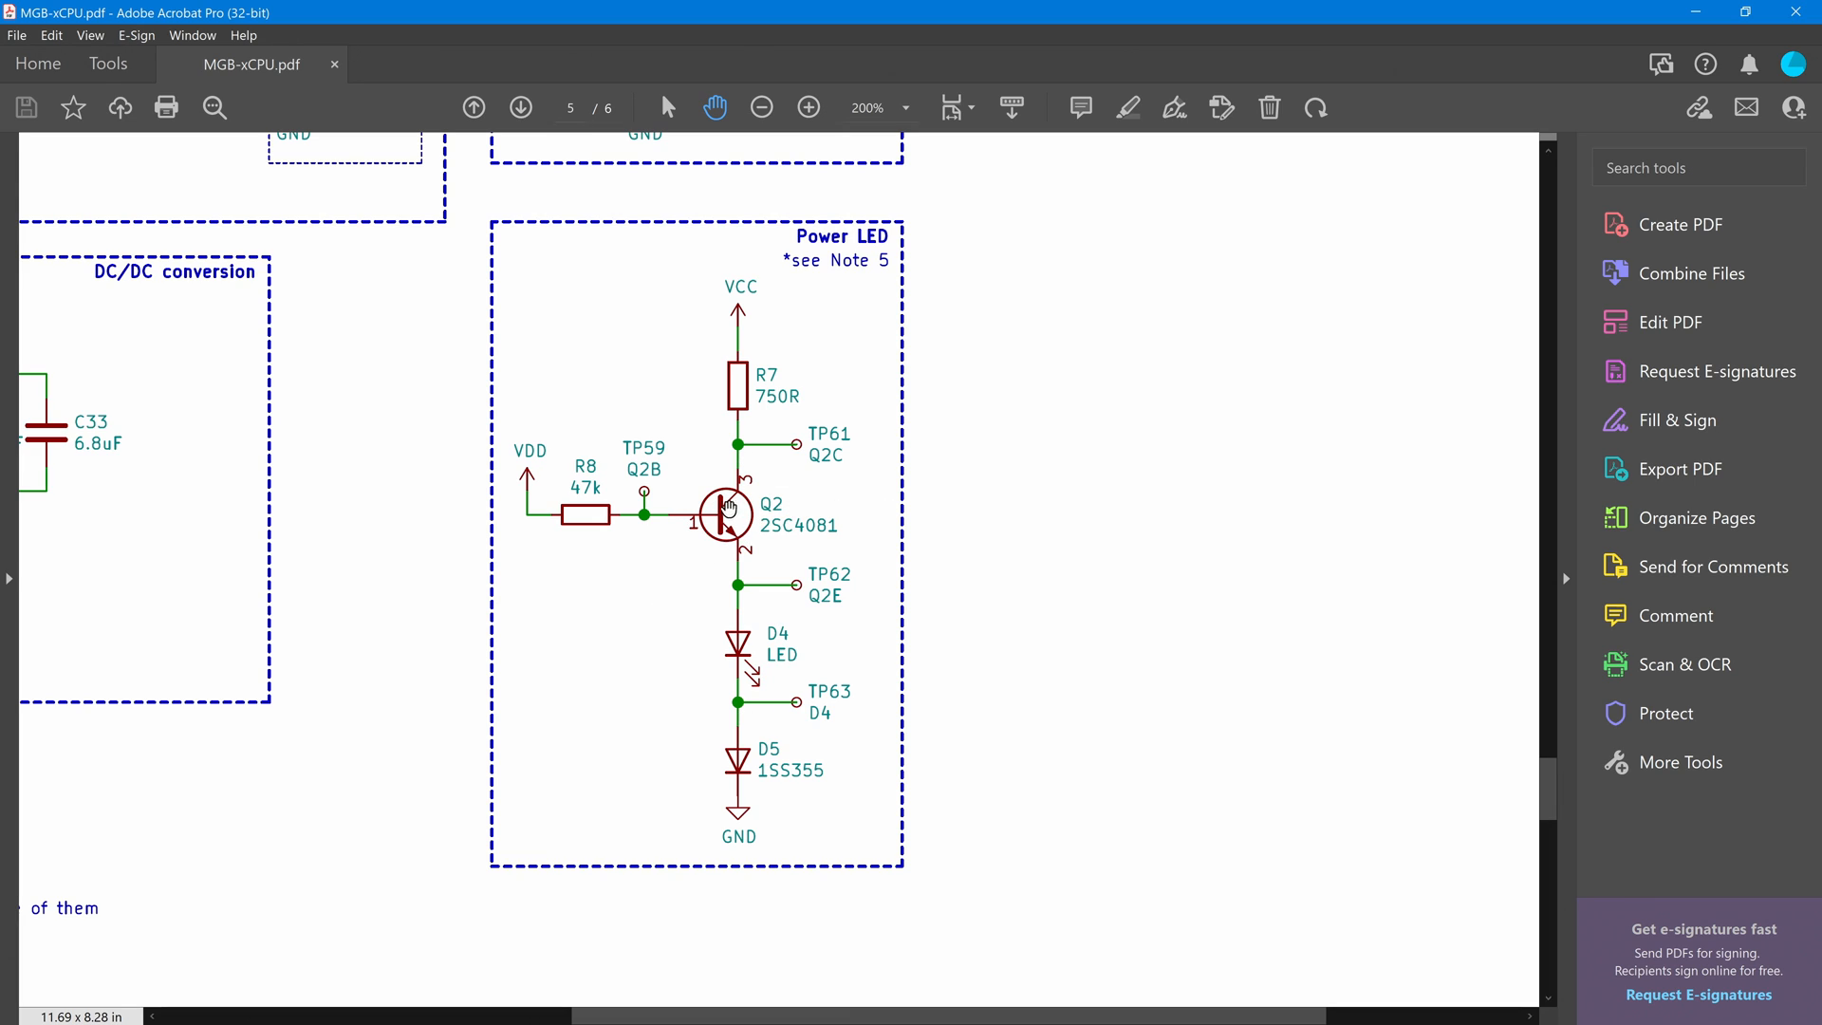
pyautogui.moveTo(725, 511)
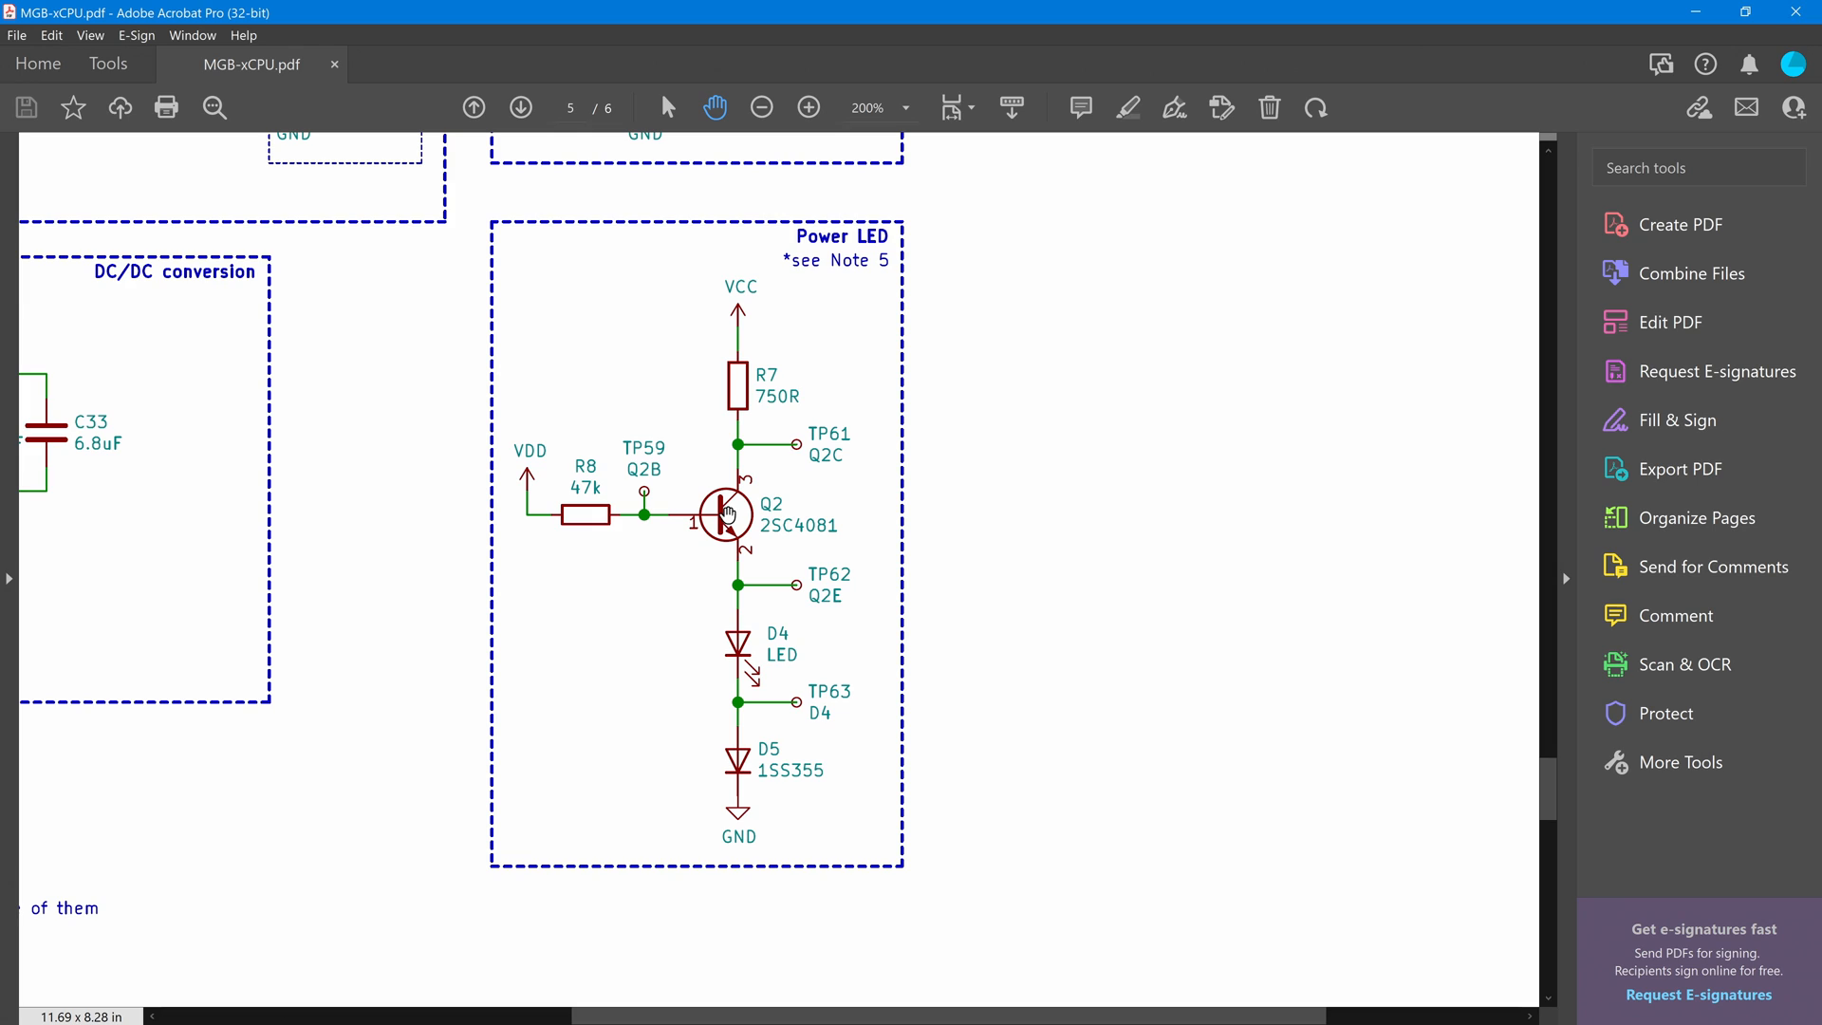
pyautogui.moveTo(843, 526)
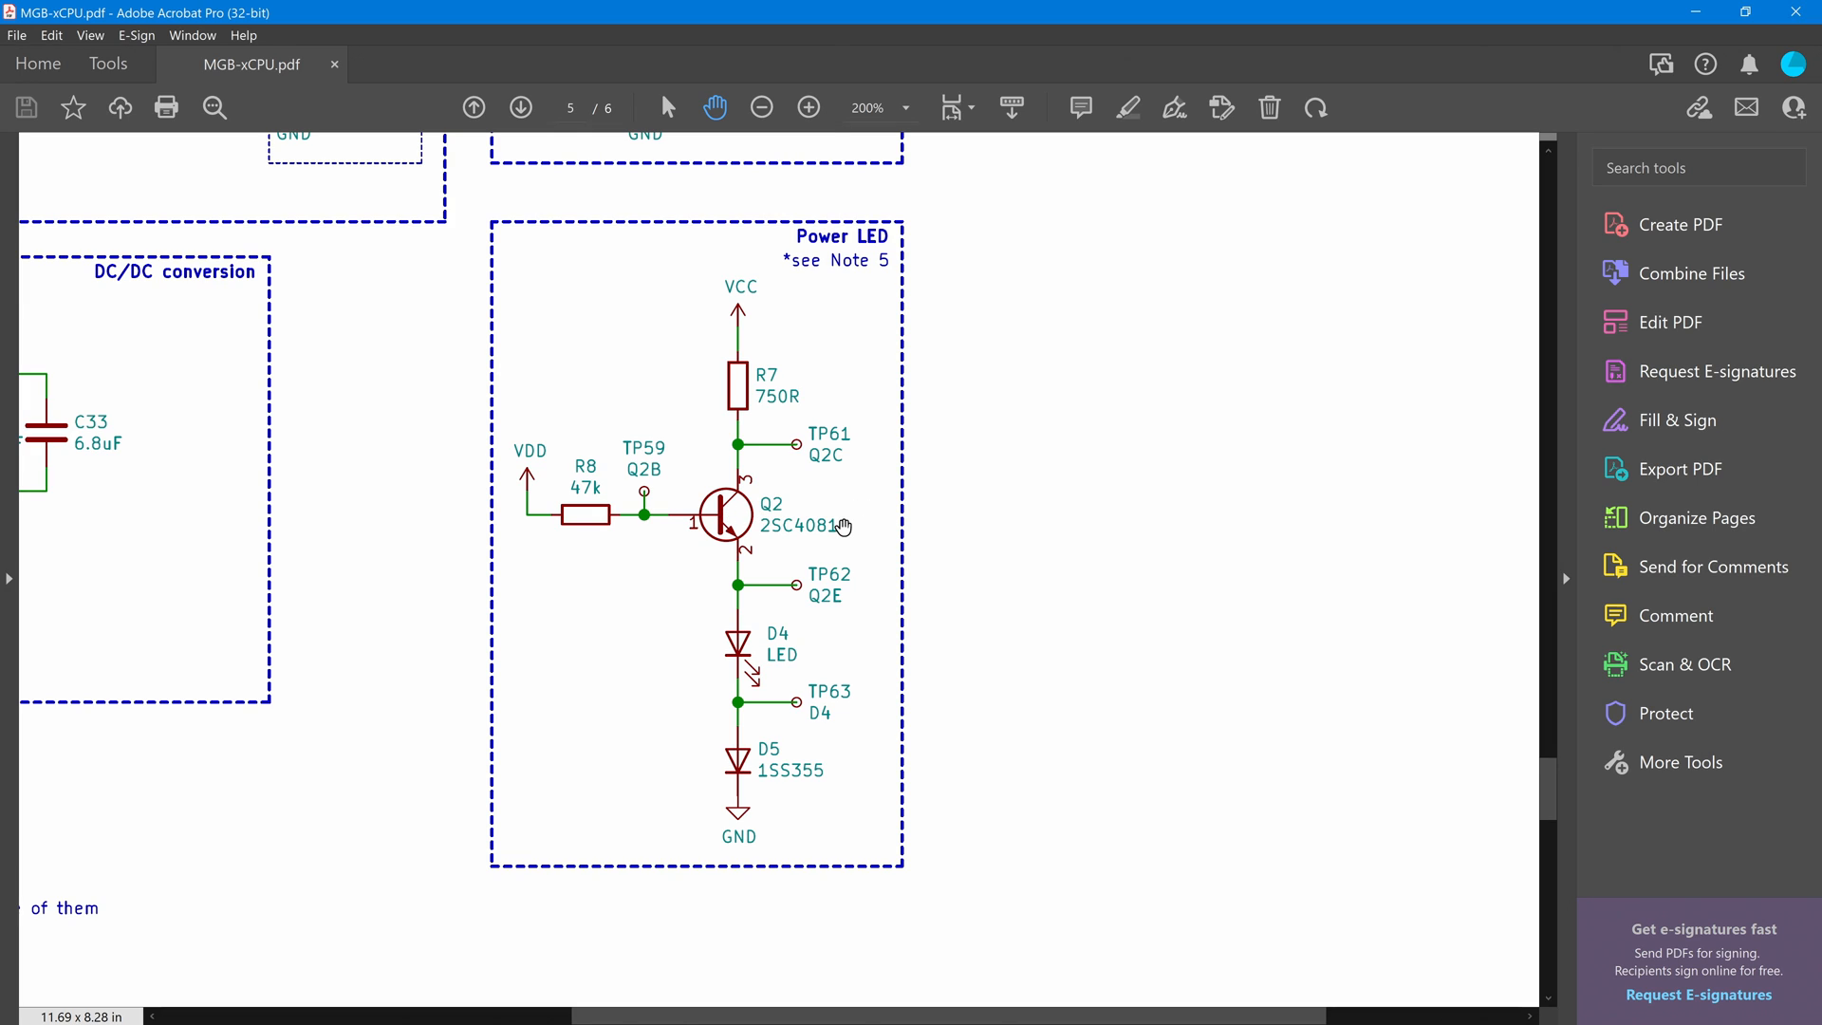
pyautogui.moveTo(807, 503)
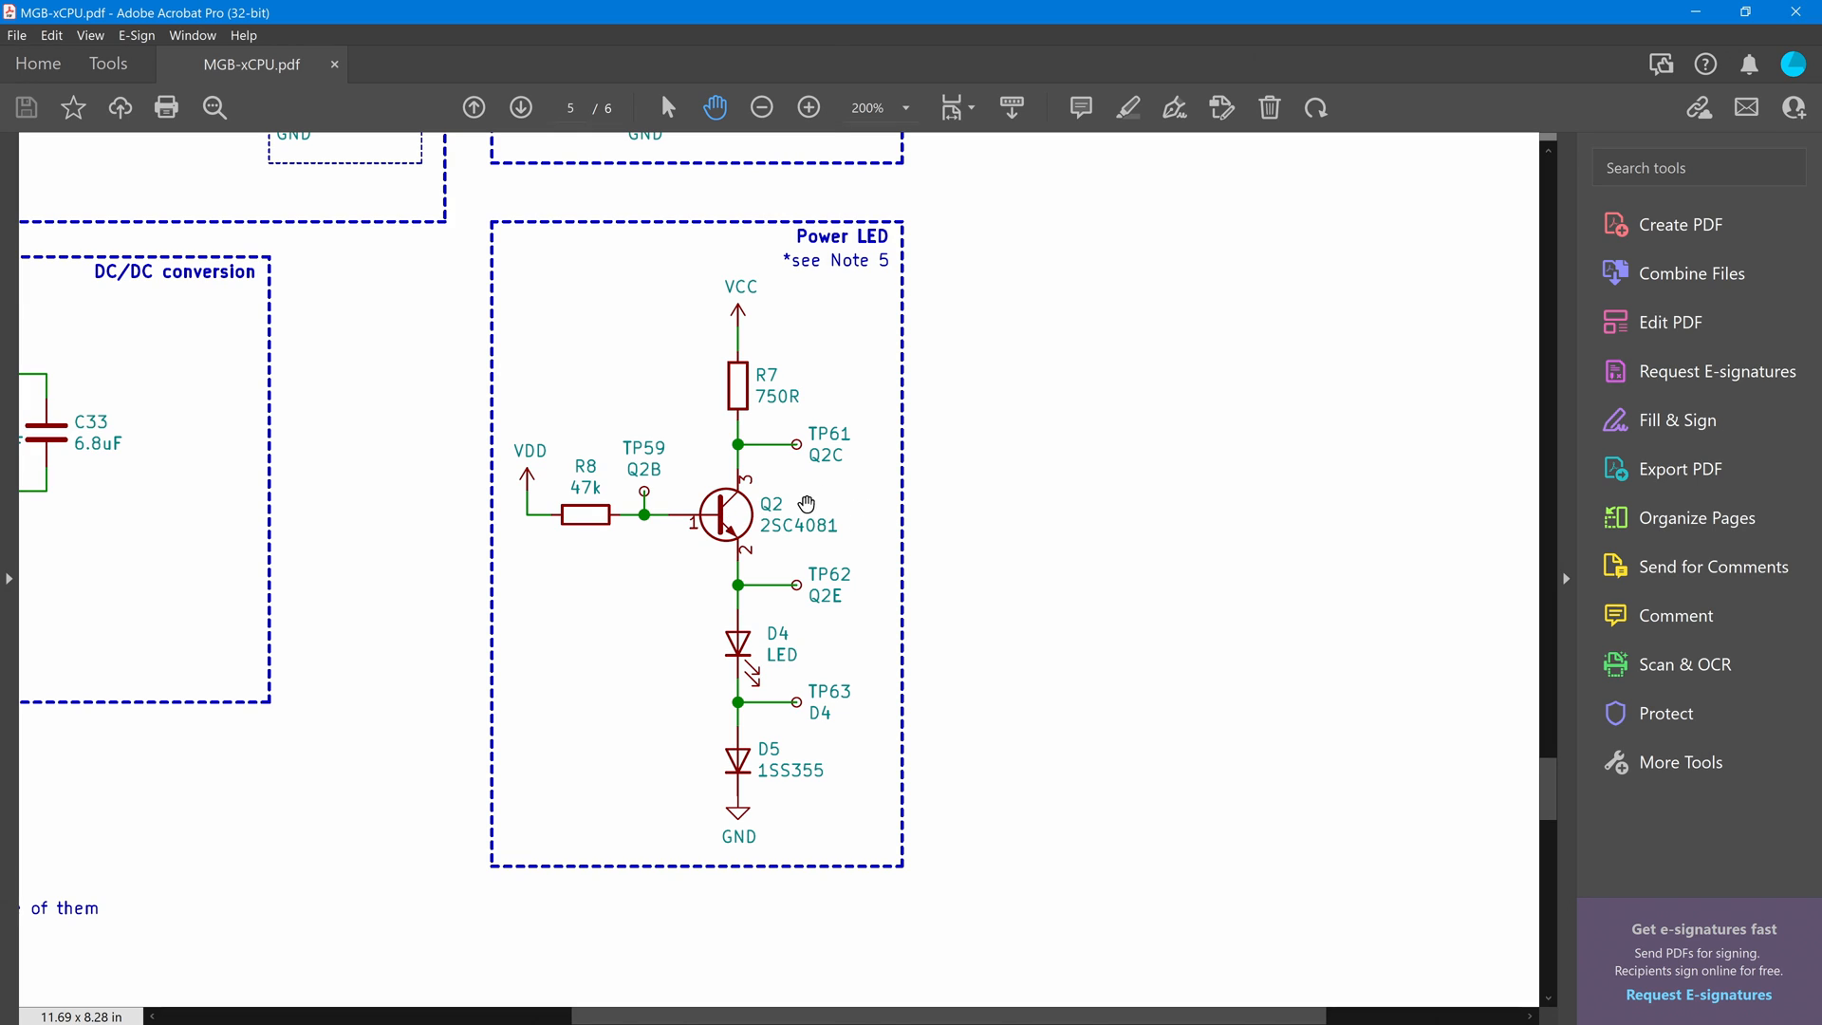
# Scroll page 5 until the DC/DC conversion block sits beside the Power LED circuit
pyautogui.scroll(-3)
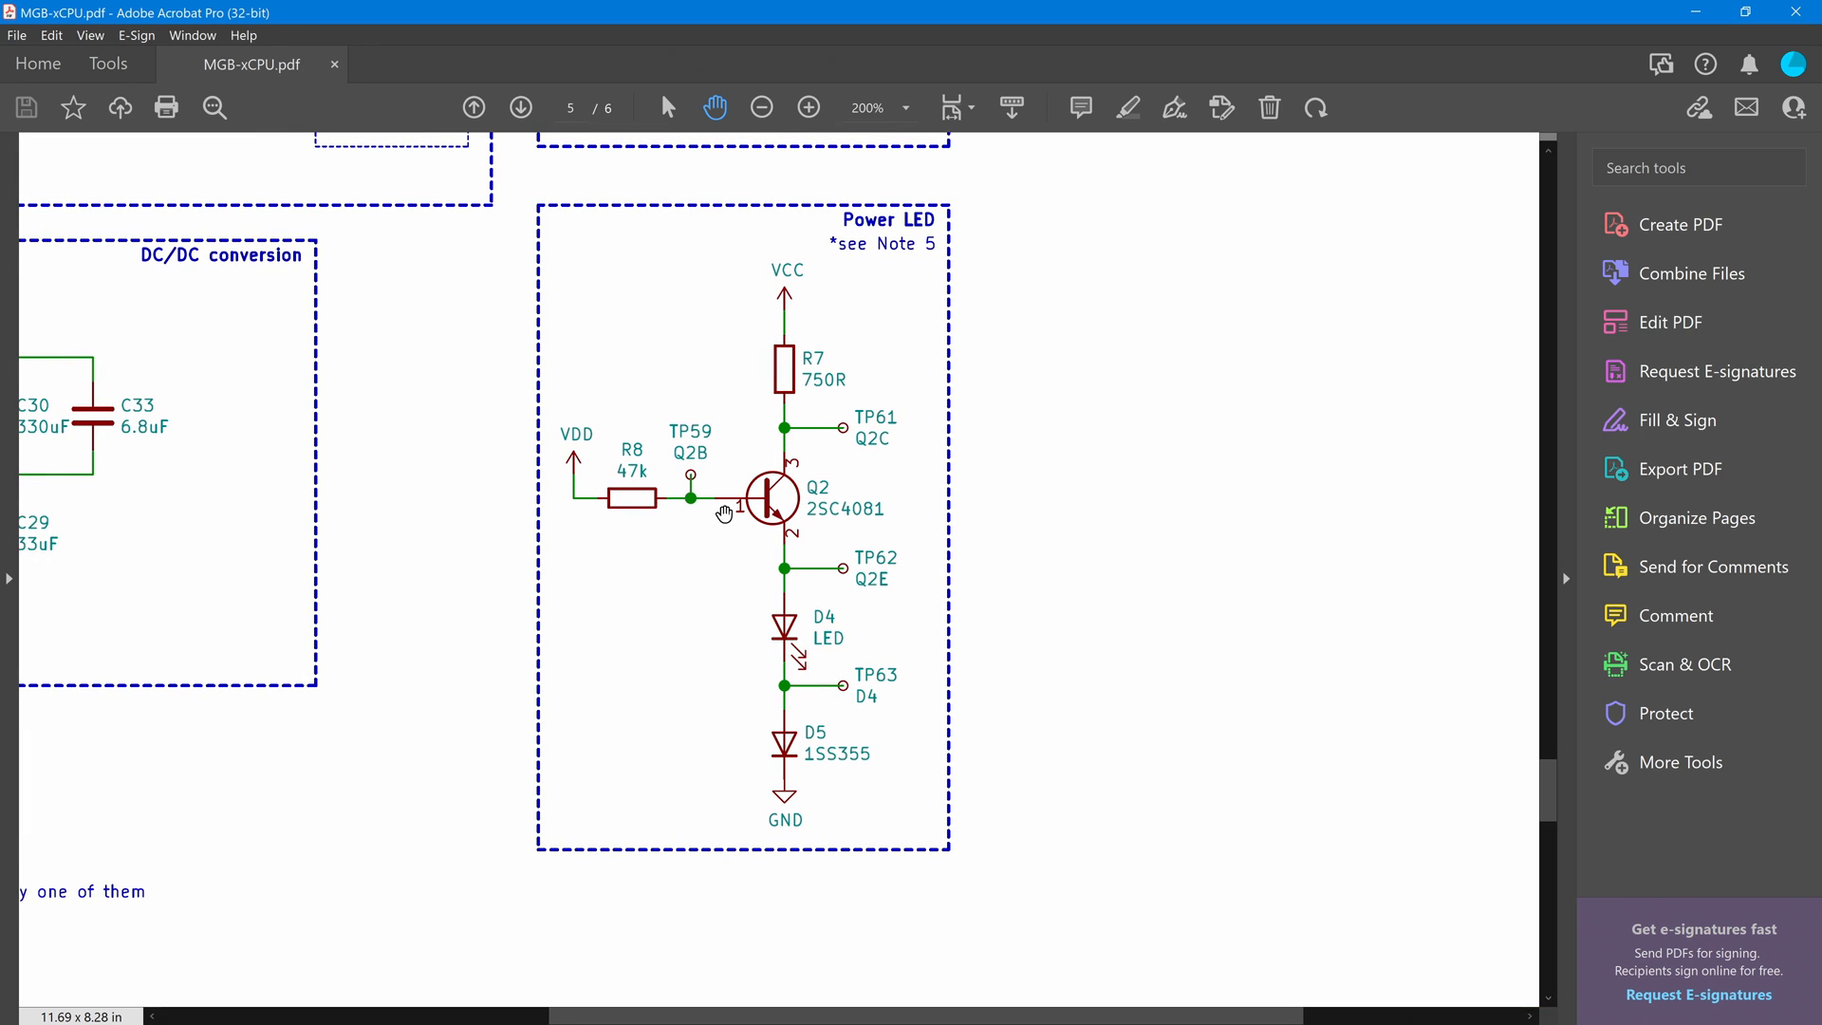
pyautogui.moveTo(594, 533)
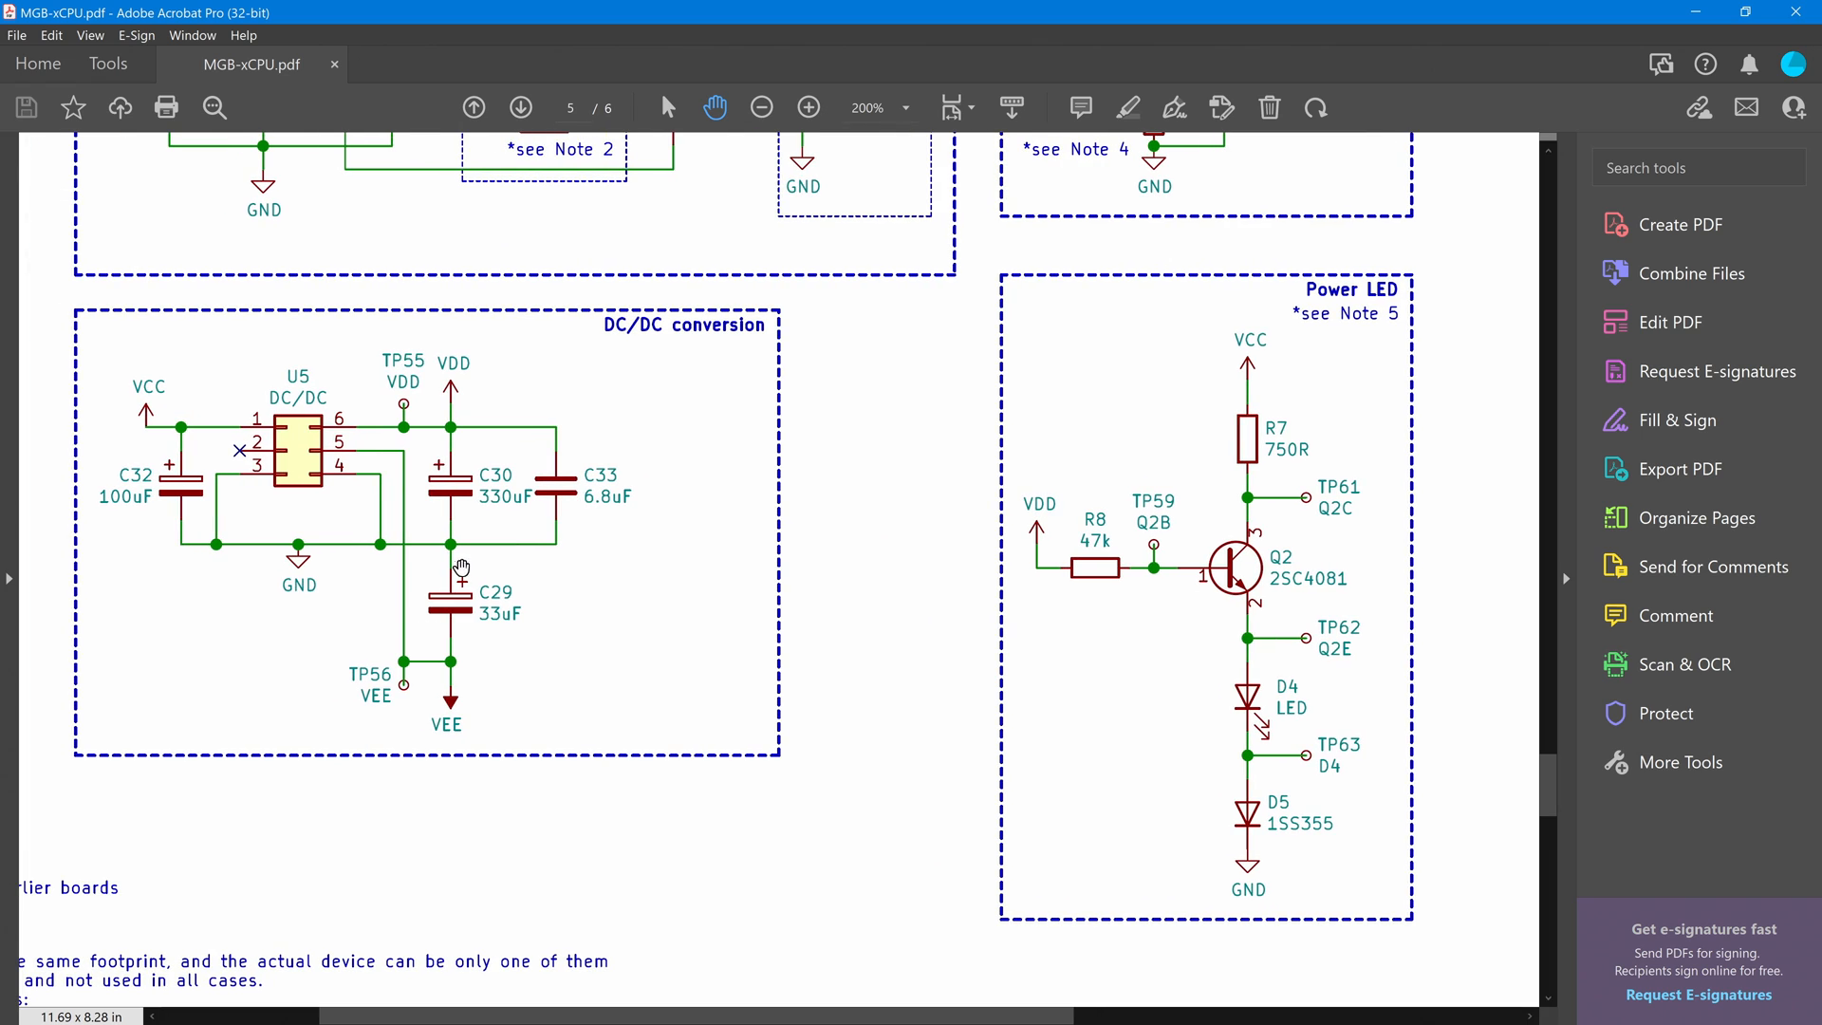
pyautogui.scroll(-3)
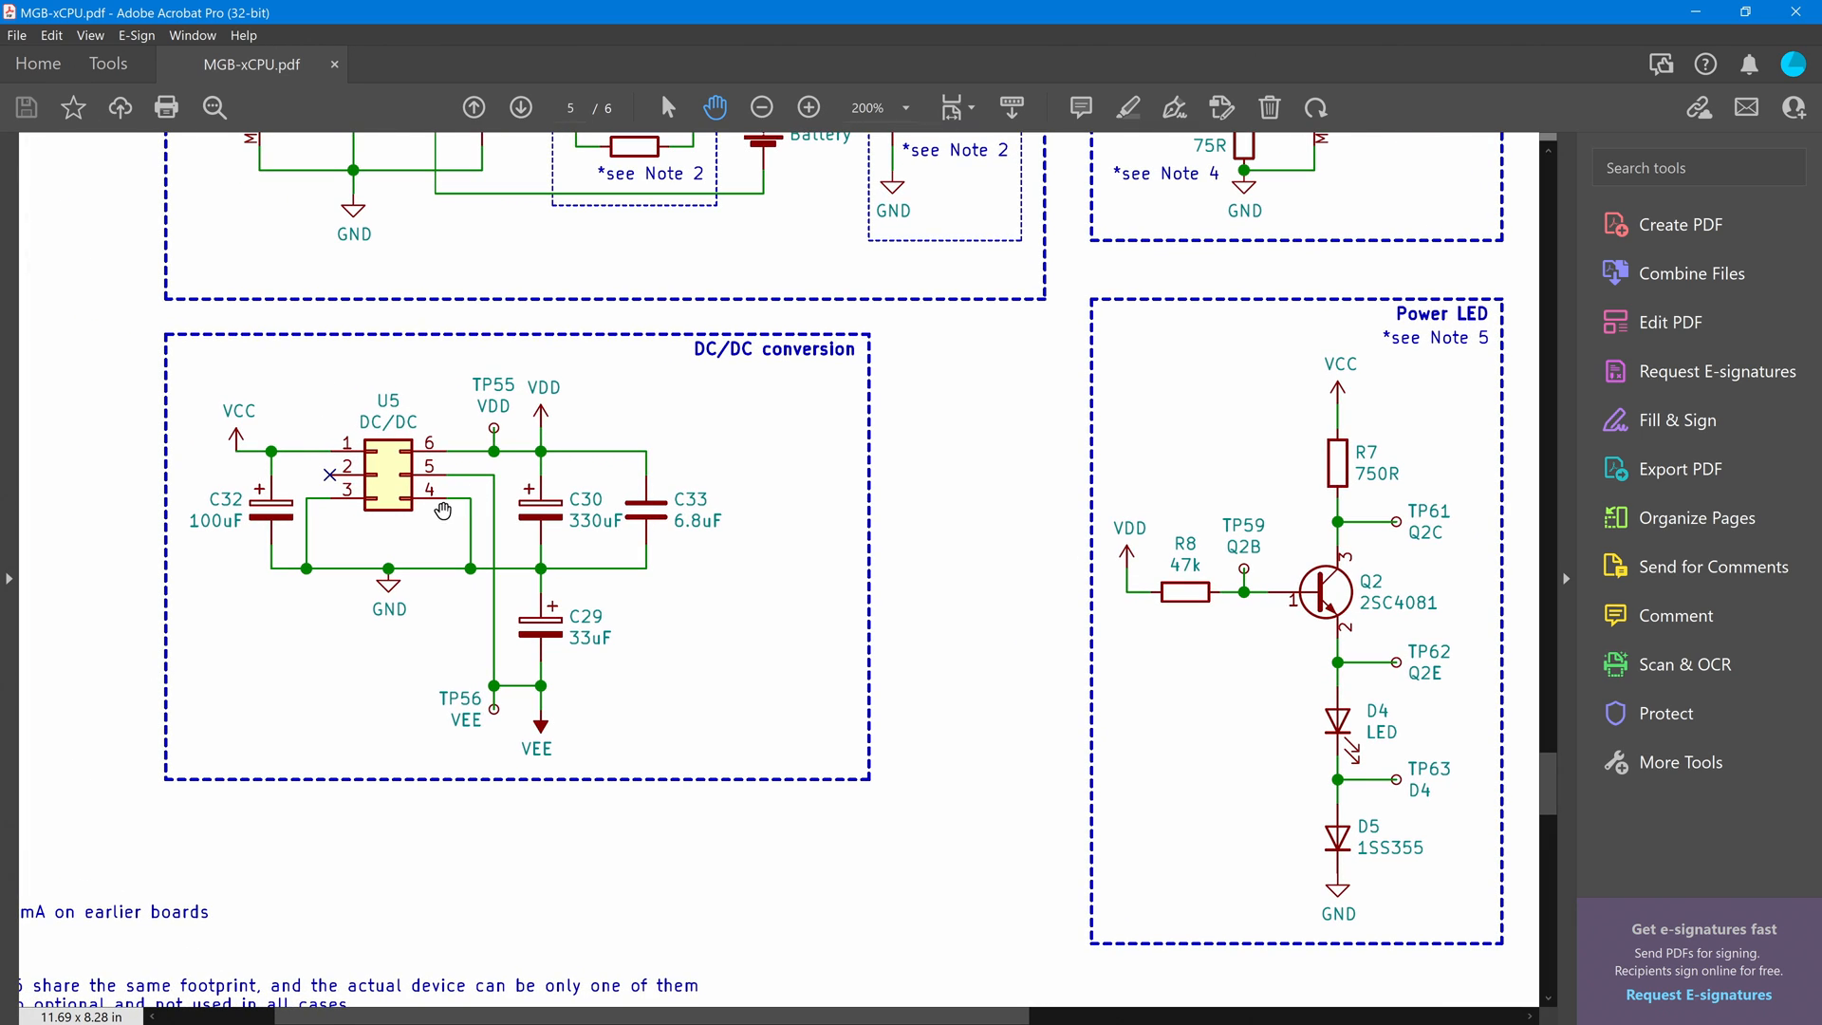
pyautogui.moveTo(349, 452)
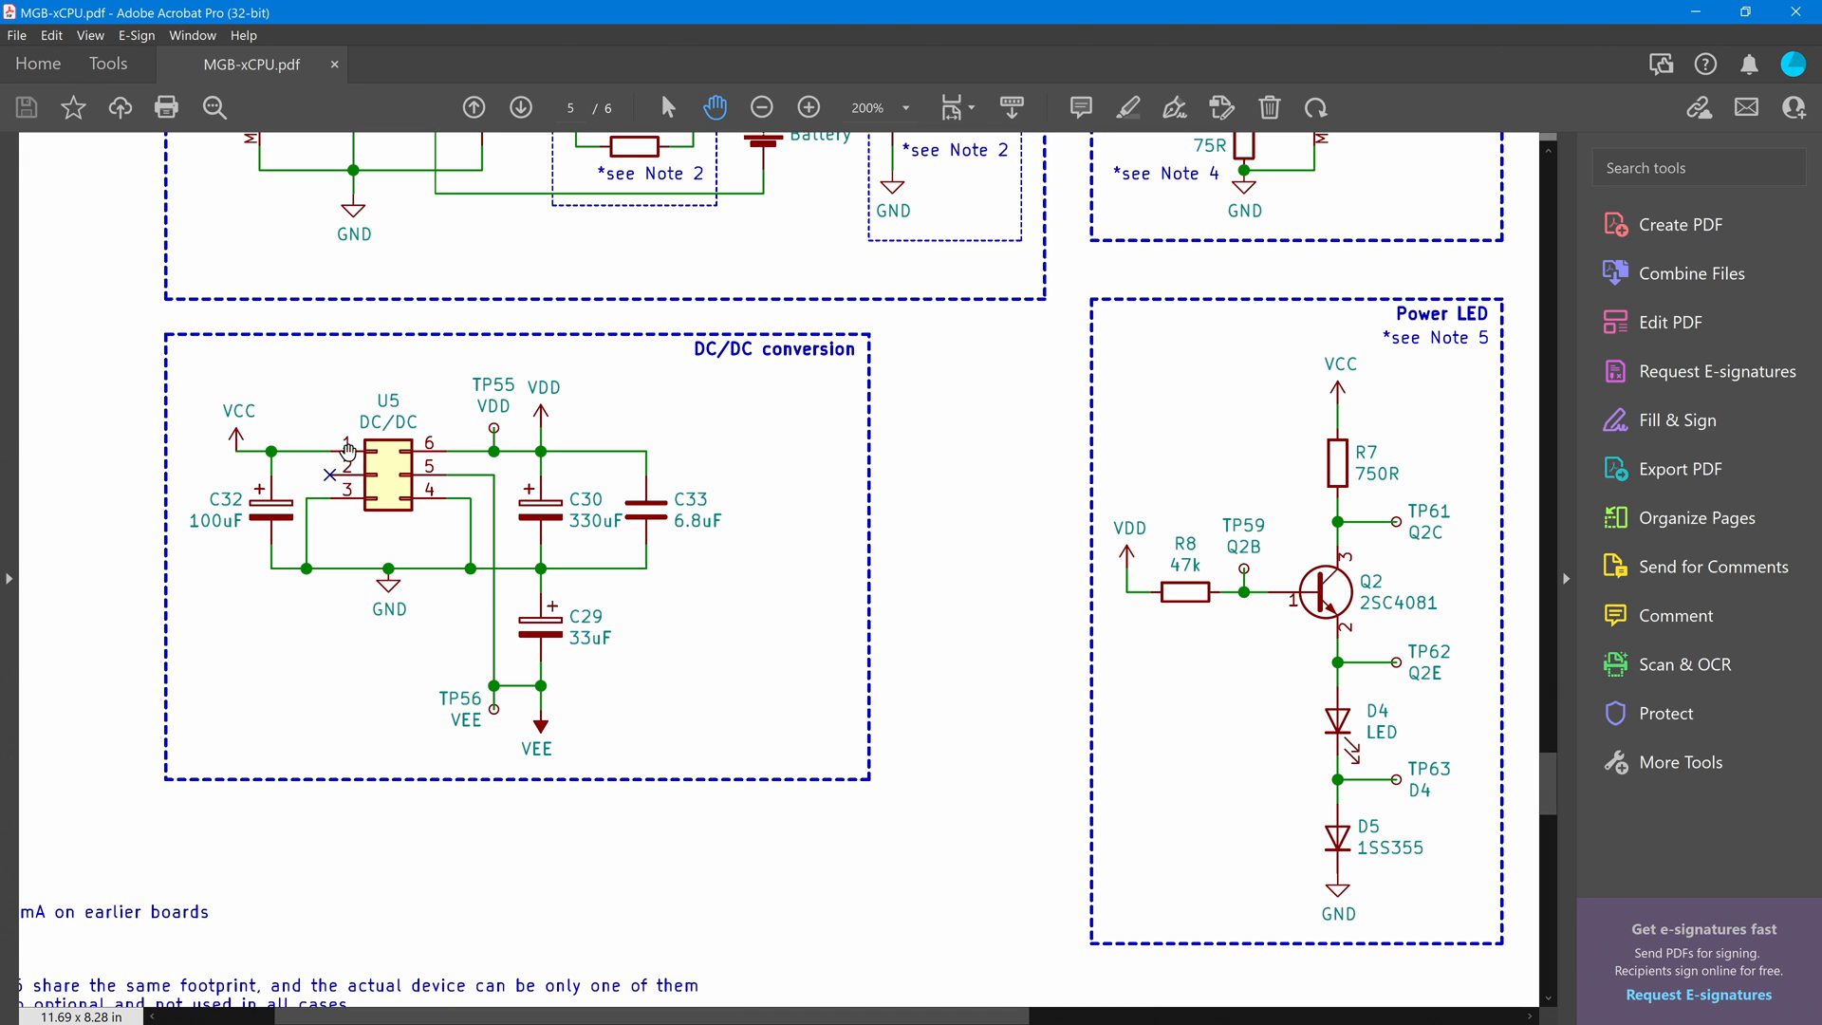
pyautogui.scroll(3)
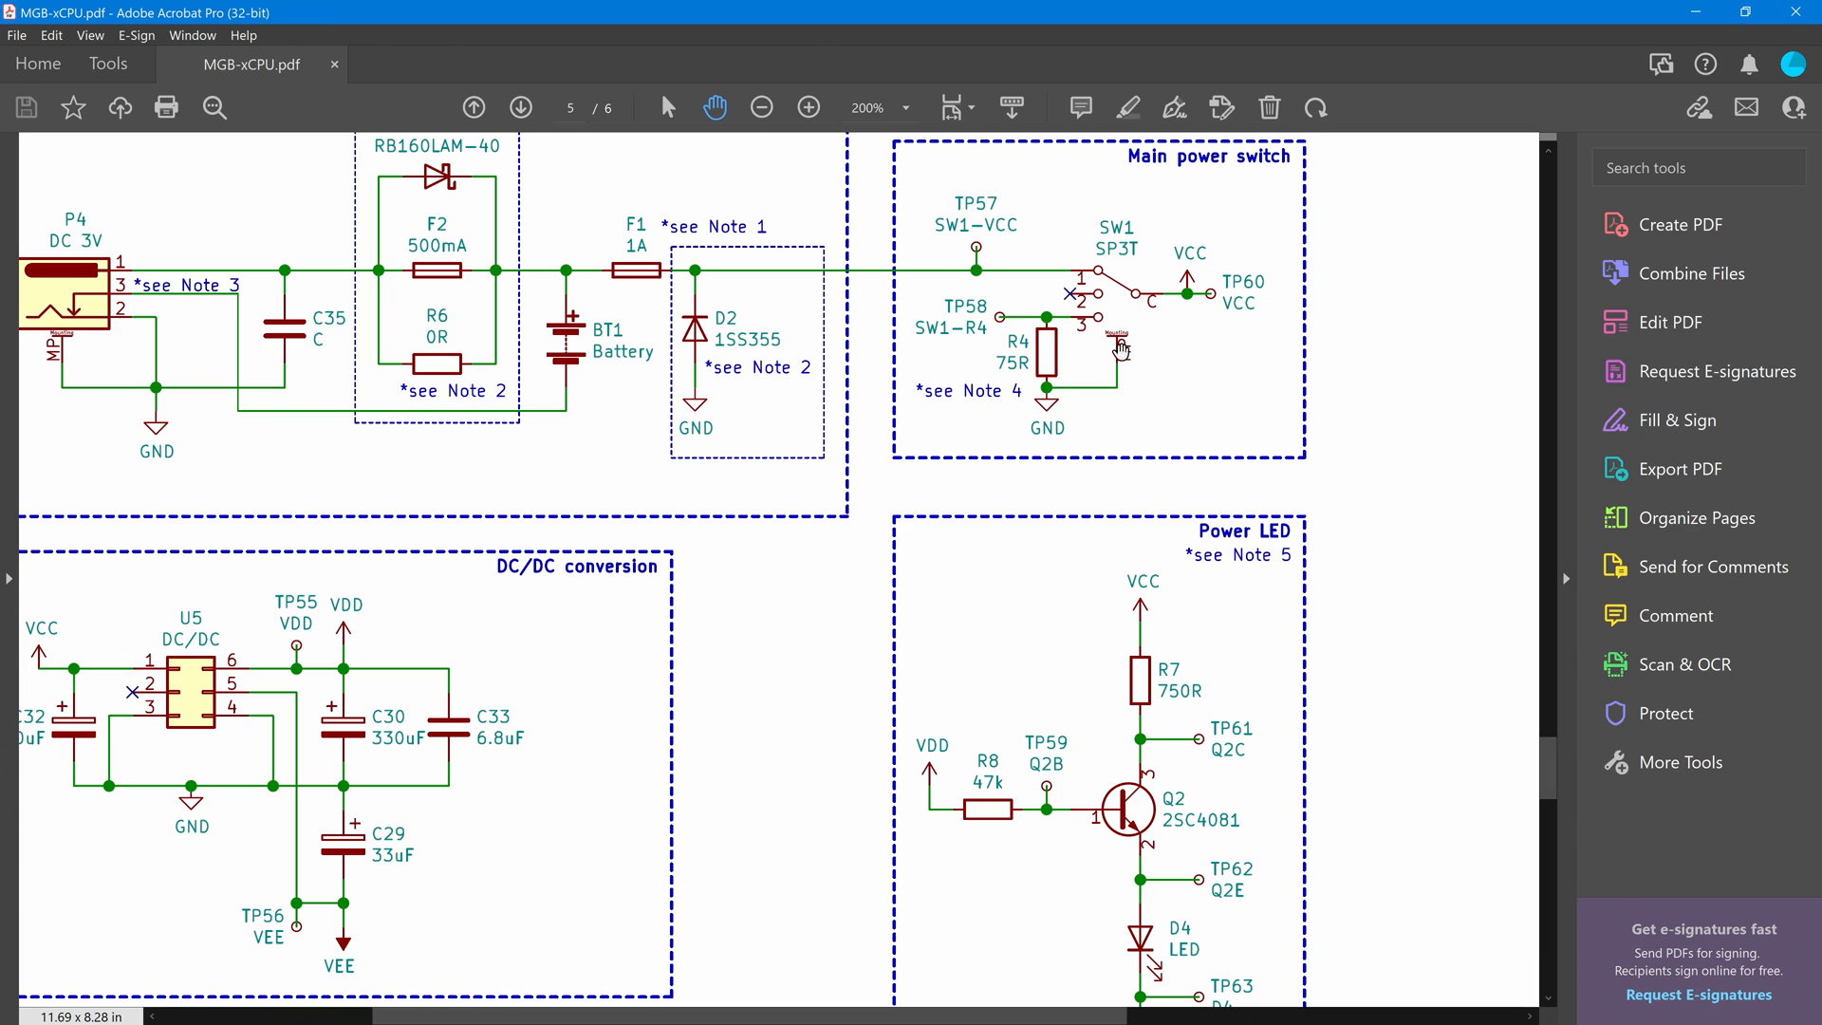
pyautogui.scroll(-3)
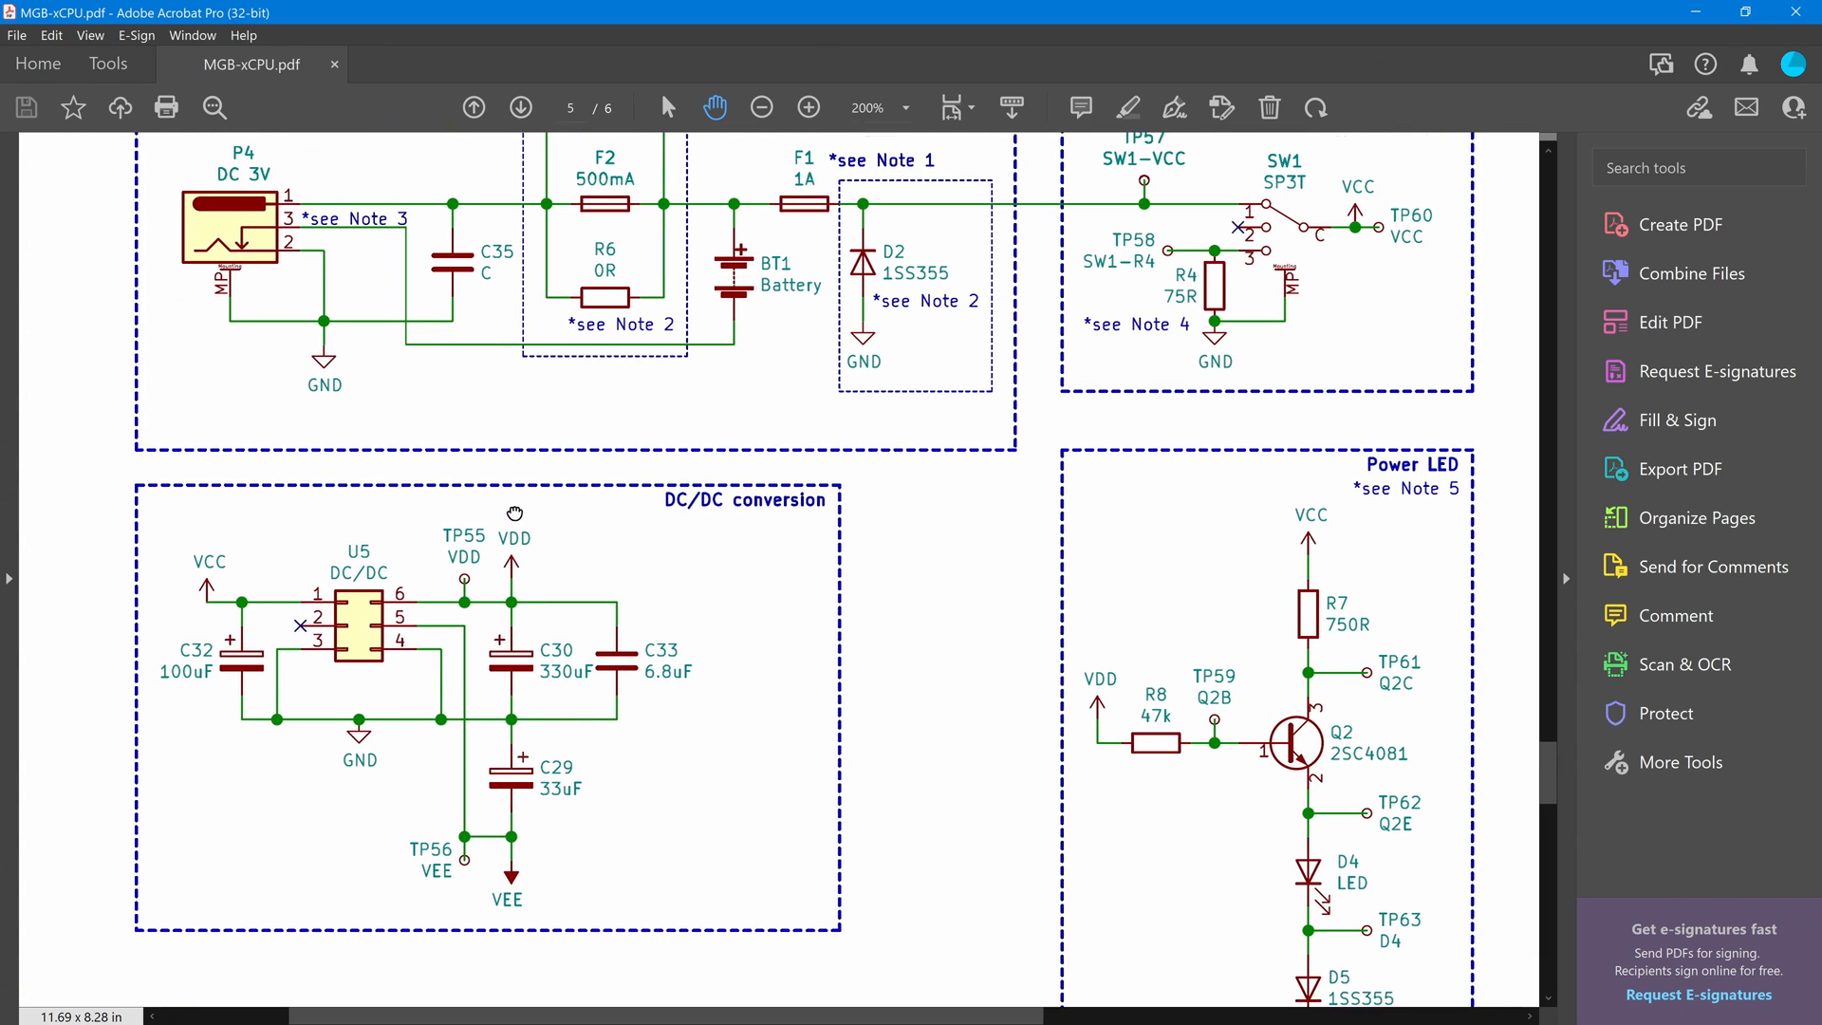
pyautogui.scroll(3)
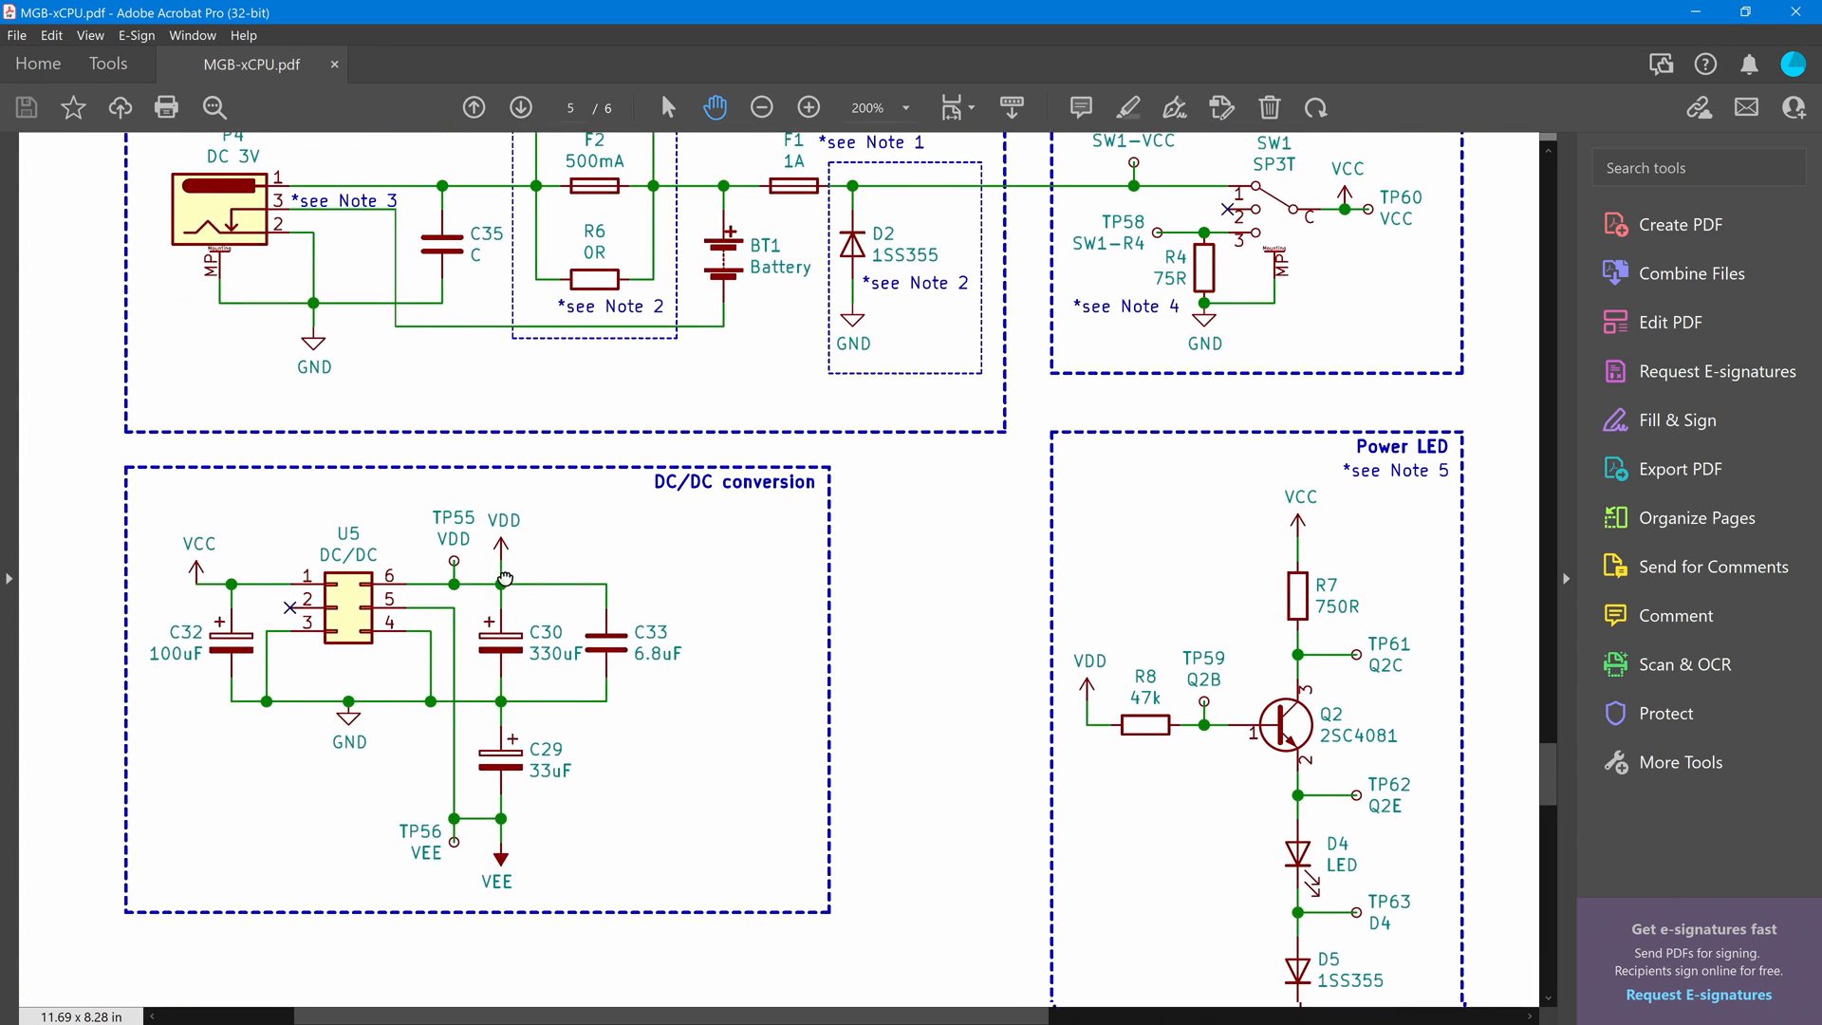
pyautogui.scroll(-3)
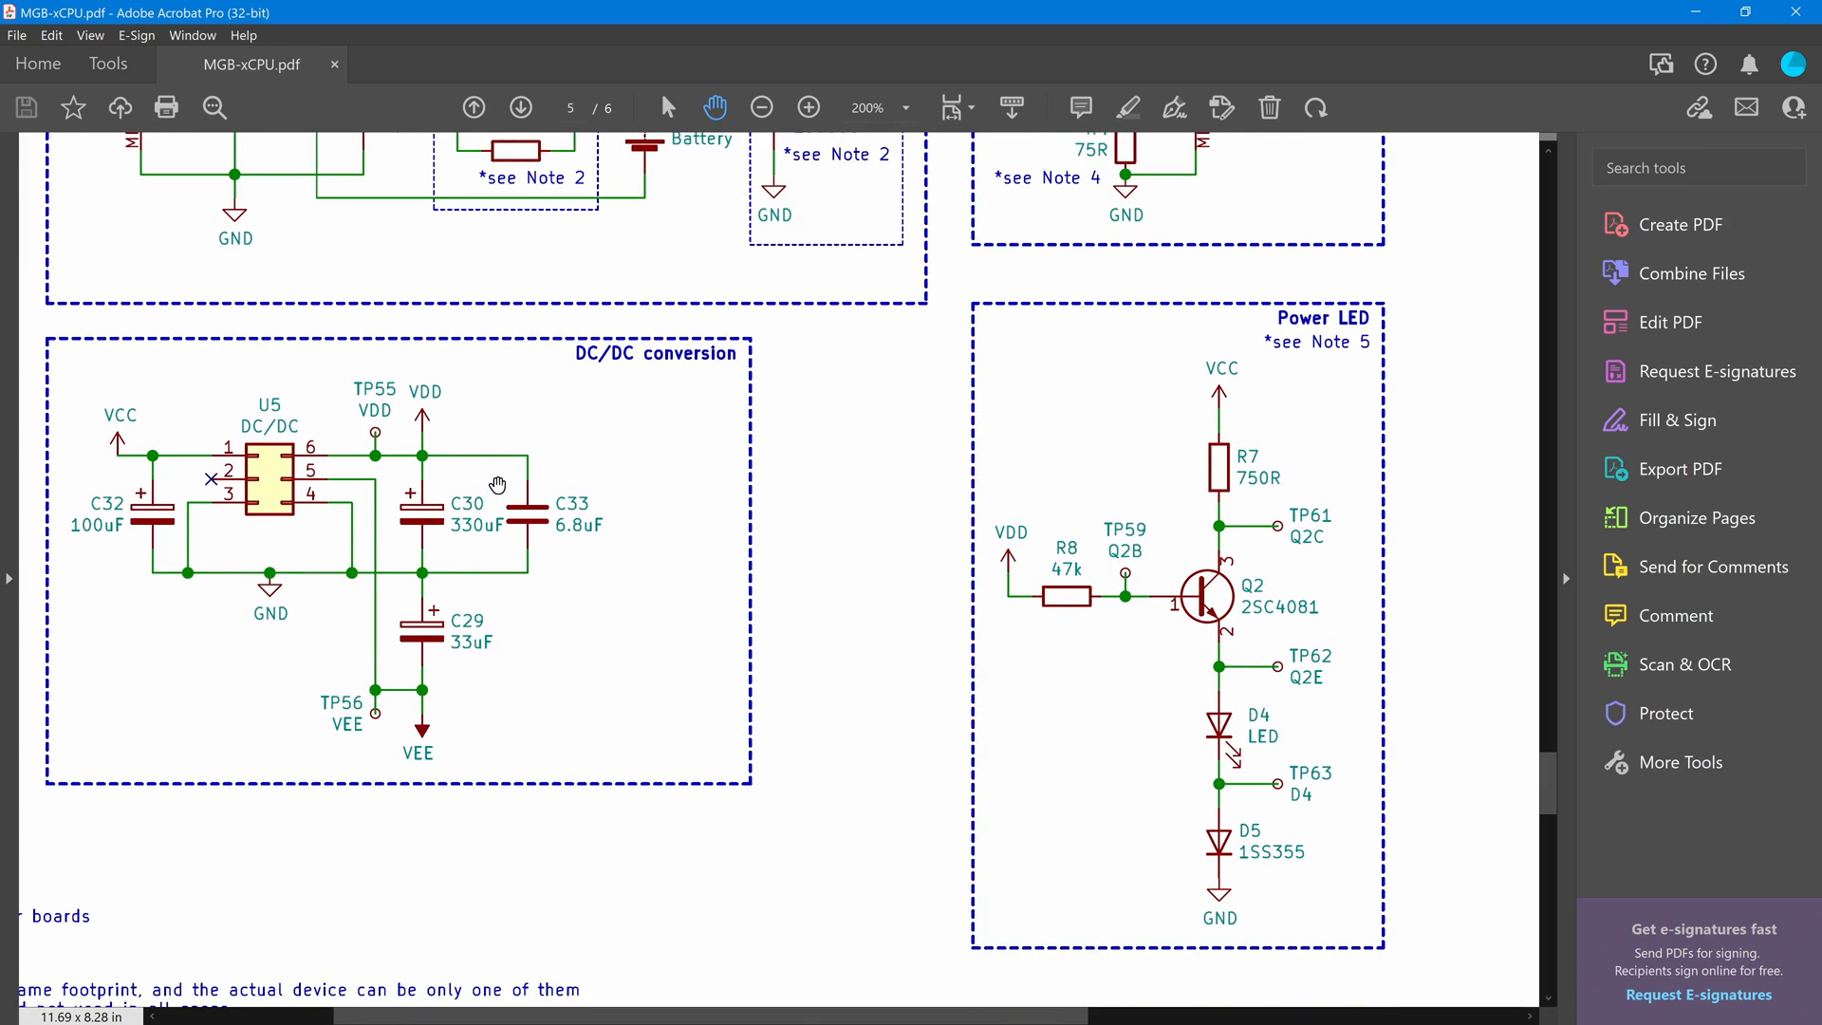
pyautogui.moveTo(1147, 473)
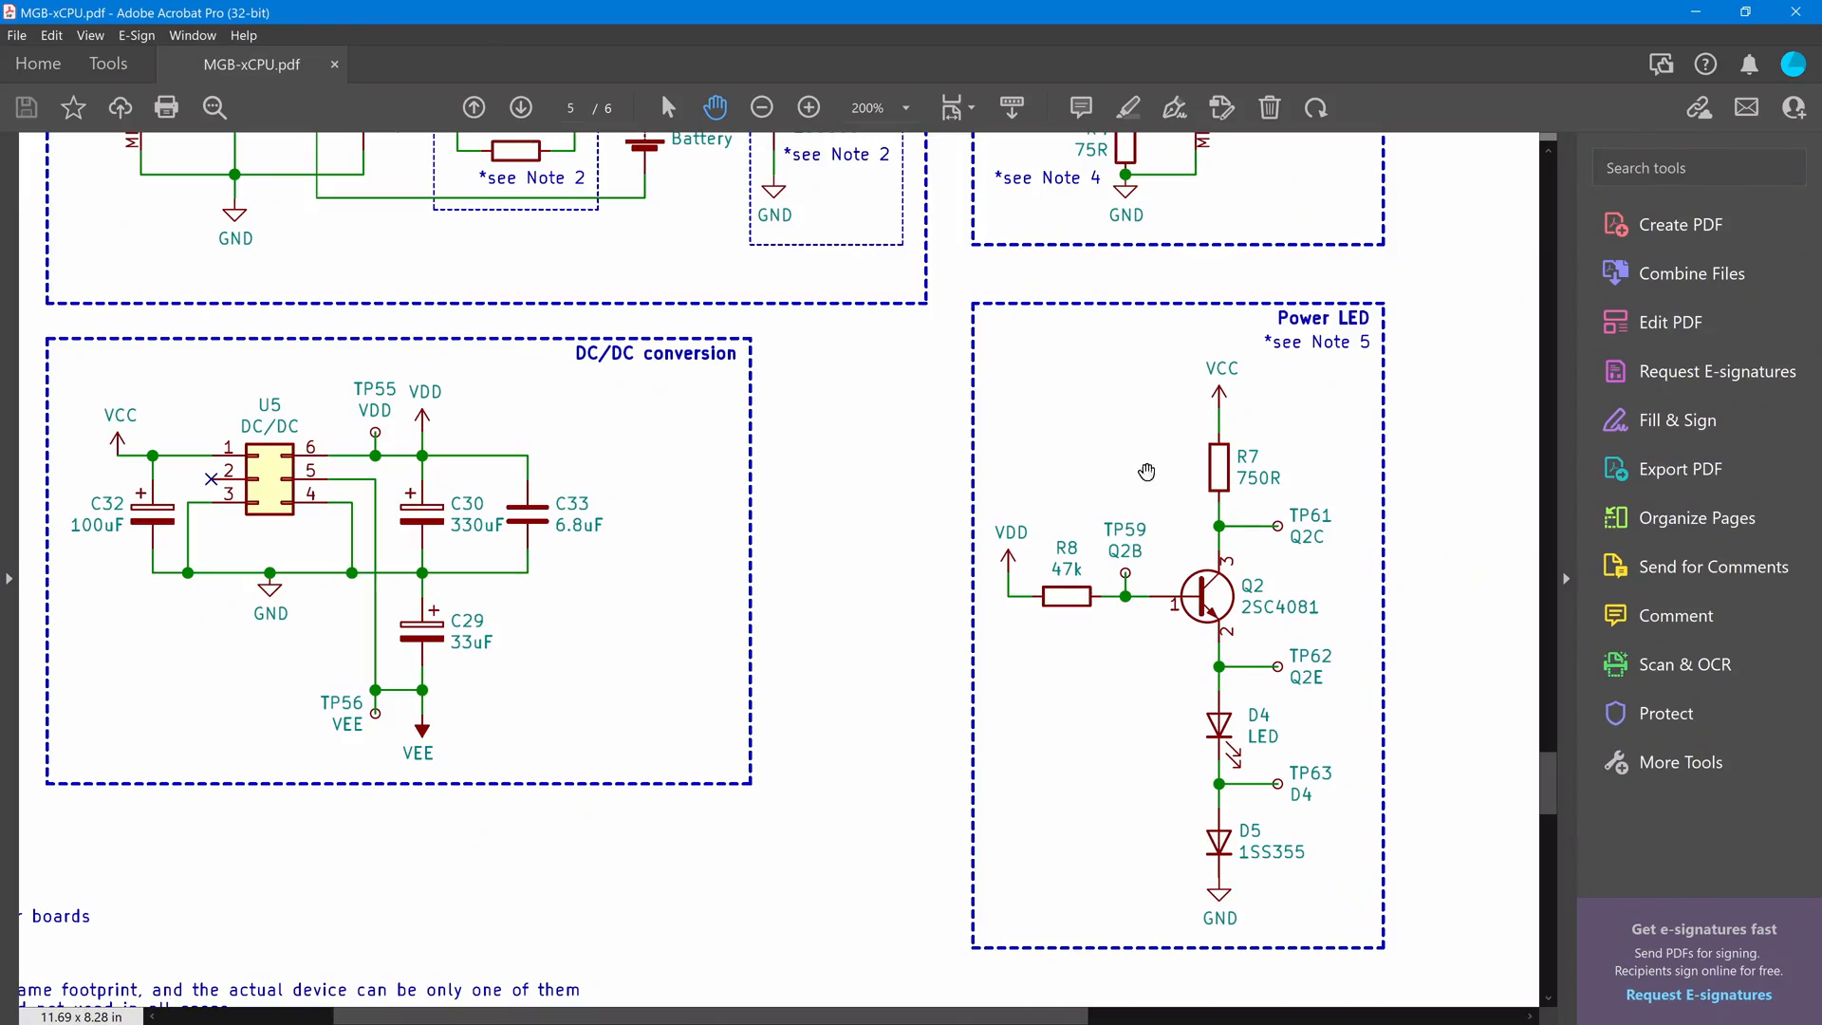
pyautogui.moveTo(997, 541)
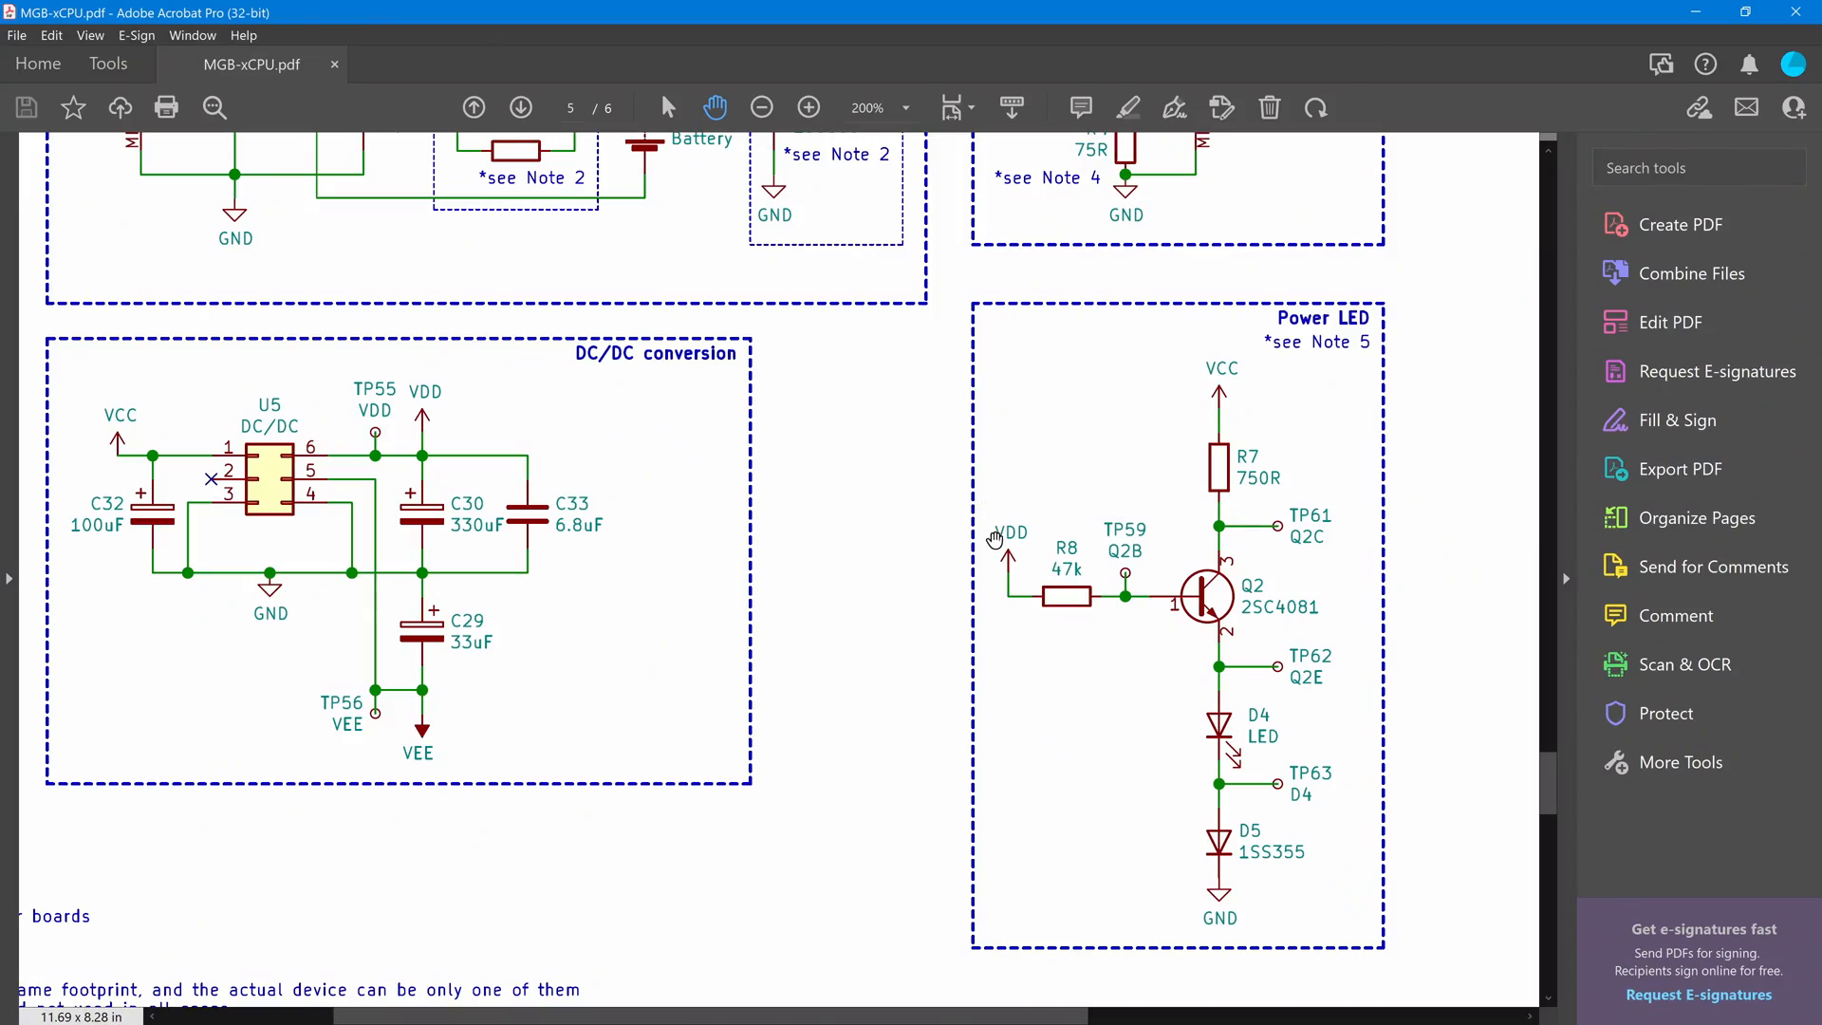
pyautogui.moveTo(1027, 628)
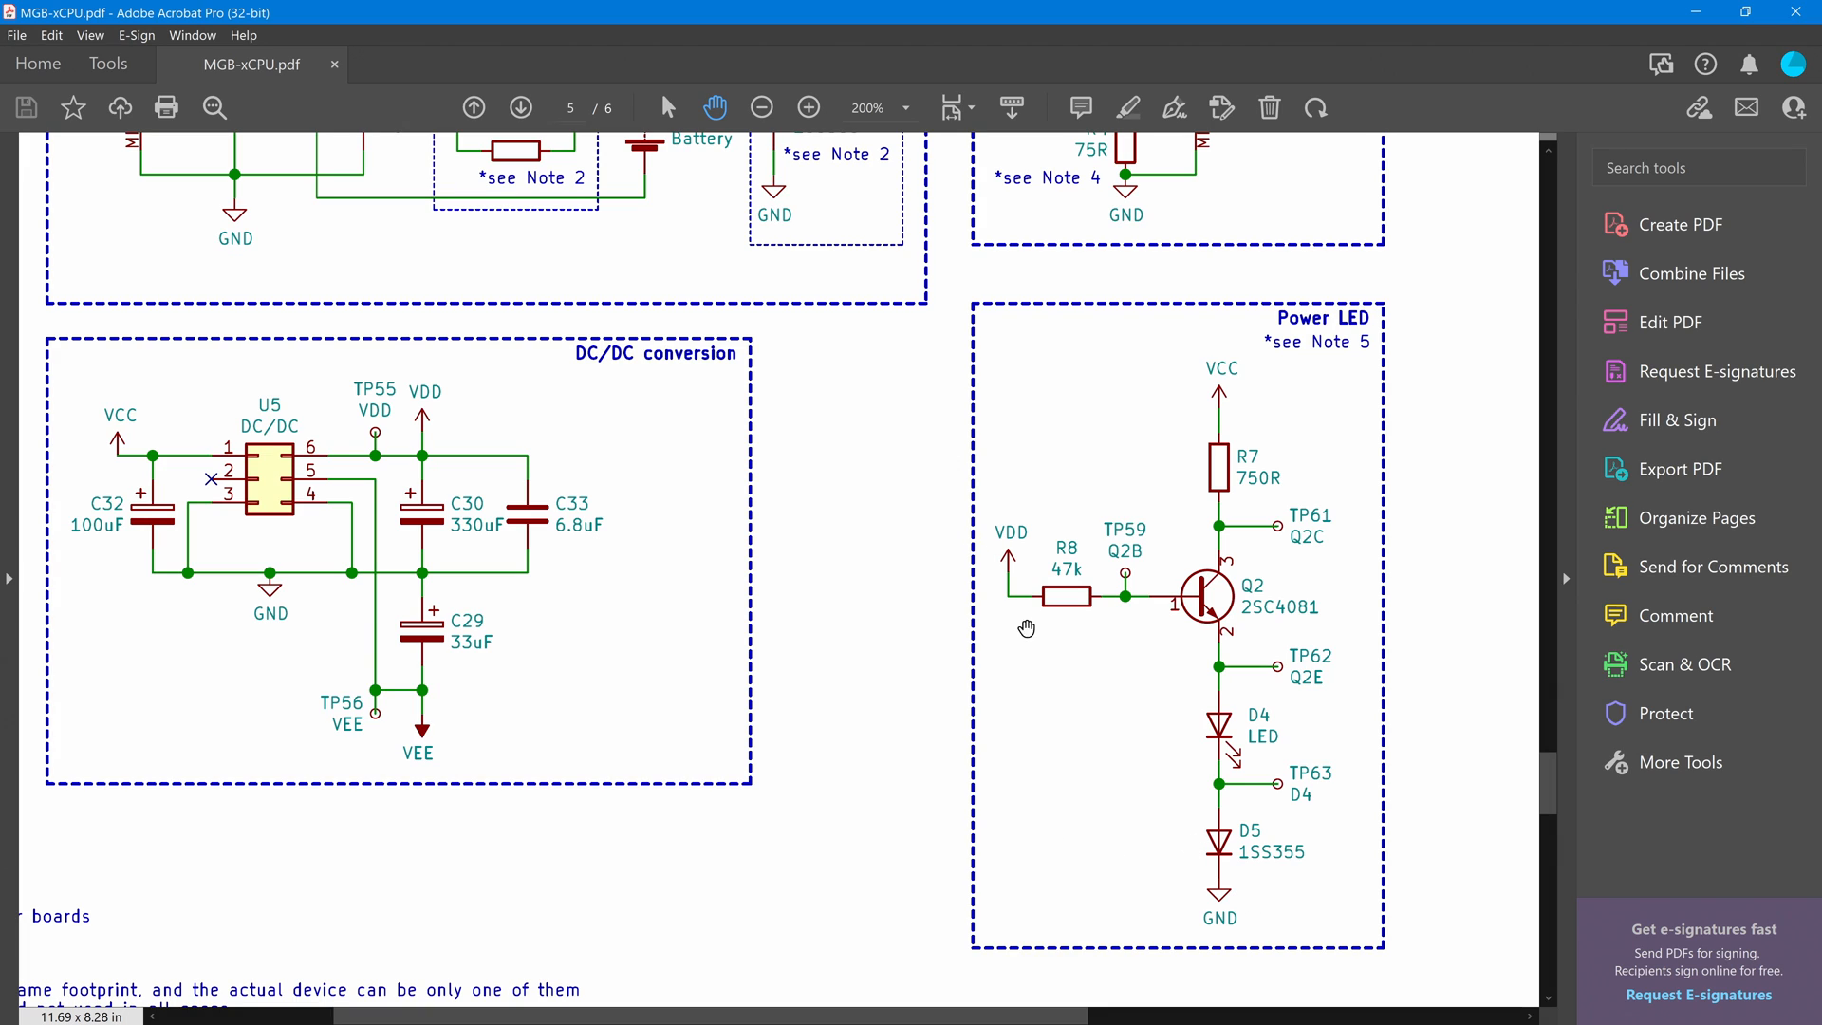
pyautogui.moveTo(1058, 717)
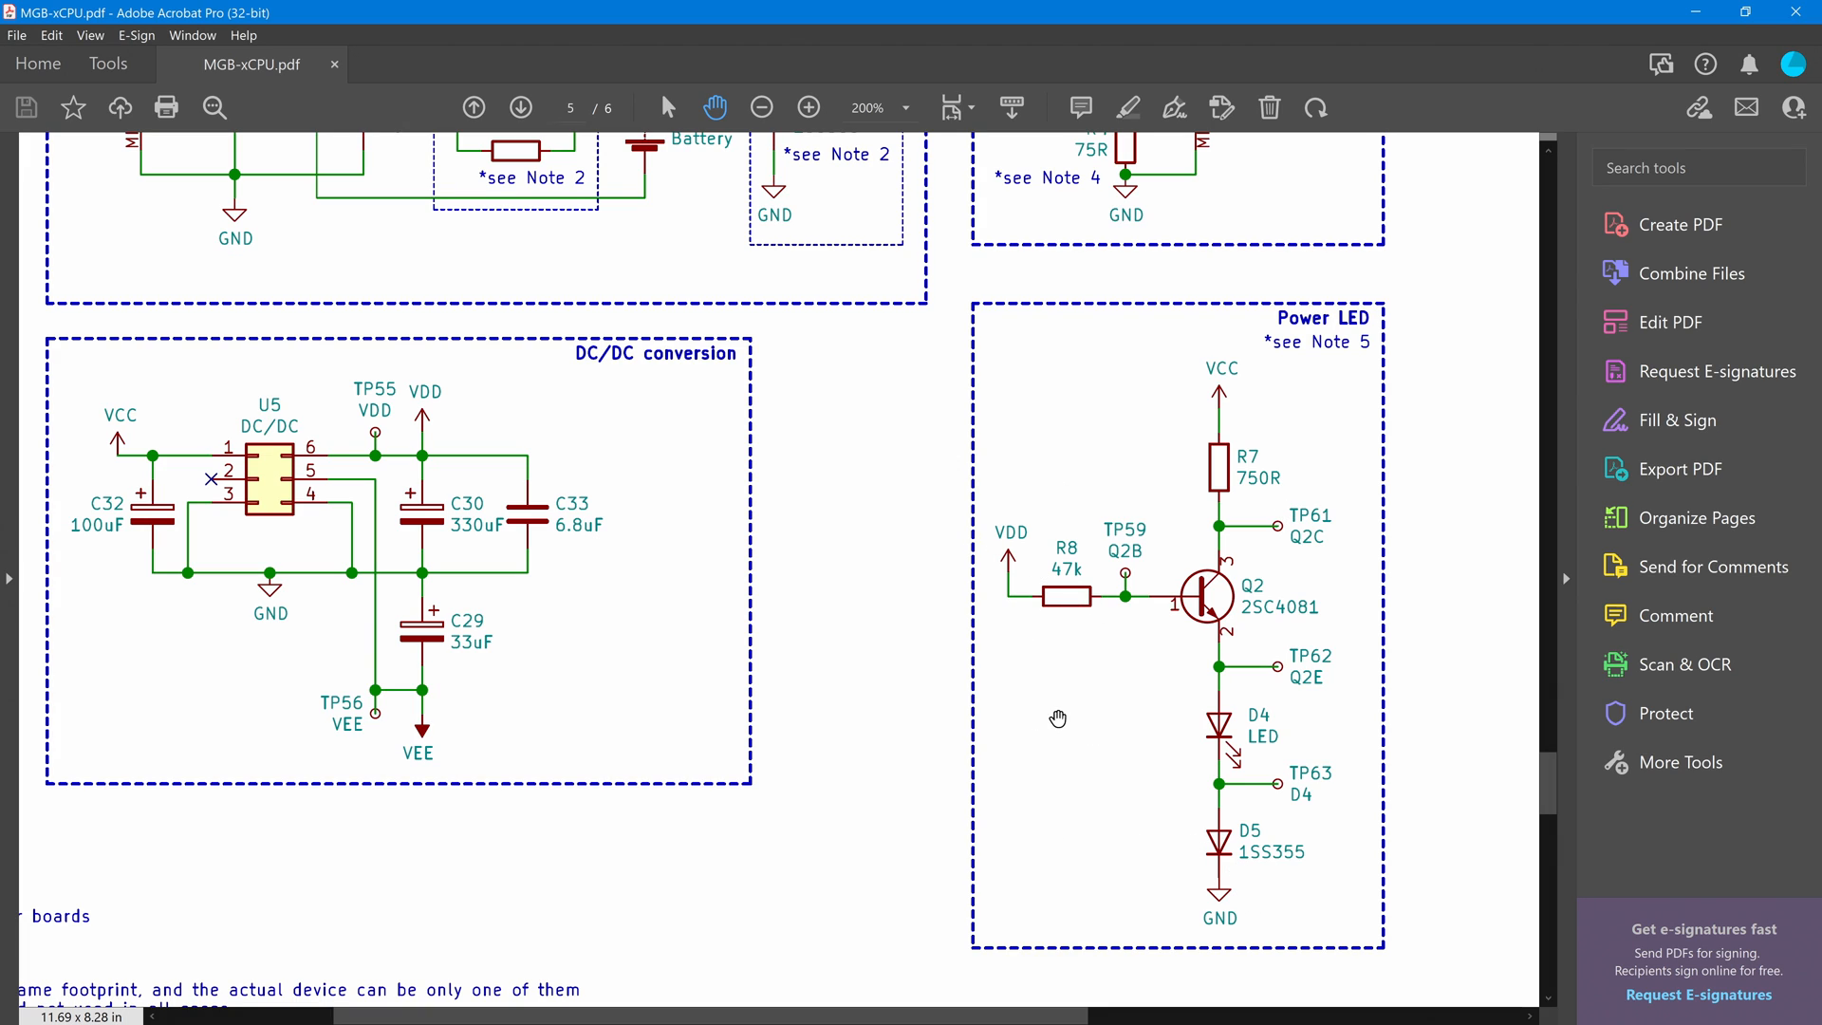
pyautogui.moveTo(1214, 738)
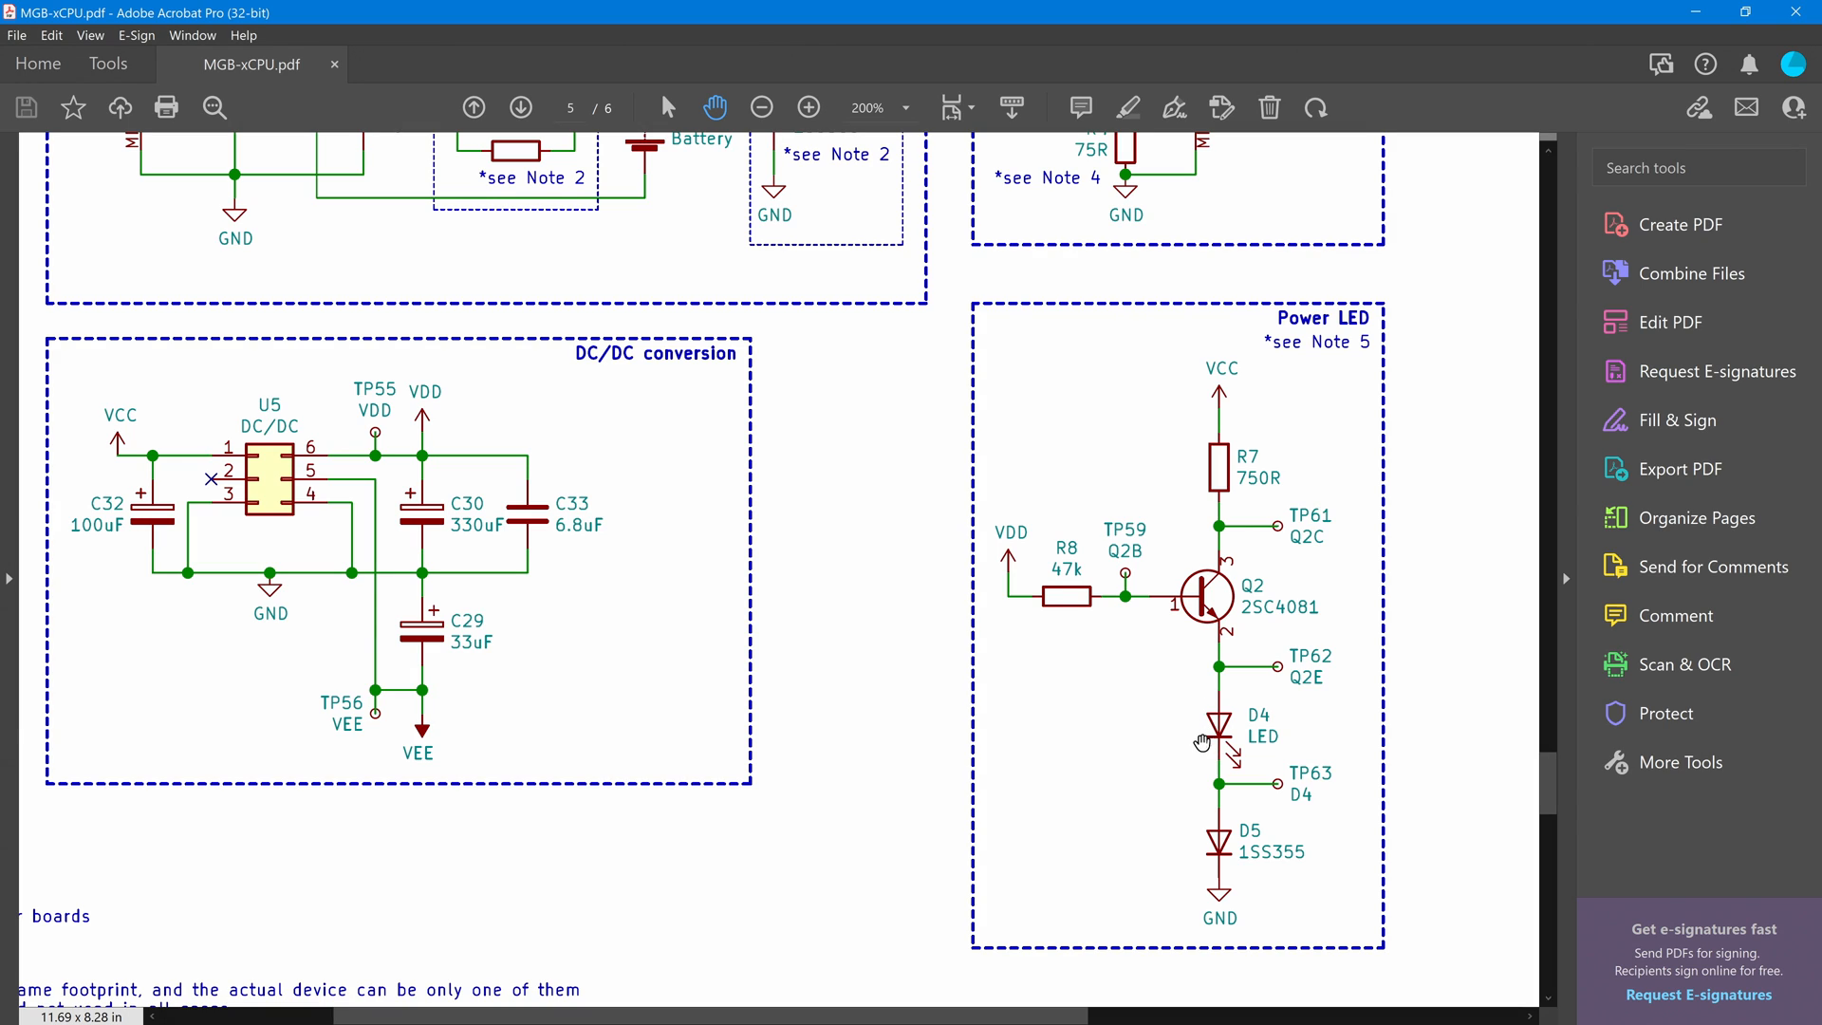
pyautogui.moveTo(1225, 675)
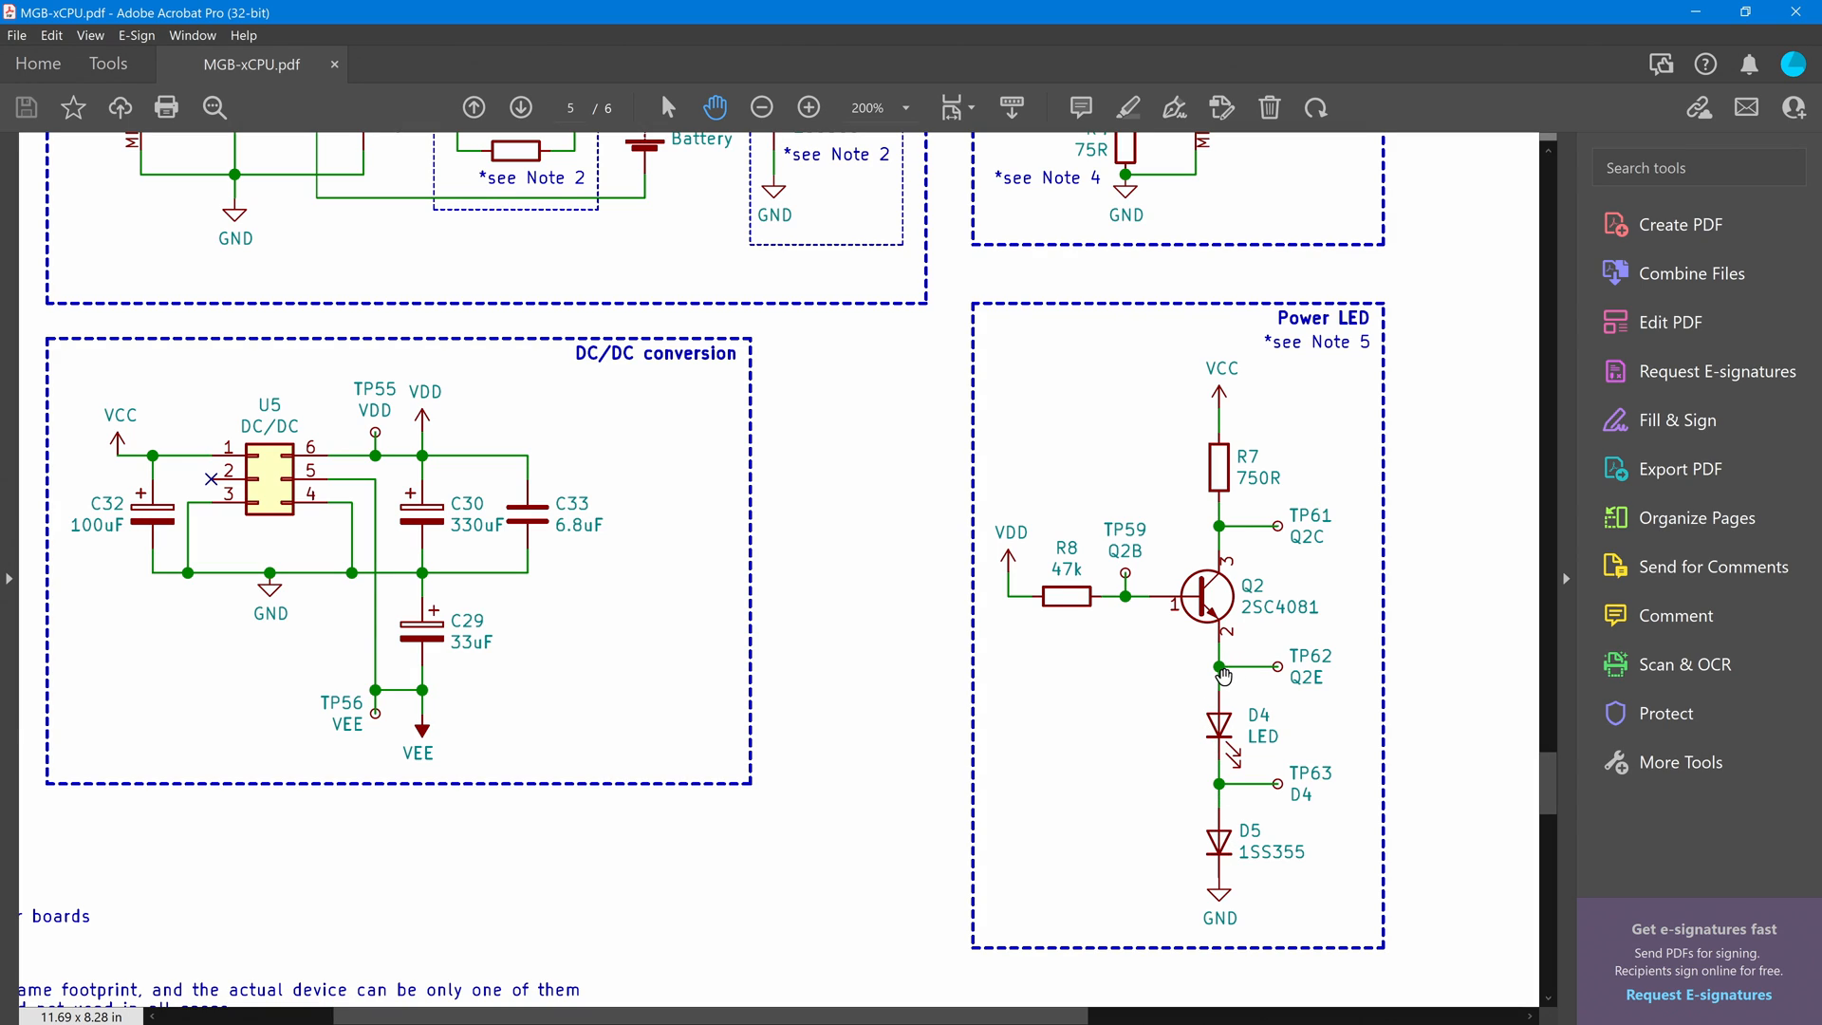
pyautogui.moveTo(915, 497)
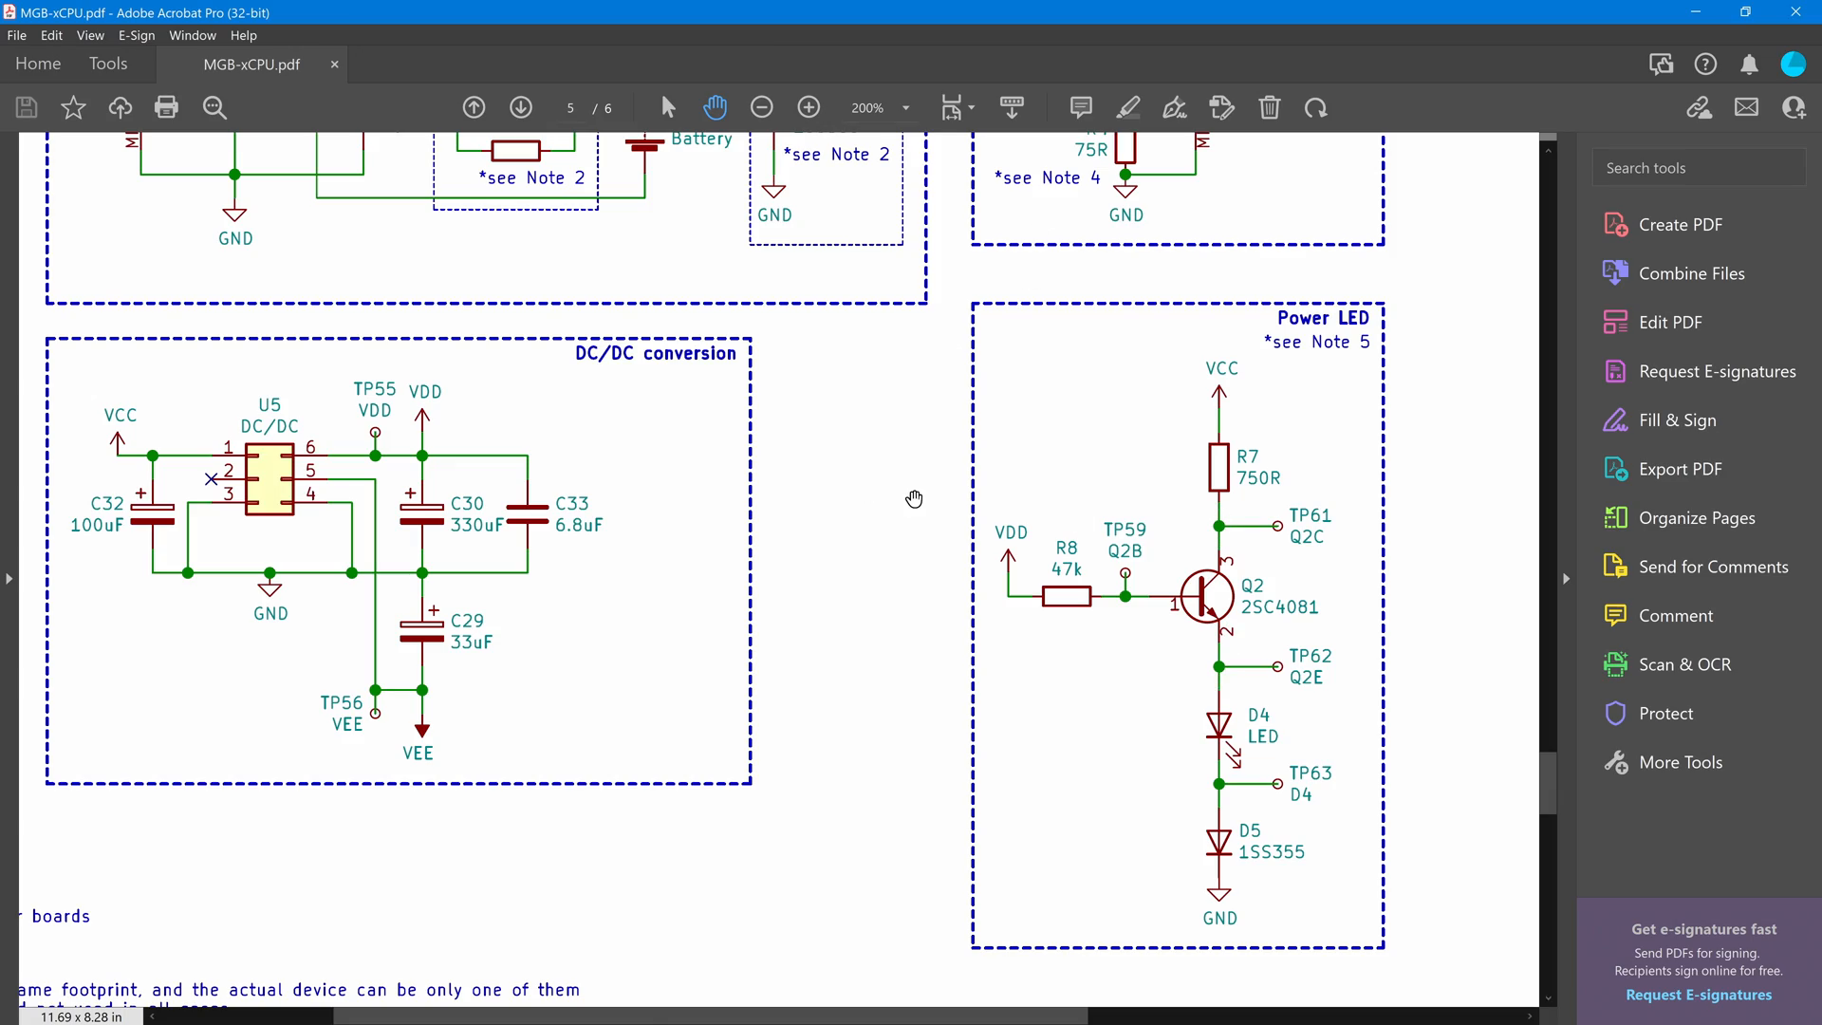